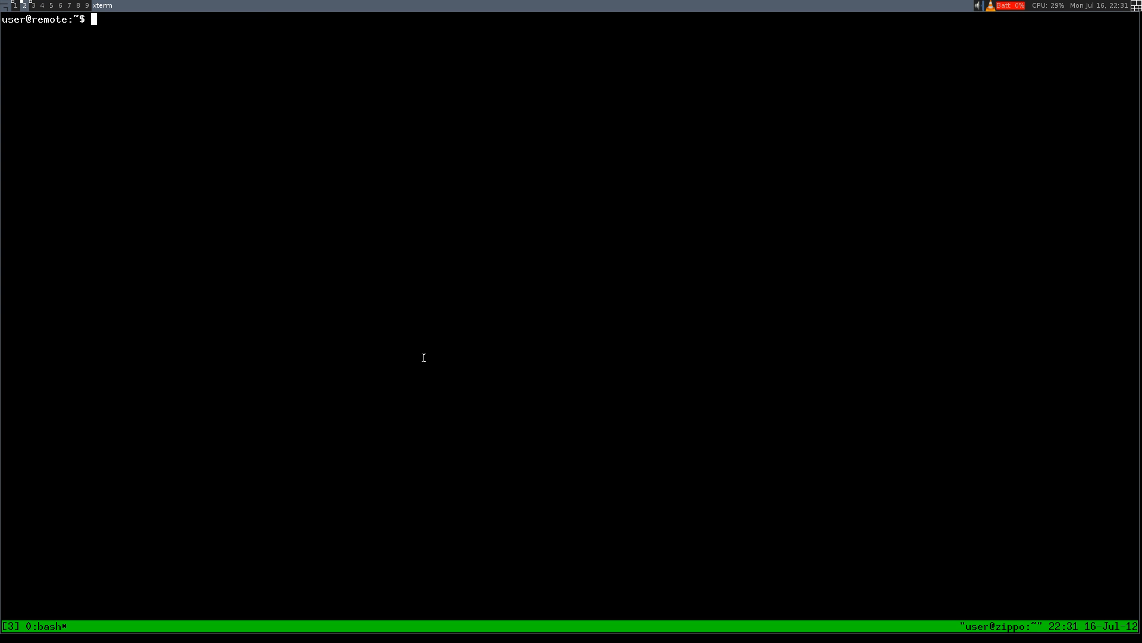
mouse_move(424, 348)
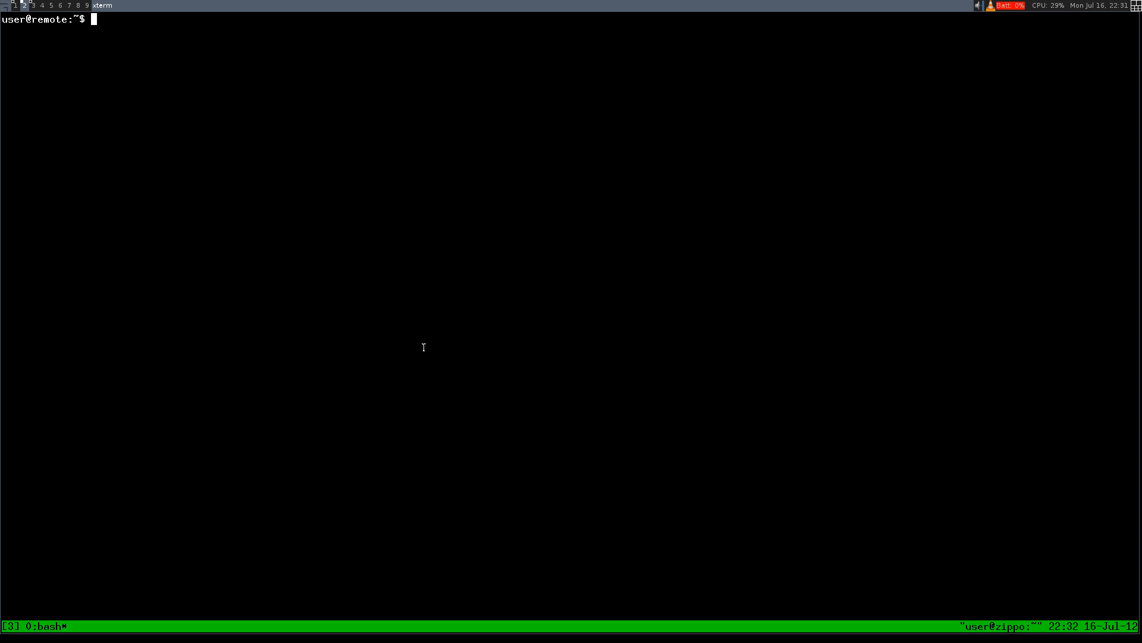
mouse_move(415, 237)
text(ls)
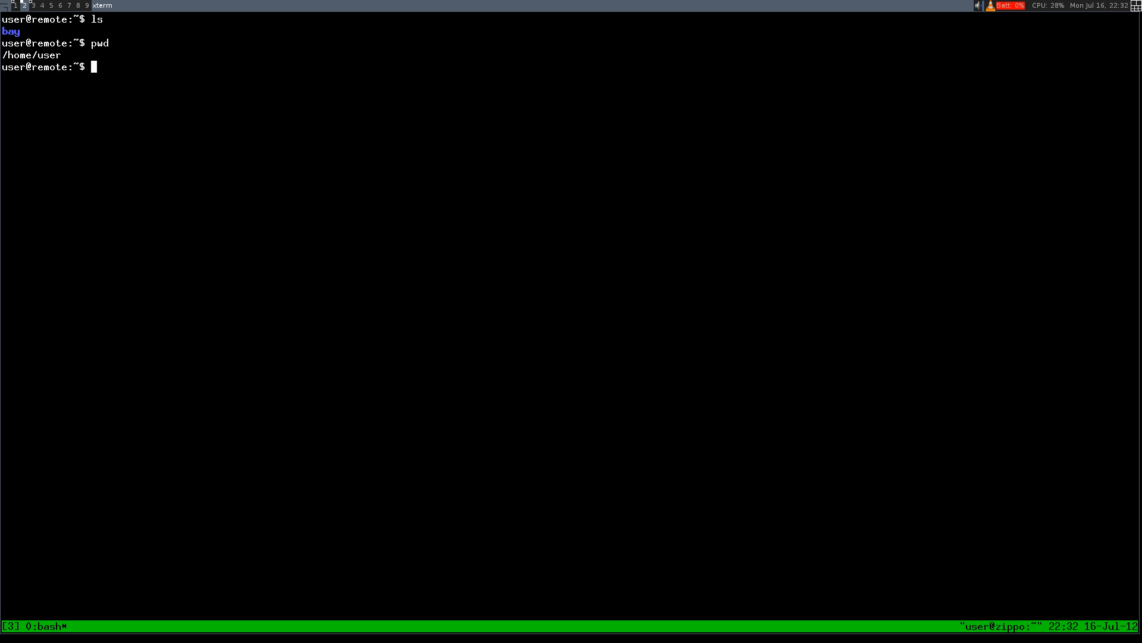
Run man ls, scroll through the option descriptions, and quit back to the prompt with q.
text(man)
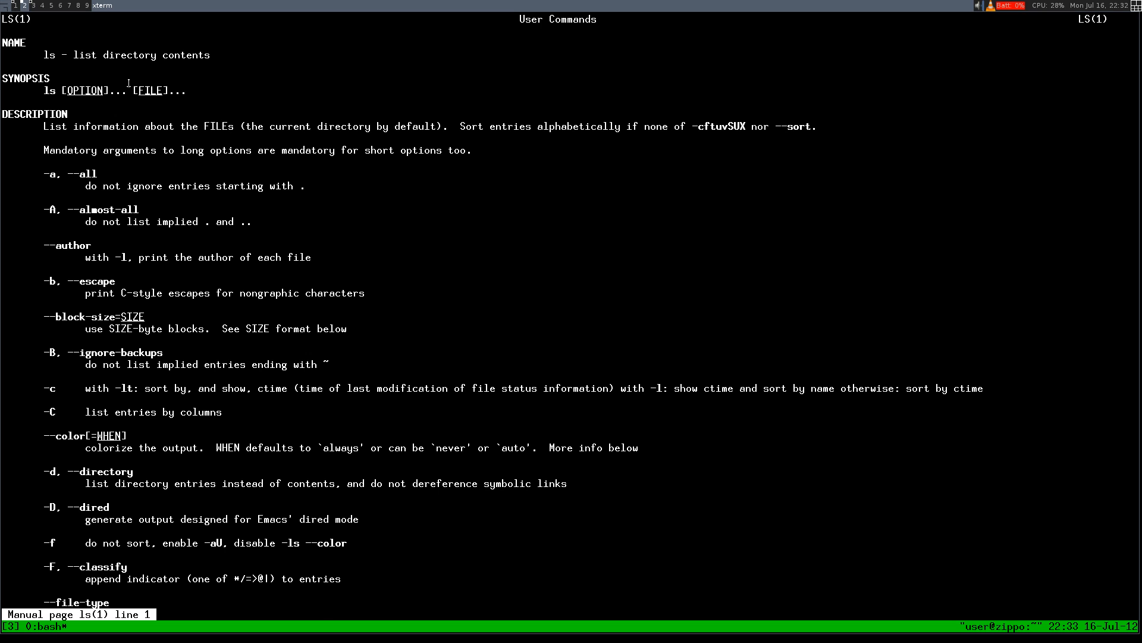
double_click(83, 55)
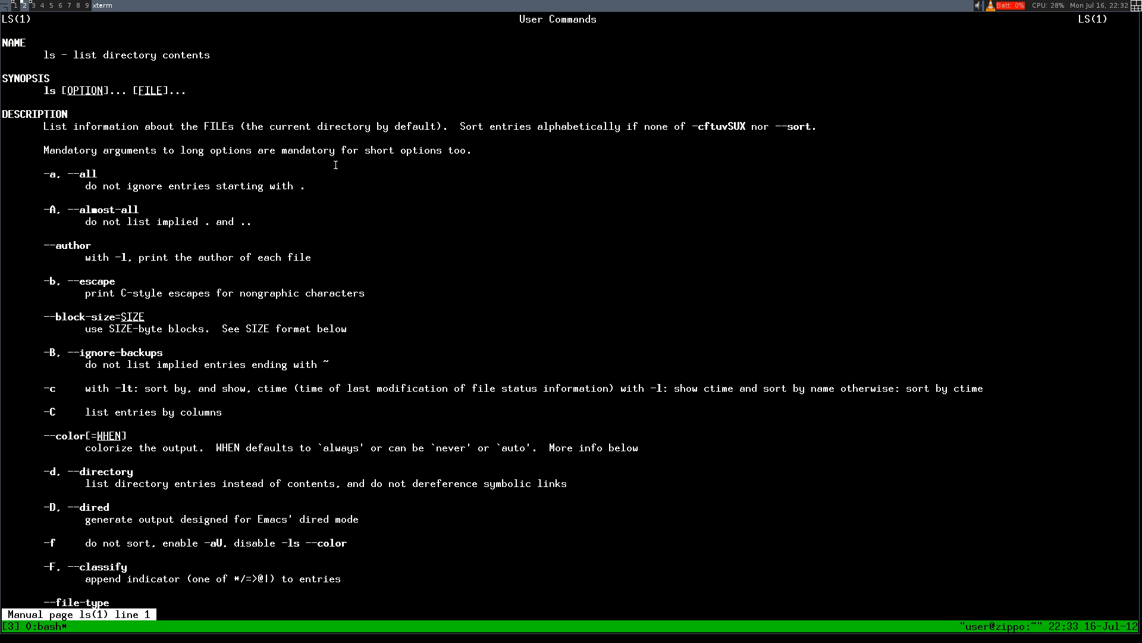
mouse_move(471, 260)
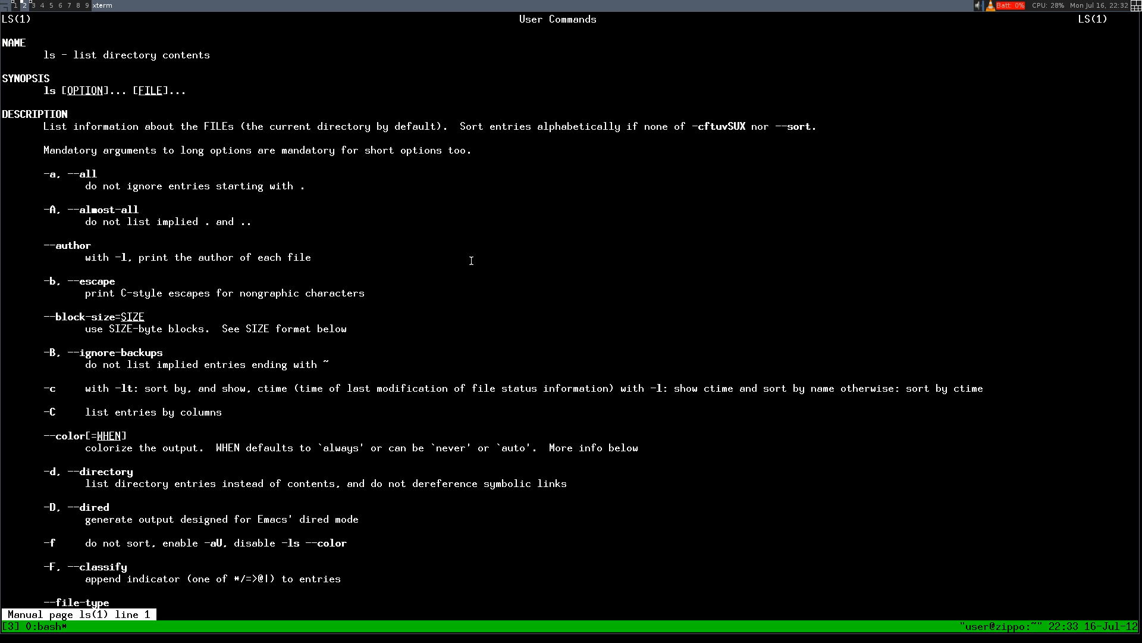
scroll(down, 3)
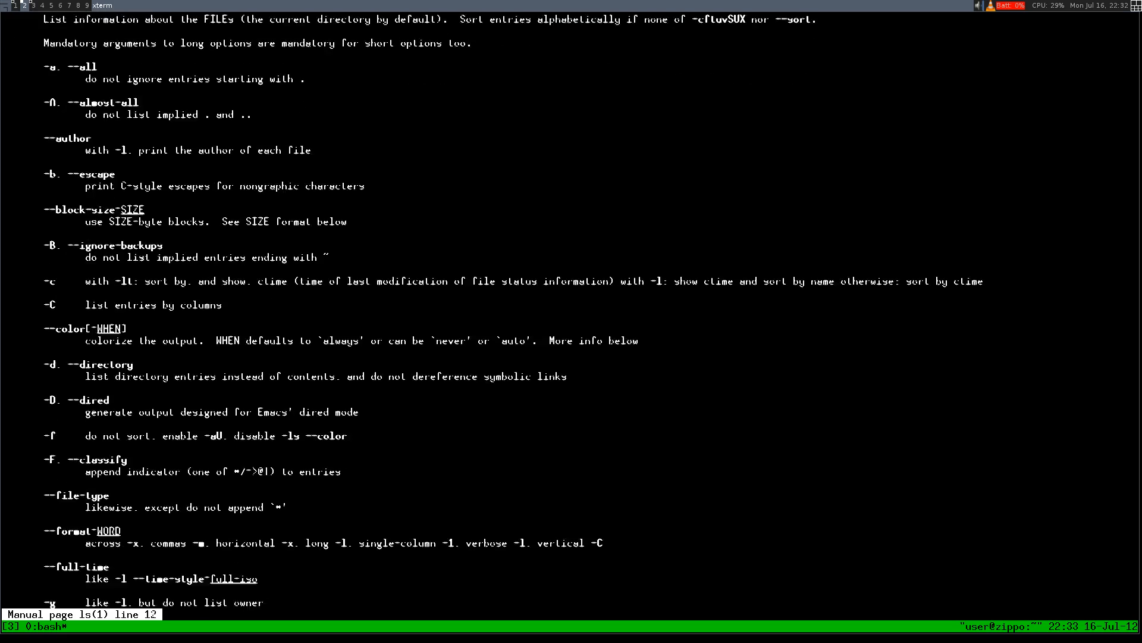
scroll(down, 3)
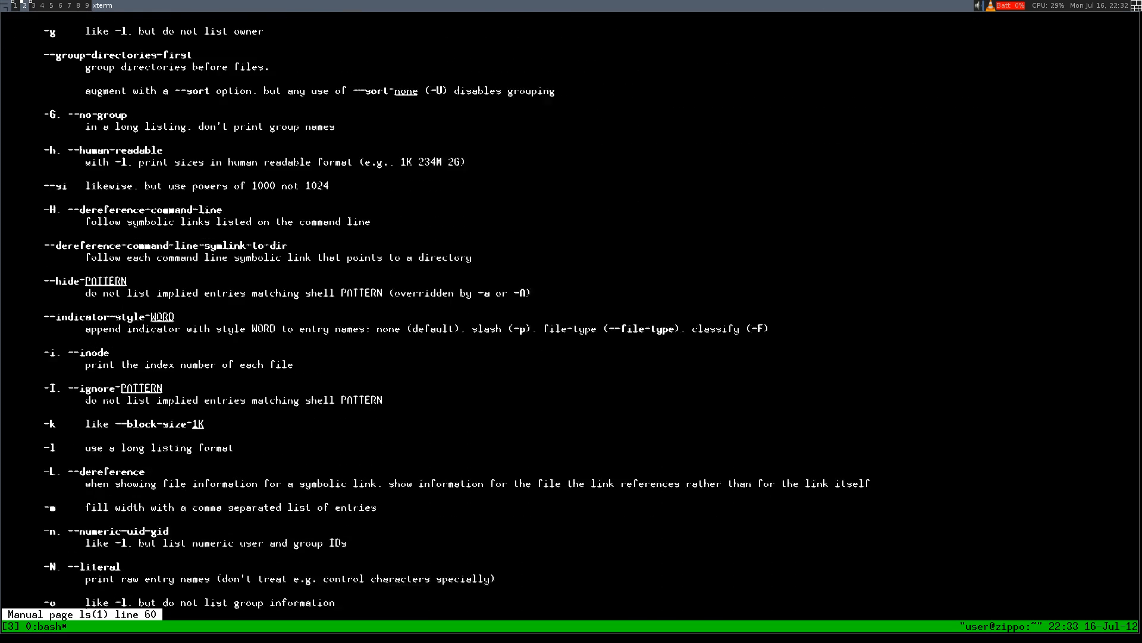
key(q)
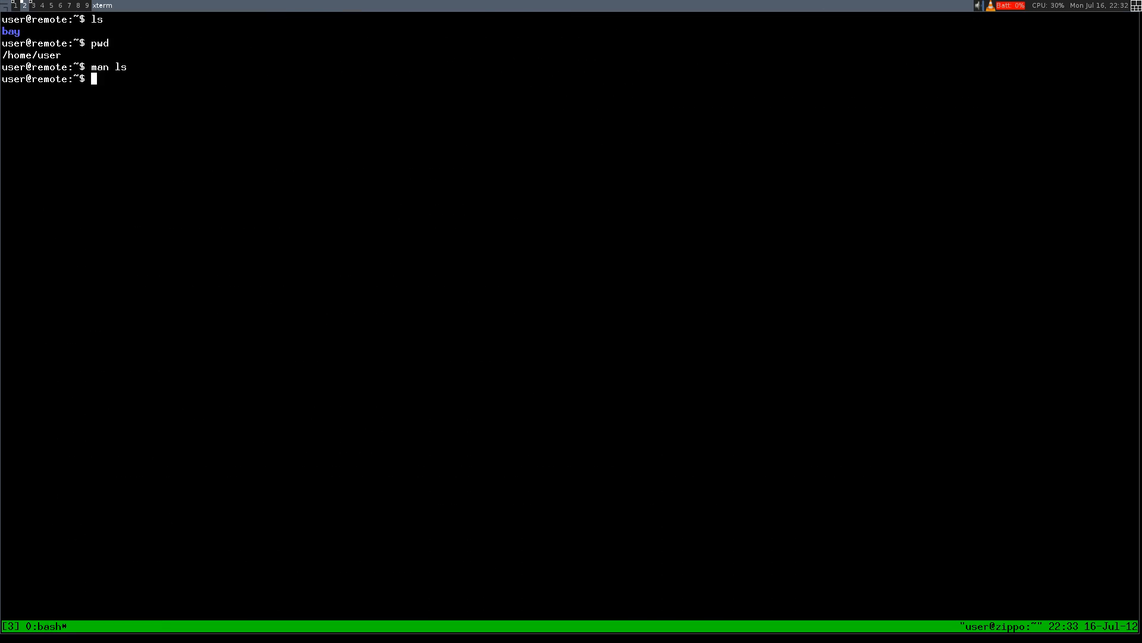
View and quit the man man page, then run ls to show bay in the home folder.
text(man c)
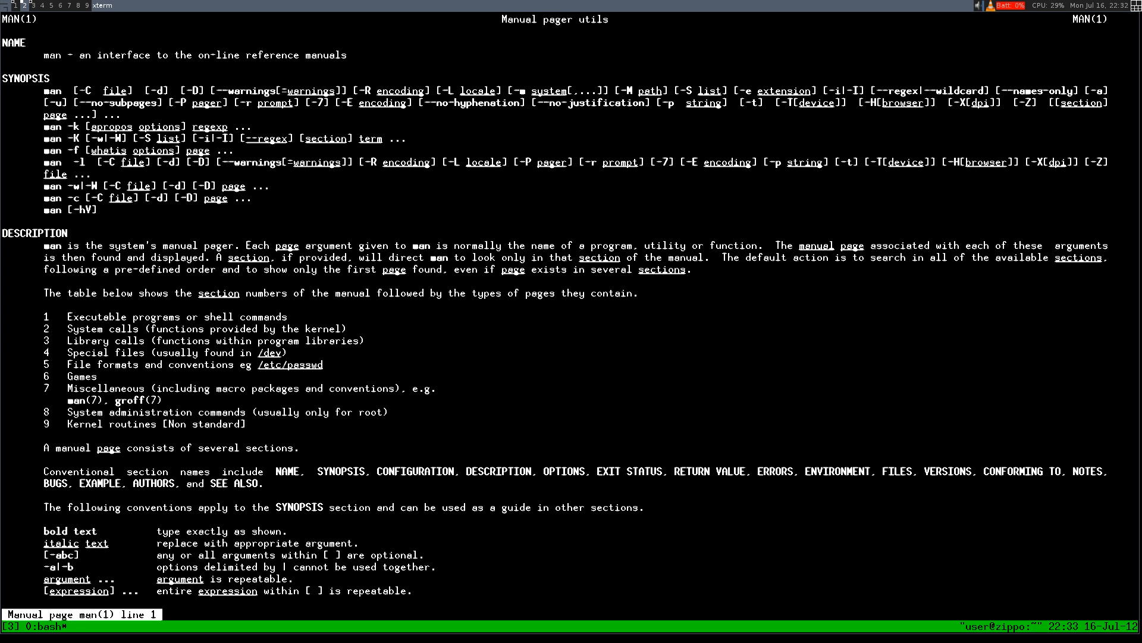
key(q)
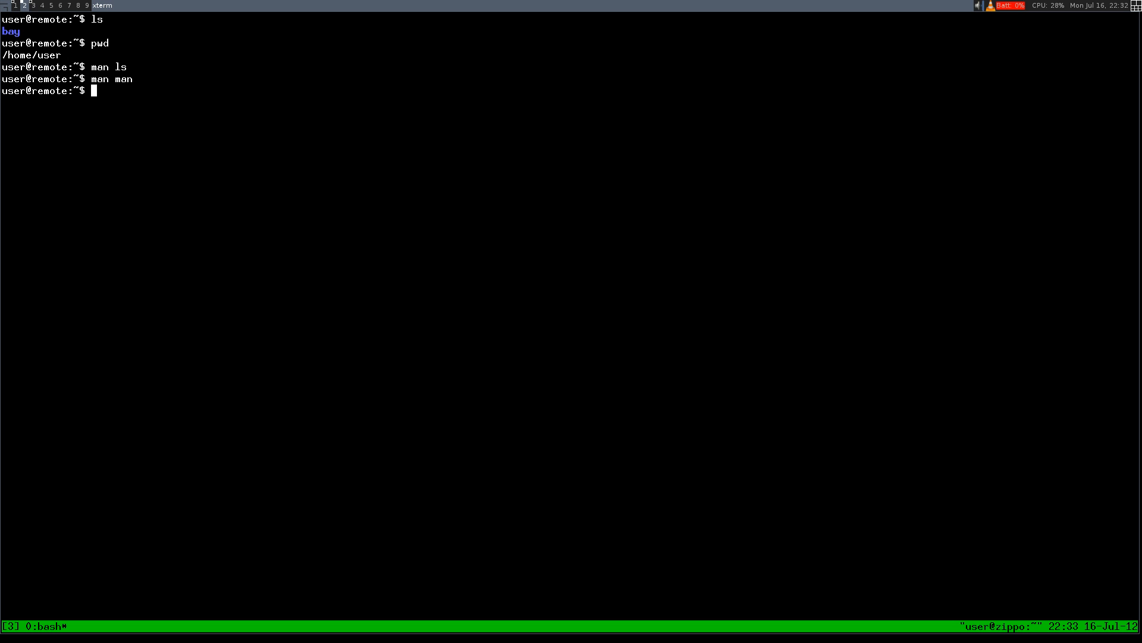
text(ls)
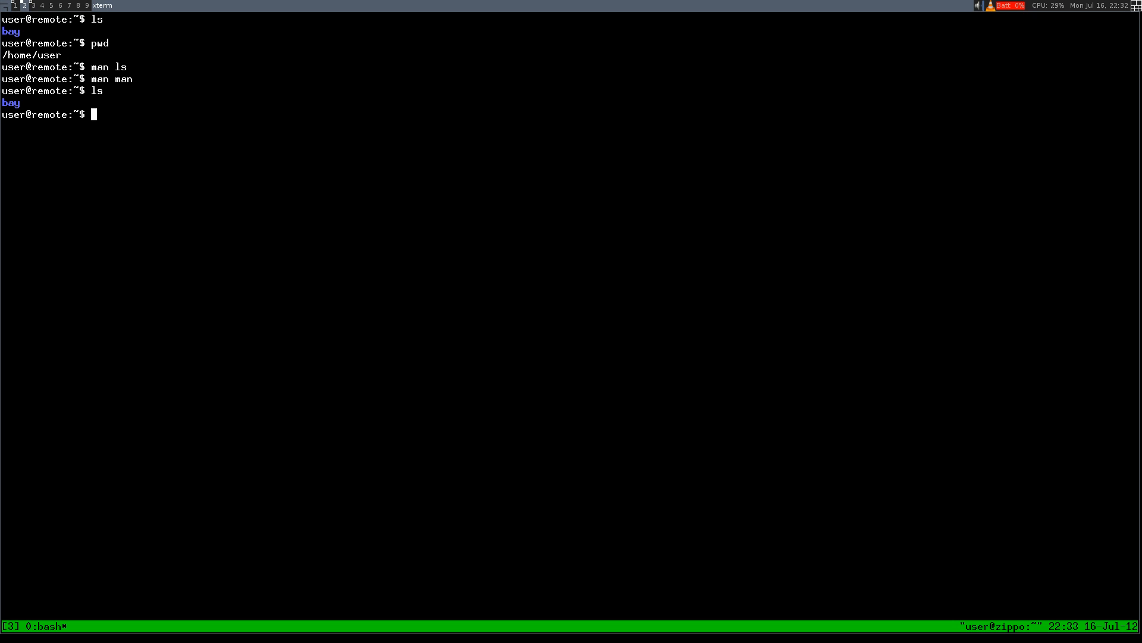
text(ma)
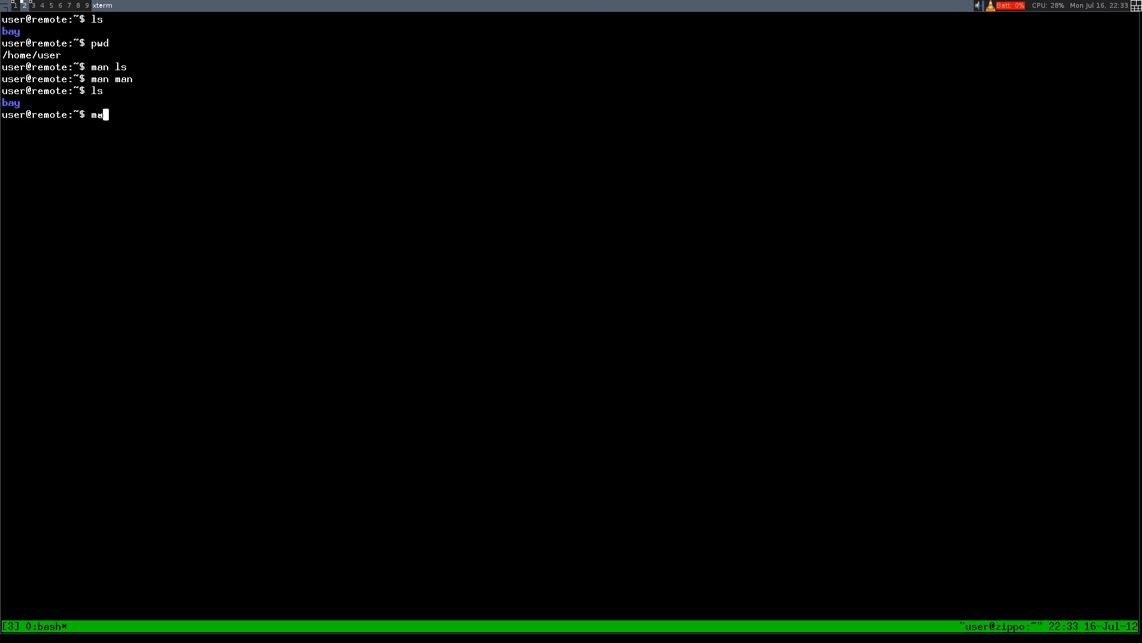
Reopen man ls, quit it, and rerun ls which still lists only bay.
text(an ls)
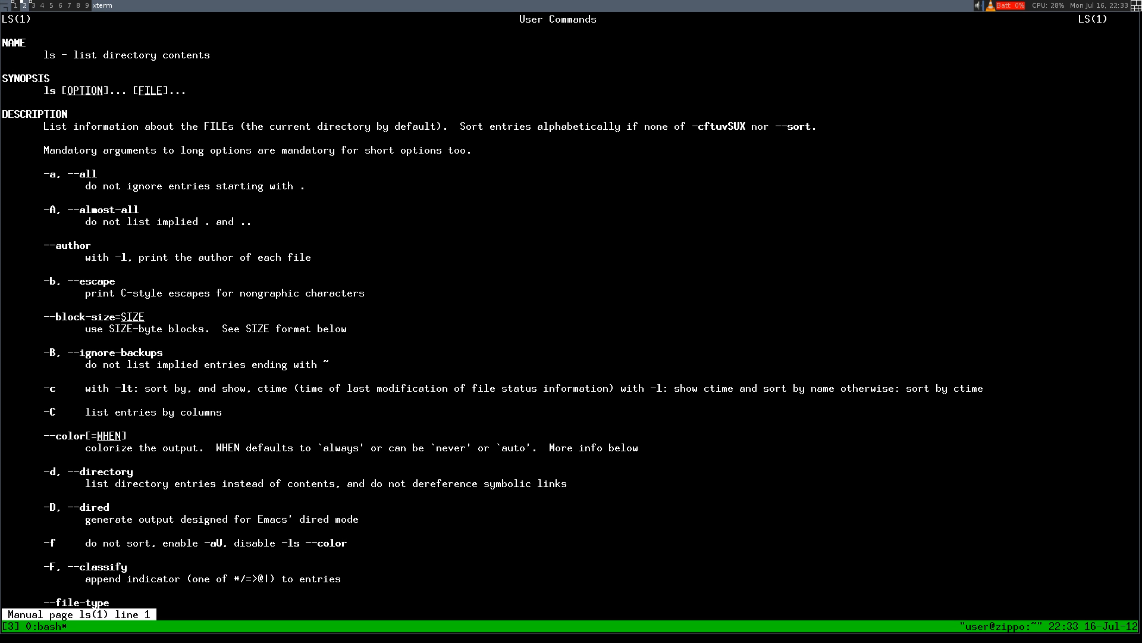
mouse_move(76, 180)
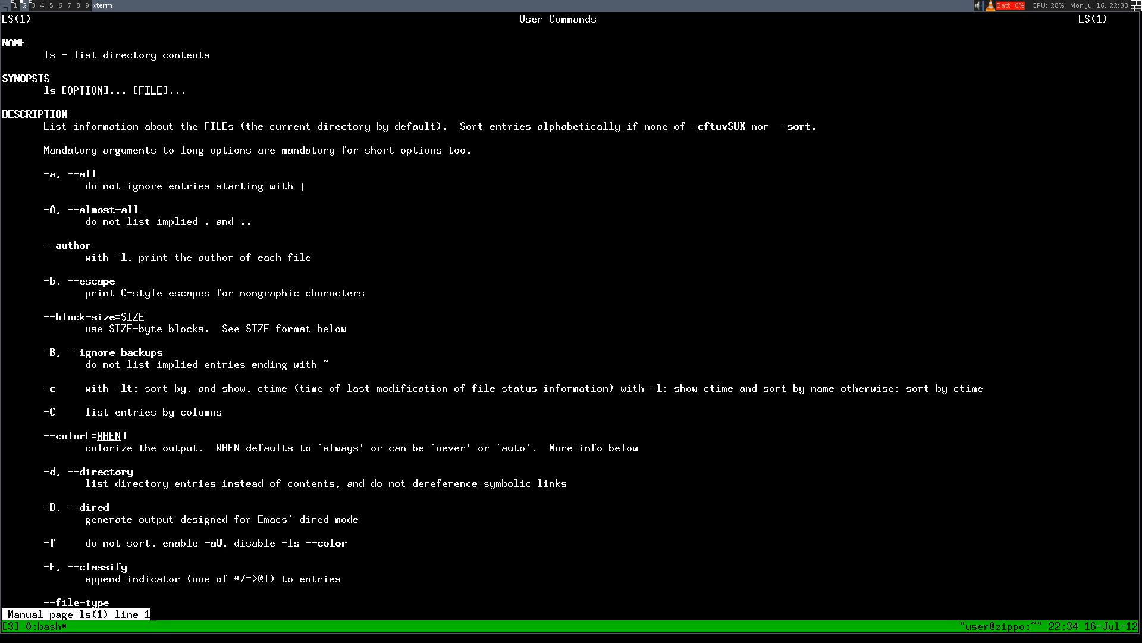
mouse_move(450, 312)
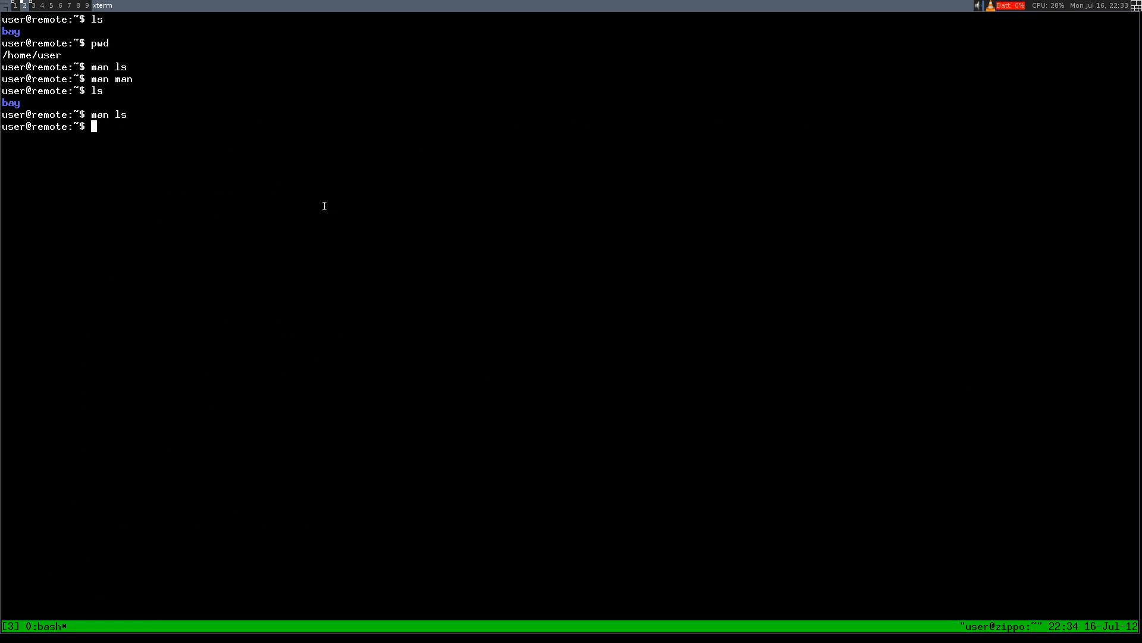
text(l)
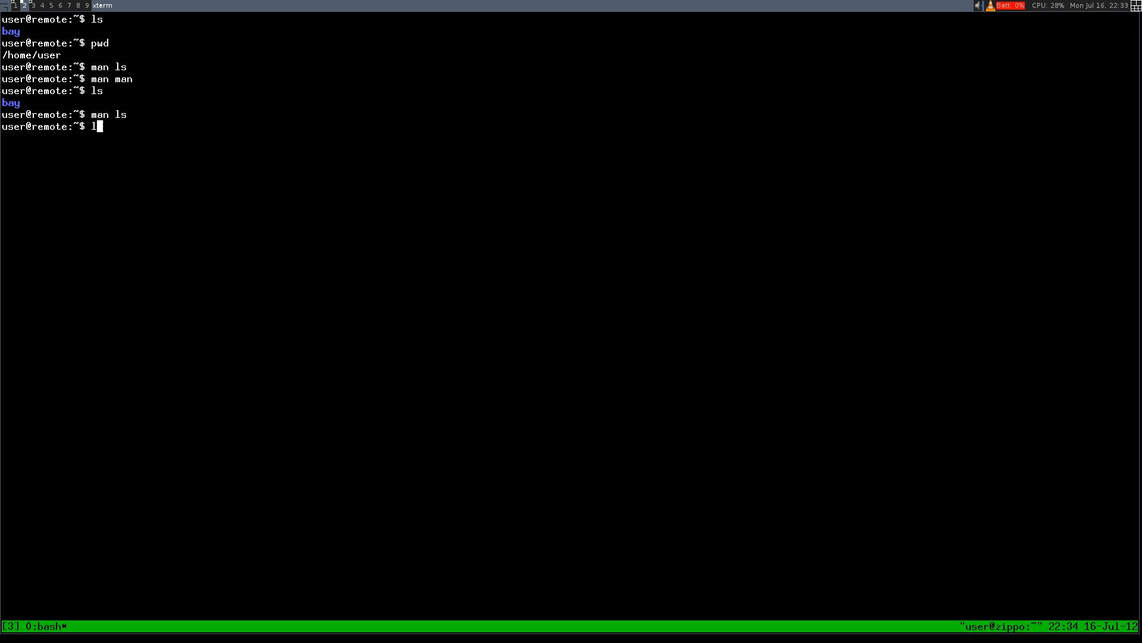
key(Return)
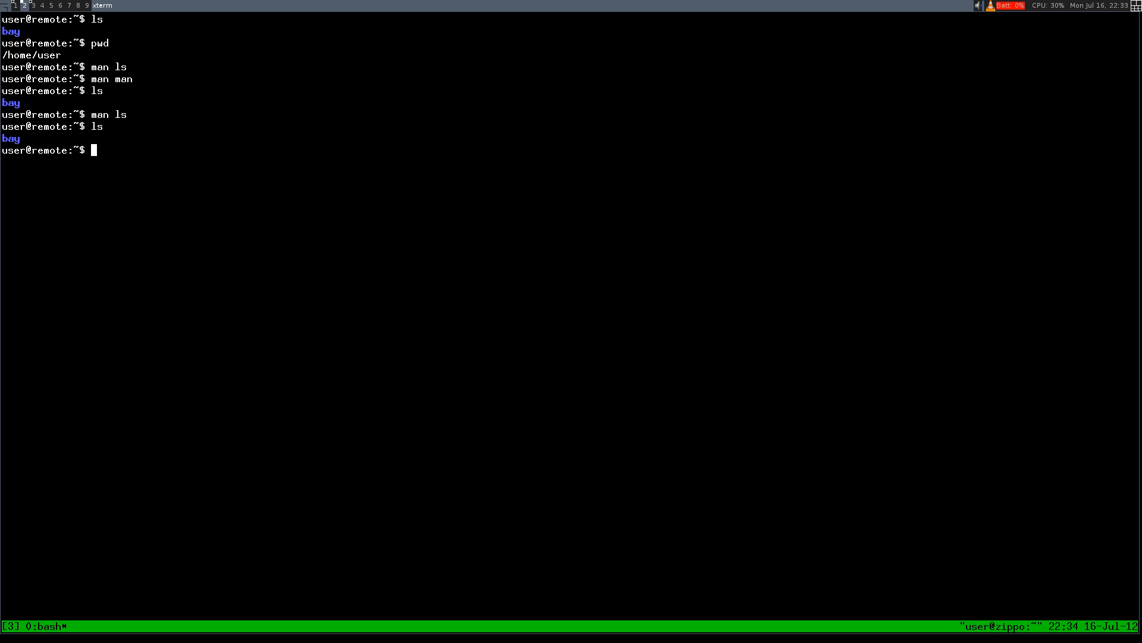
Run ls -a to reveal hidden entries like .bashrc, .profile and .ssh next to bay.
text(ls -a)
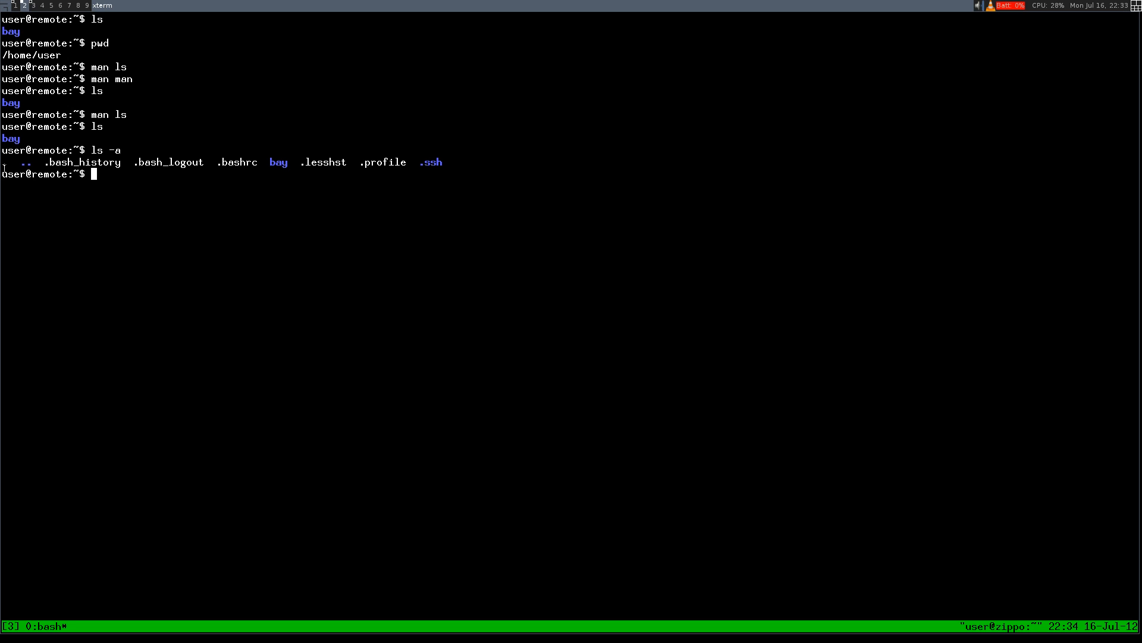
mouse_move(181, 161)
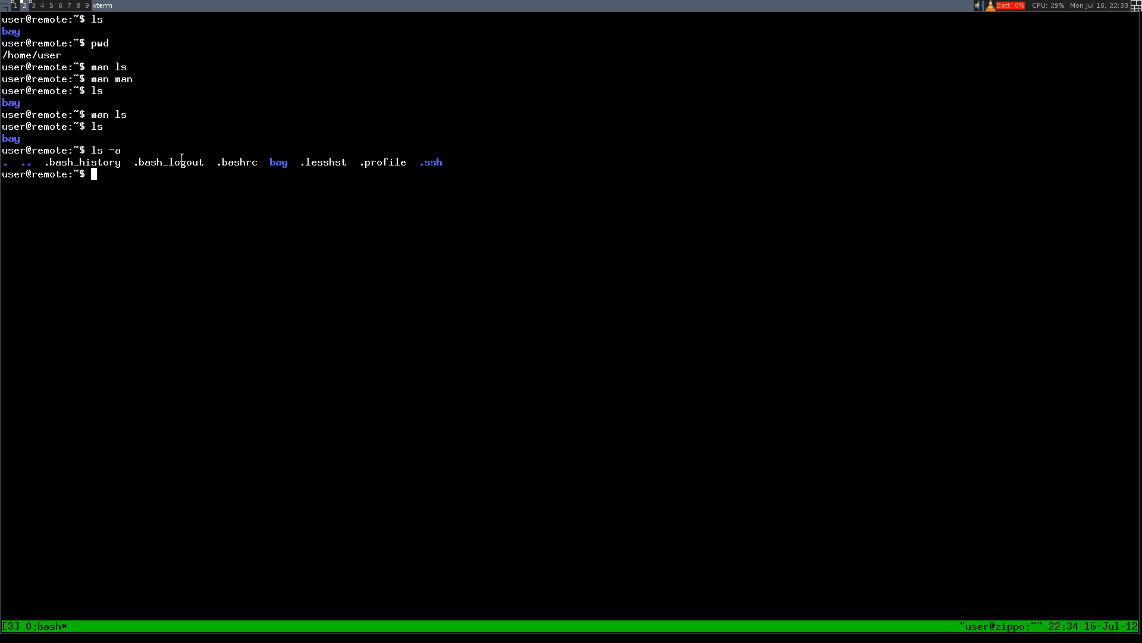
mouse_move(376, 159)
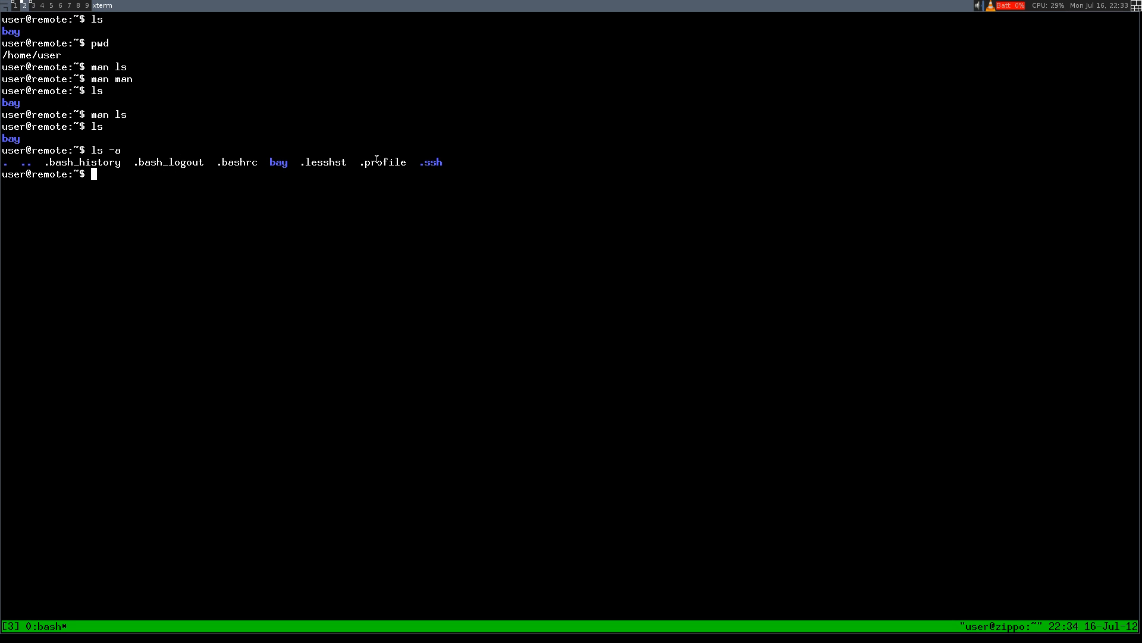
mouse_move(276, 122)
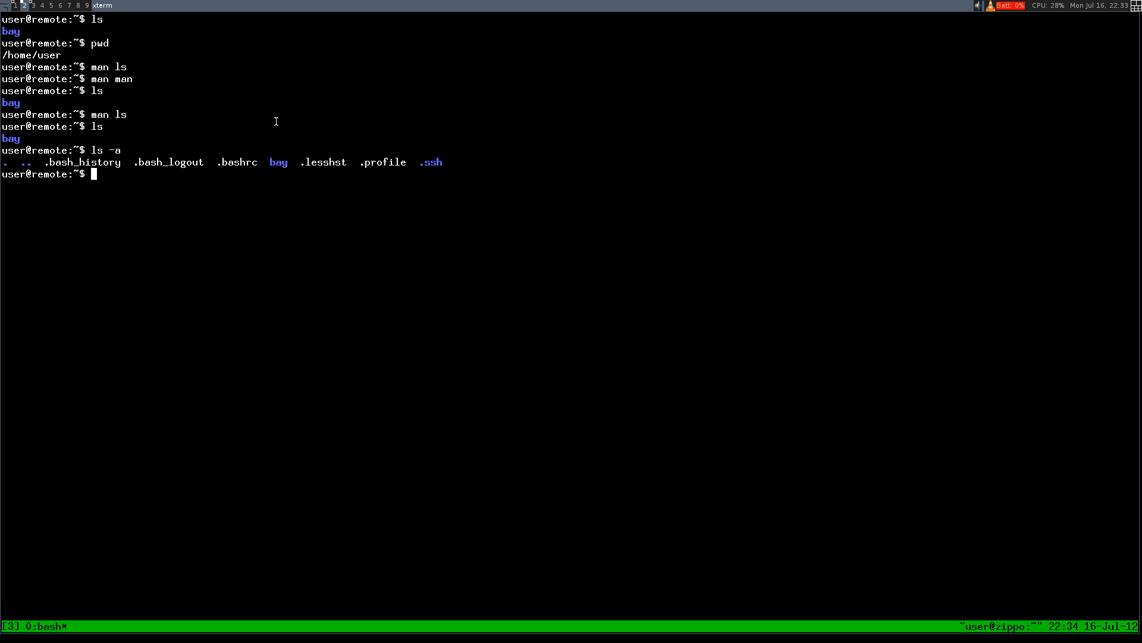
mouse_move(407, 272)
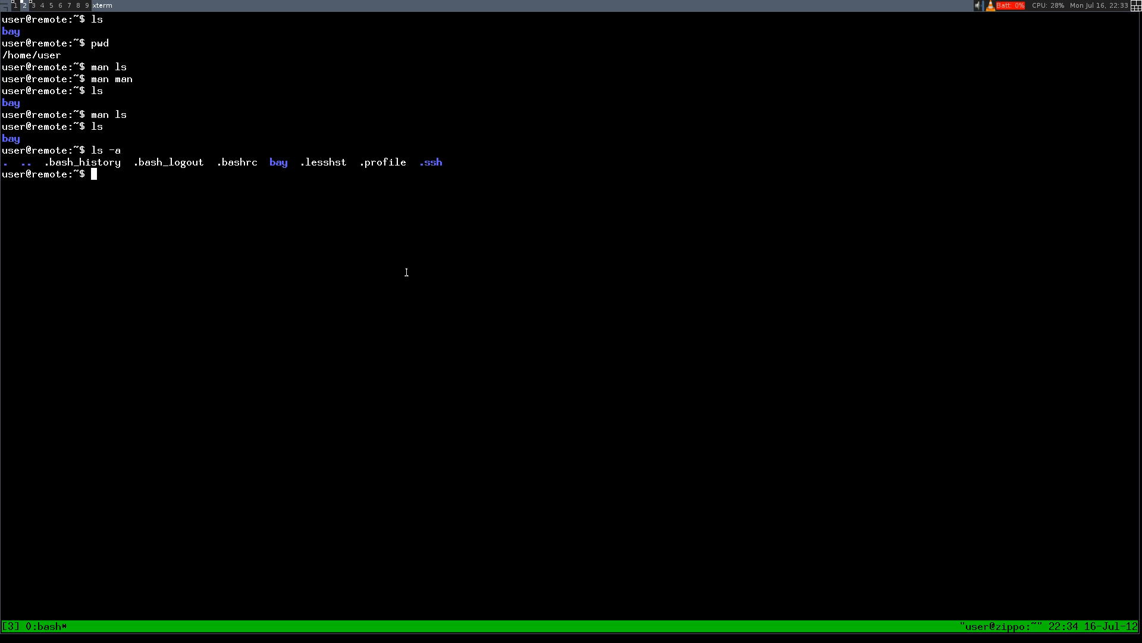
mouse_move(416, 252)
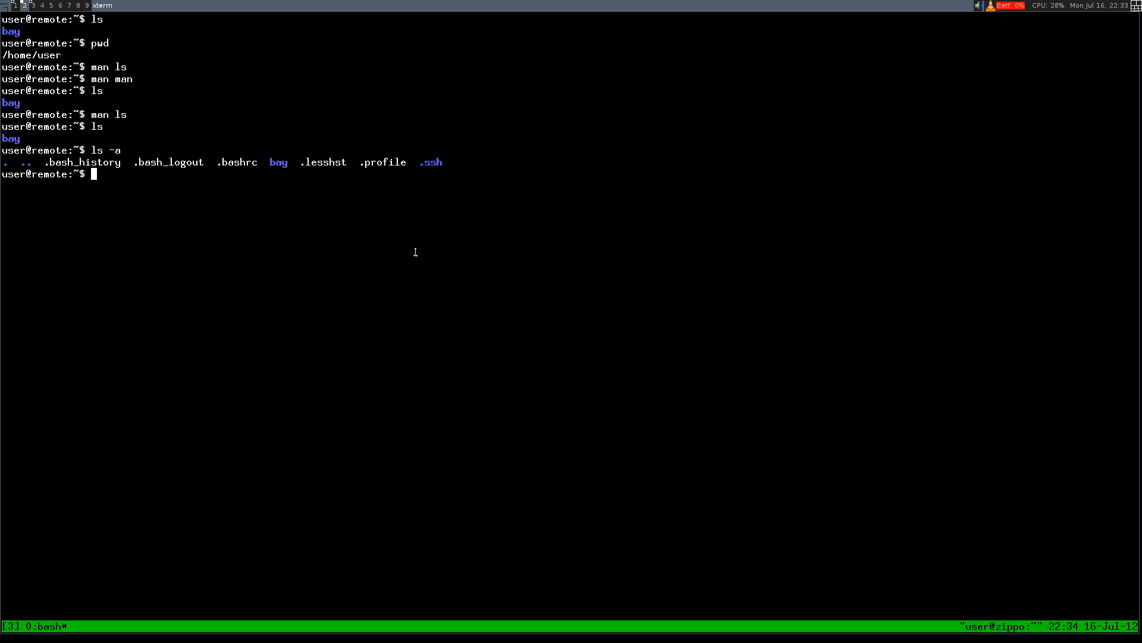
mouse_move(250, 197)
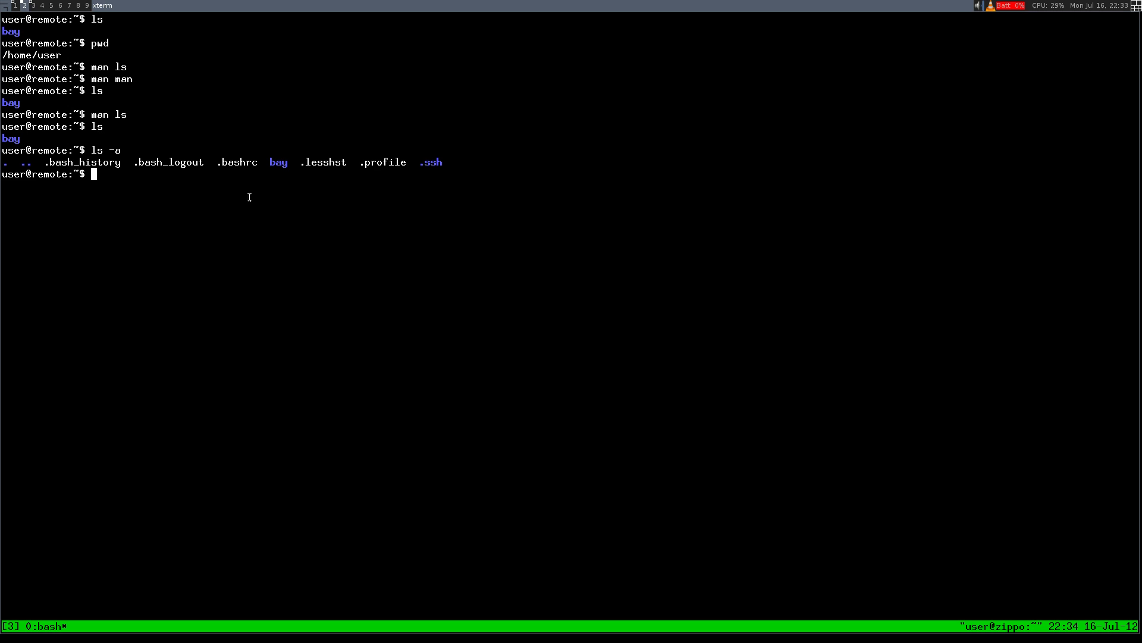
double_click(279, 162)
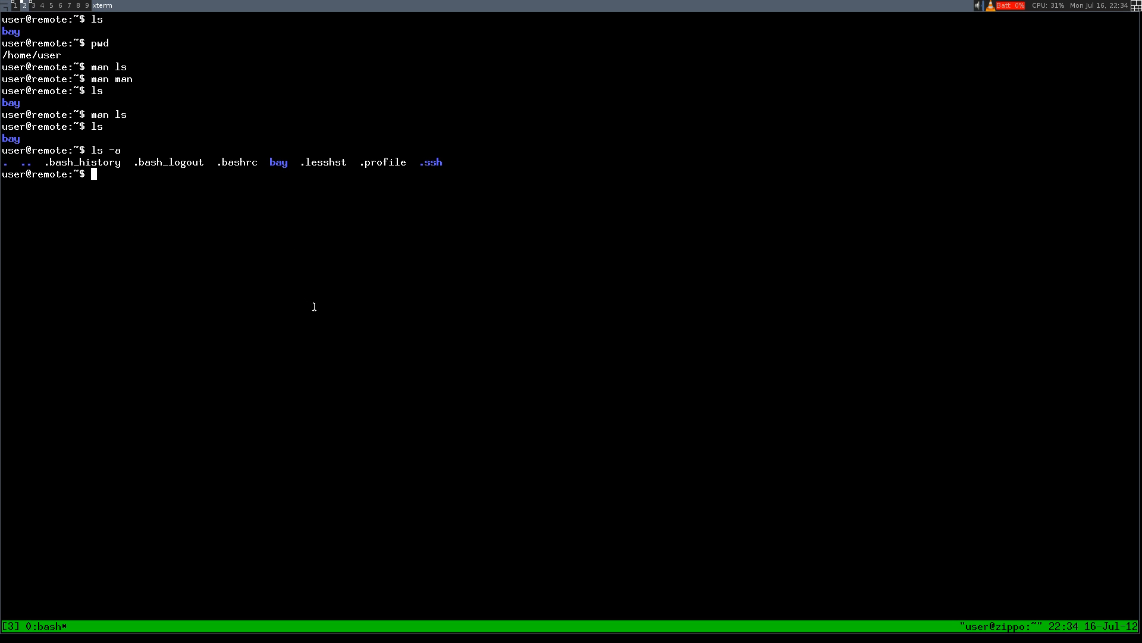
mouse_move(333, 317)
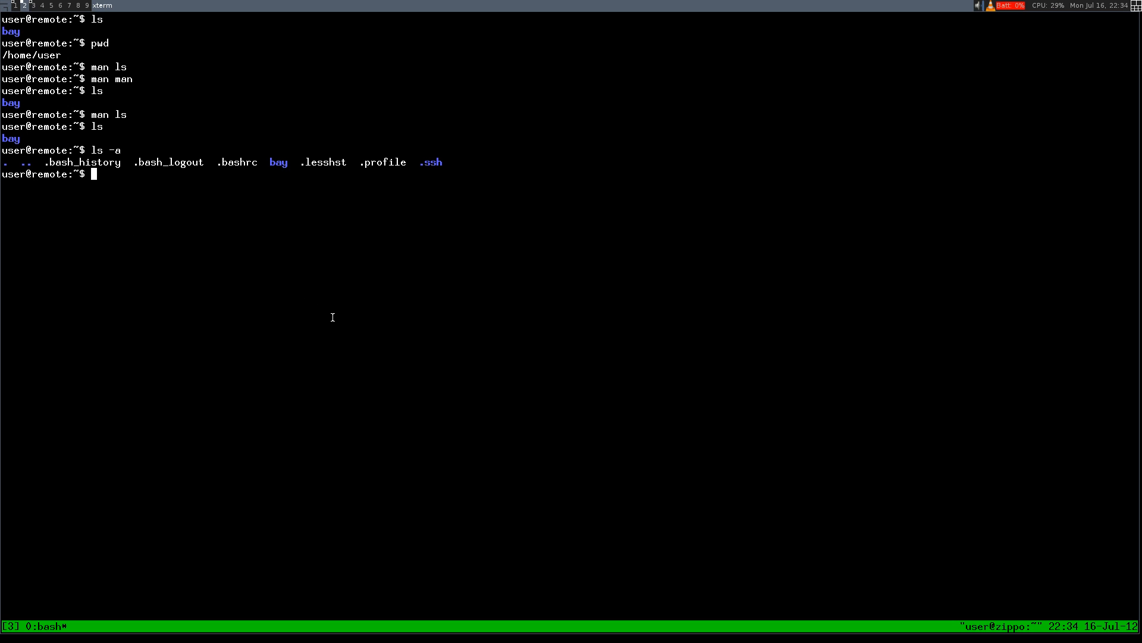
mouse_move(326, 303)
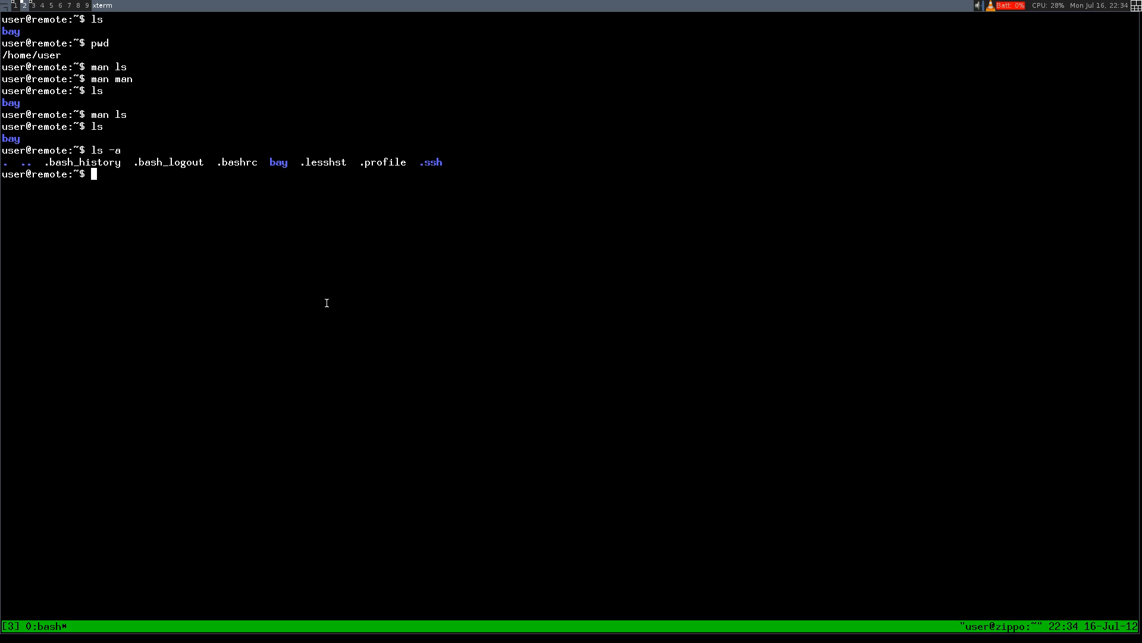
mouse_move(366, 275)
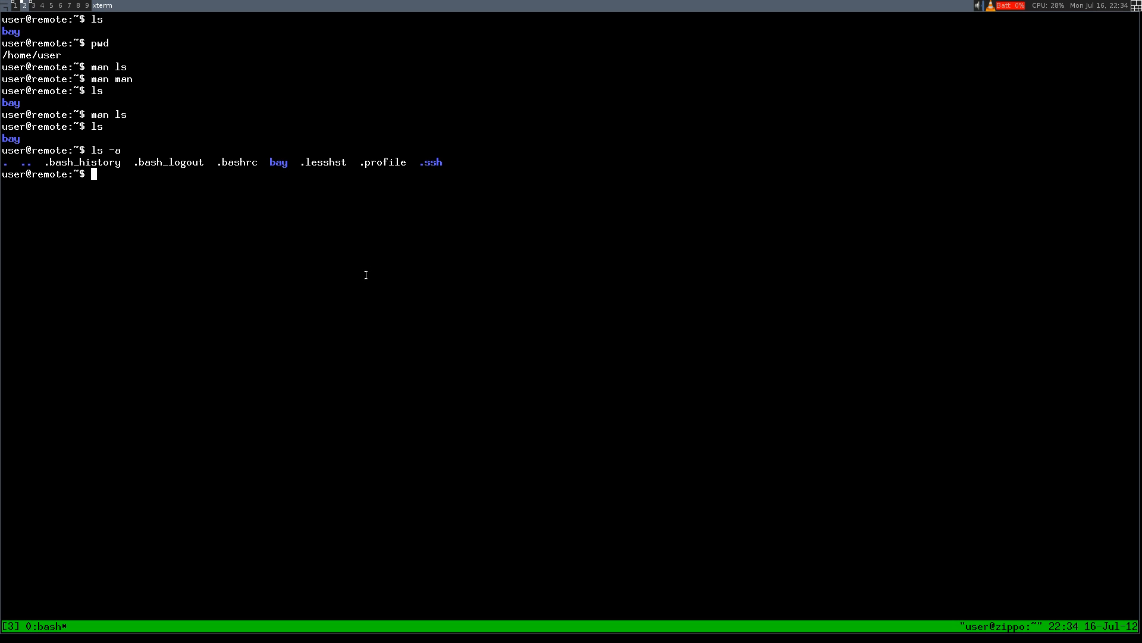
mouse_move(62, 190)
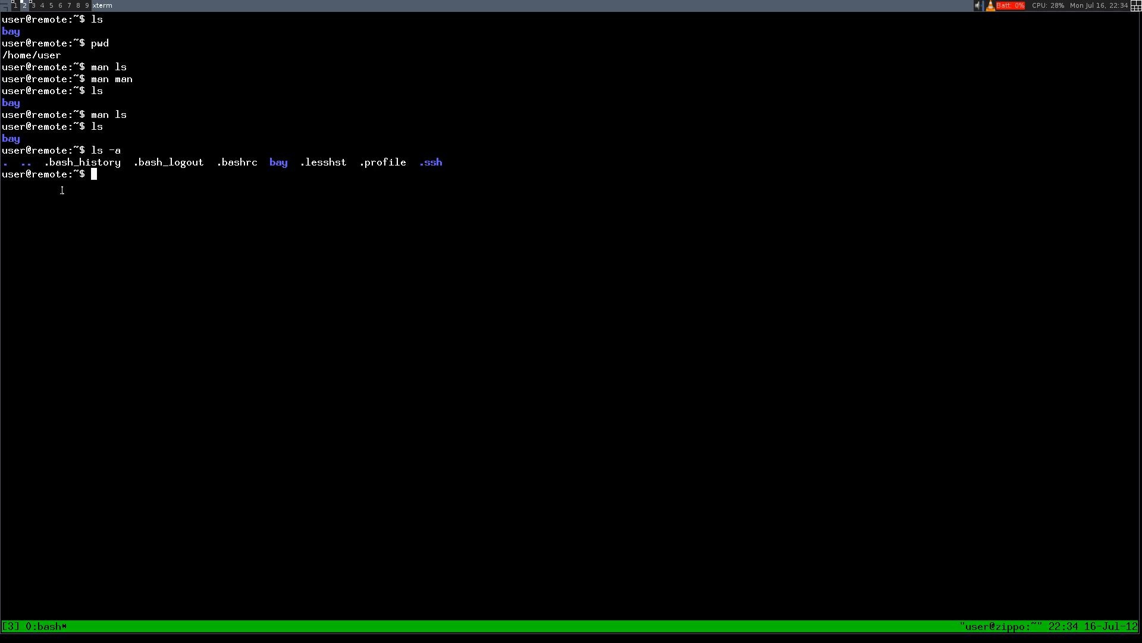
mouse_move(360, 271)
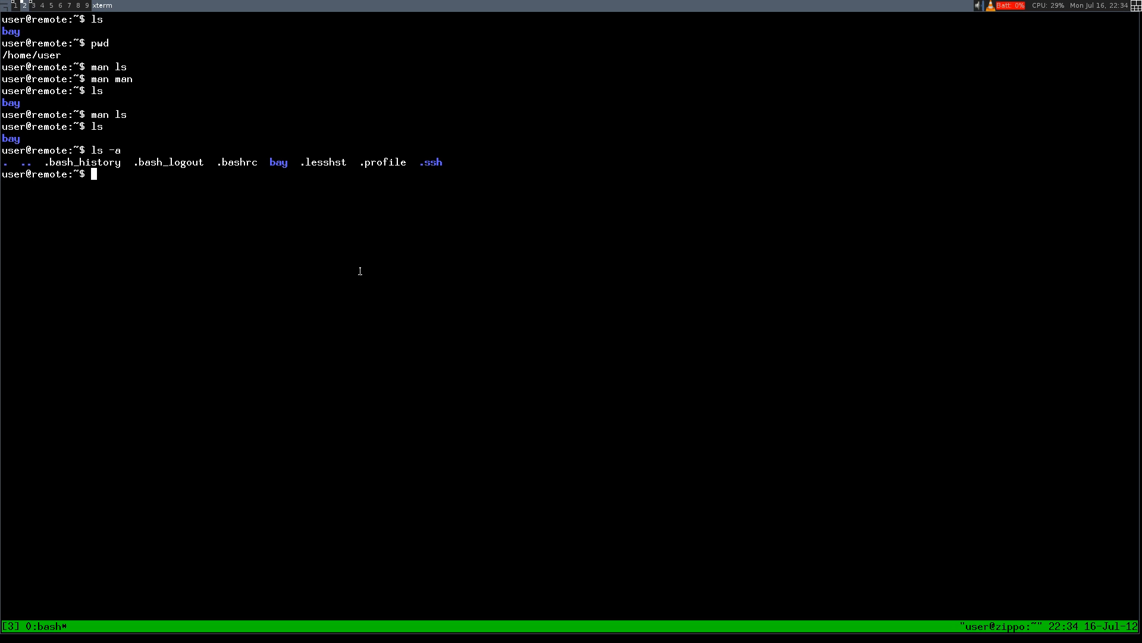
mouse_move(278, 247)
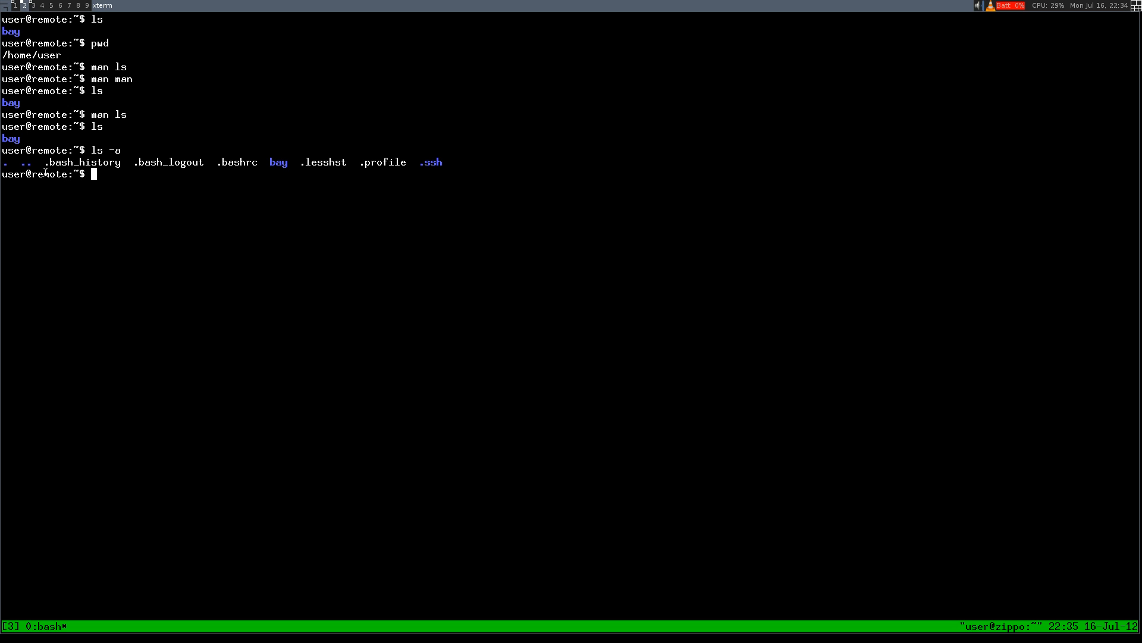
mouse_move(237, 231)
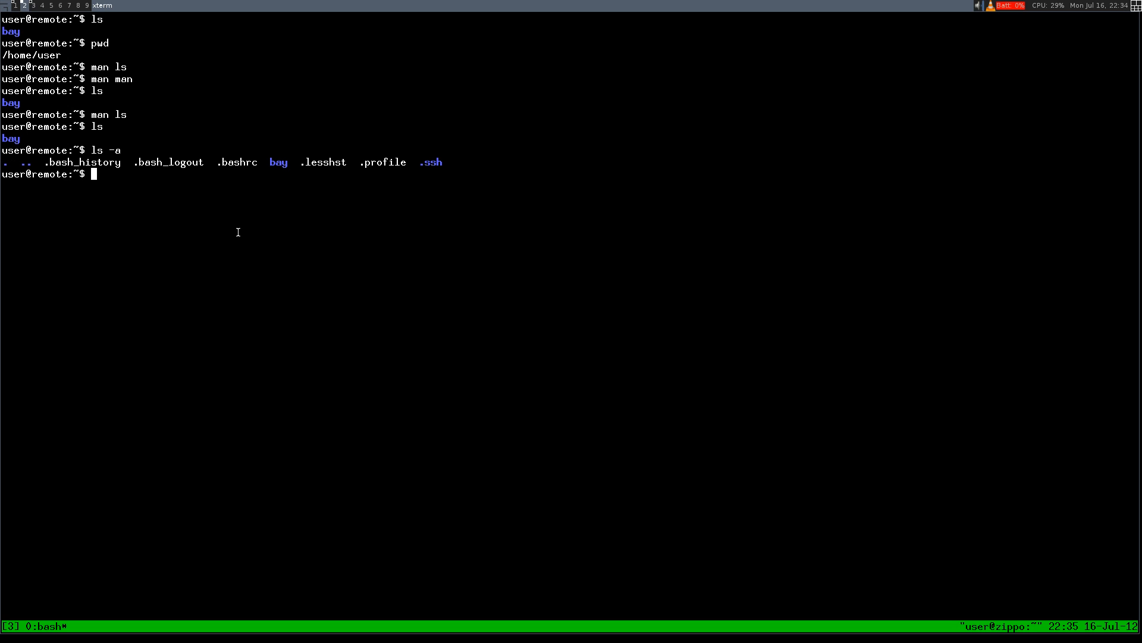
Run ls -l to show bay's drwxr-xr-x long listing, then start man ls again.
text(ls -)
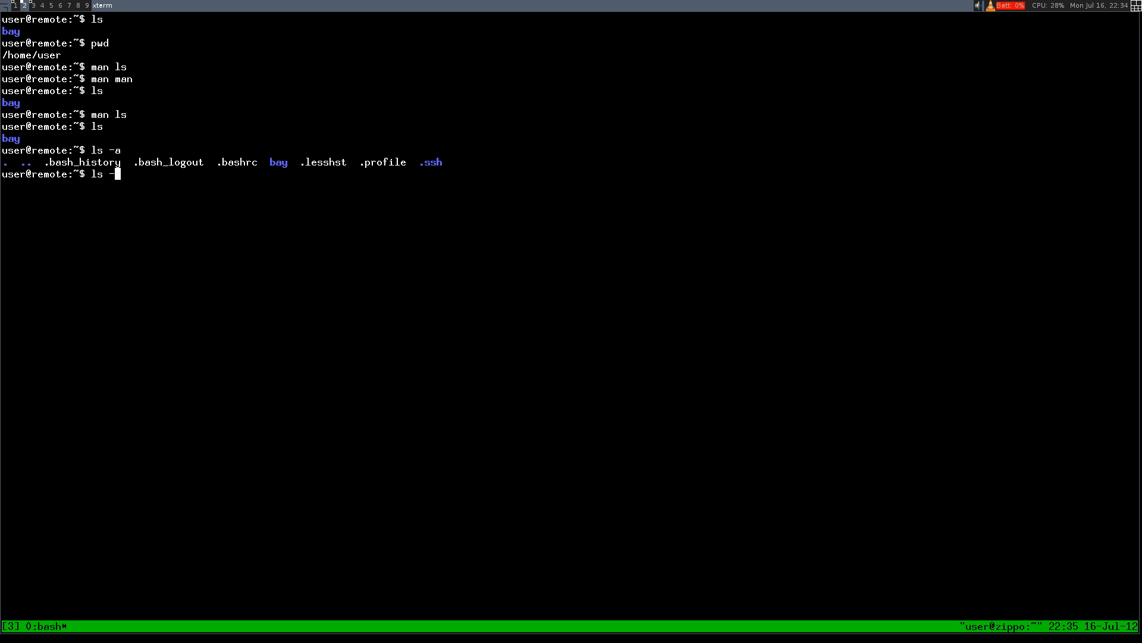
text(l)
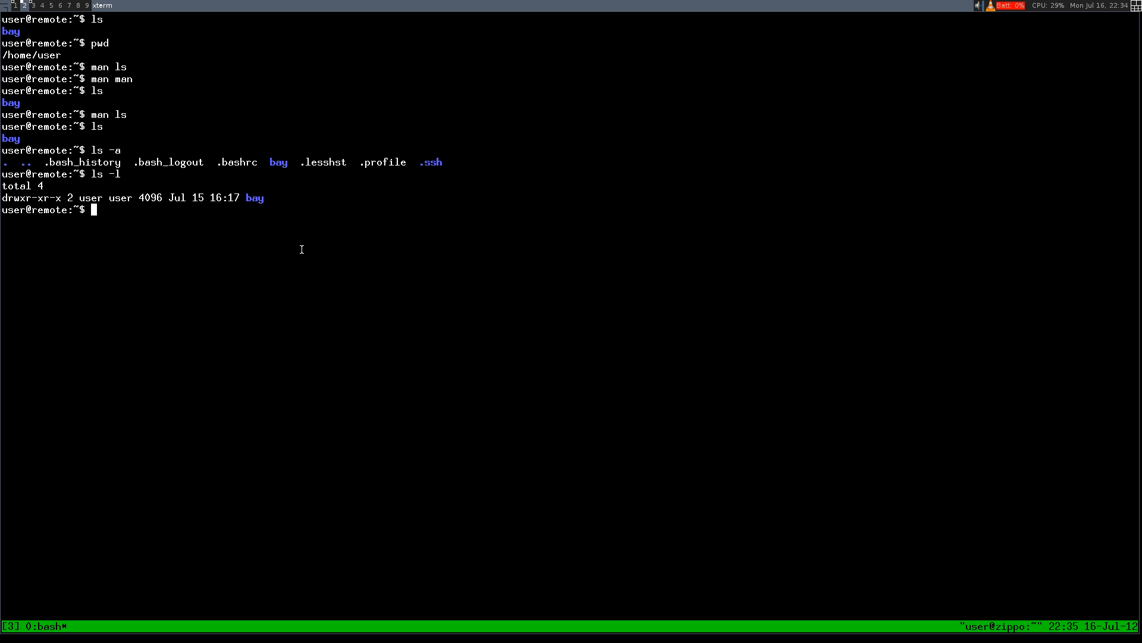
text(man ls)
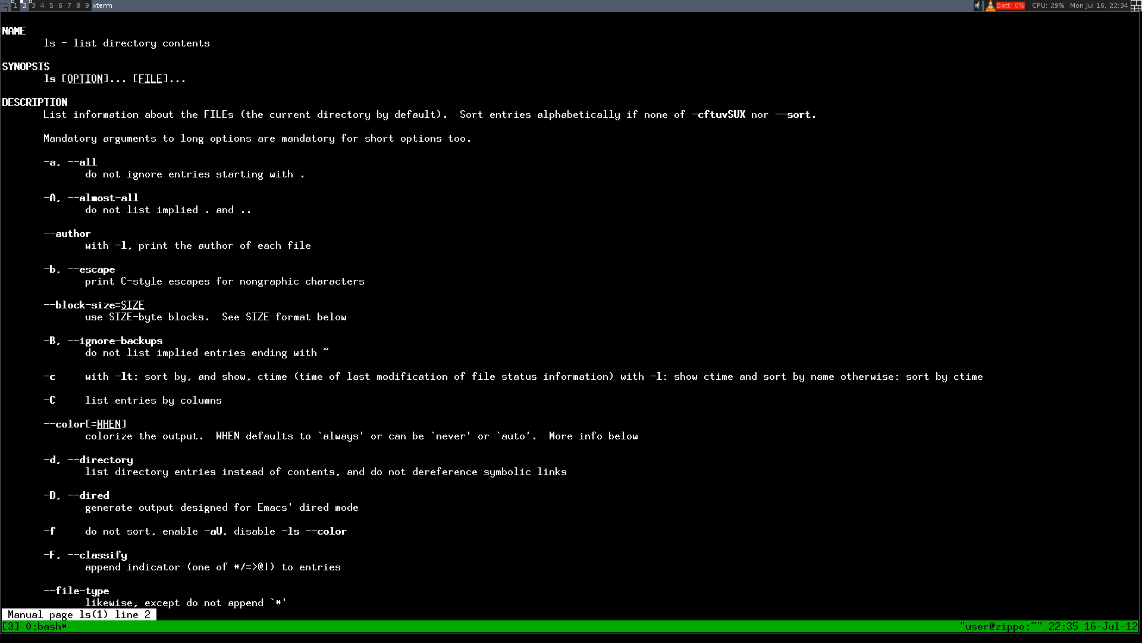
Scroll the ls manual down to the -l long listing format entry.
scroll(down, 3)
text(/)
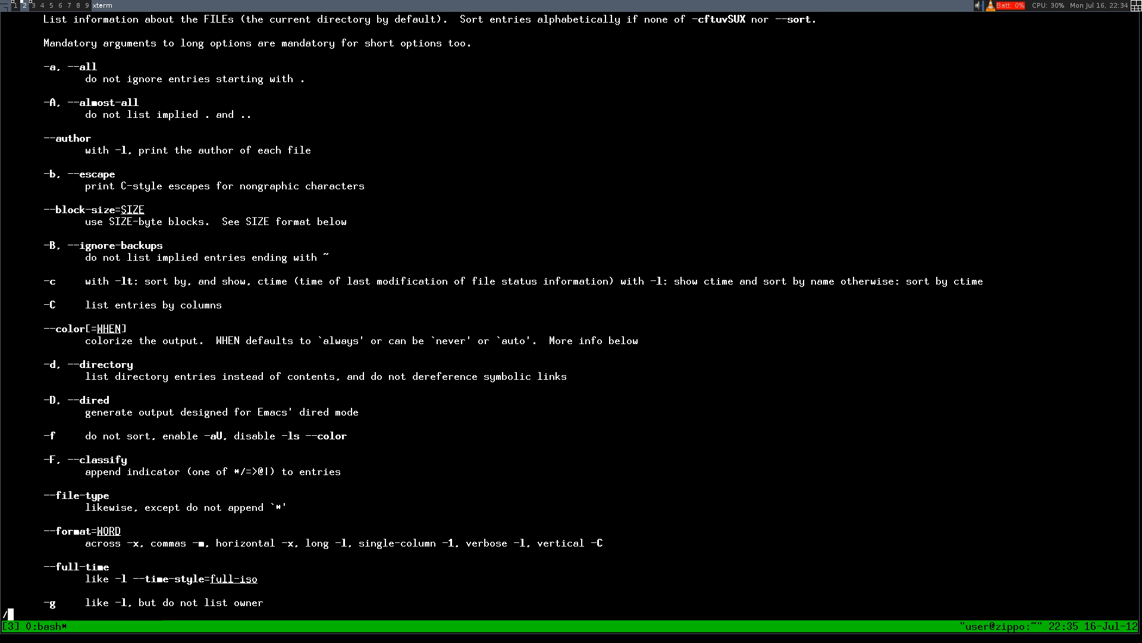
scroll(down, 3)
text(-l)
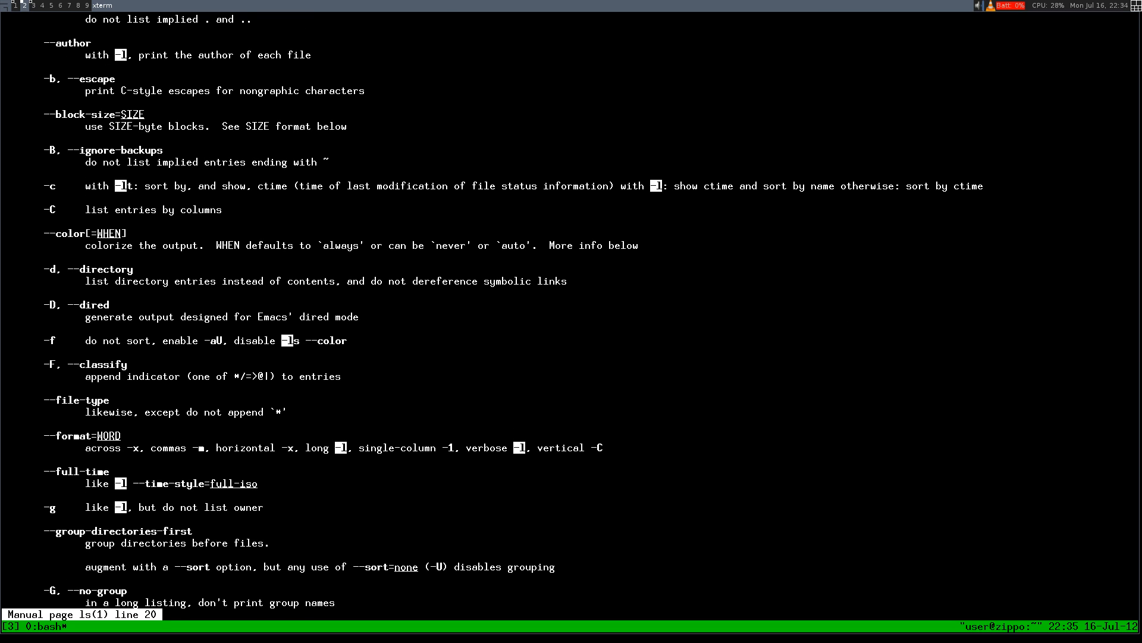
scroll(down, 3)
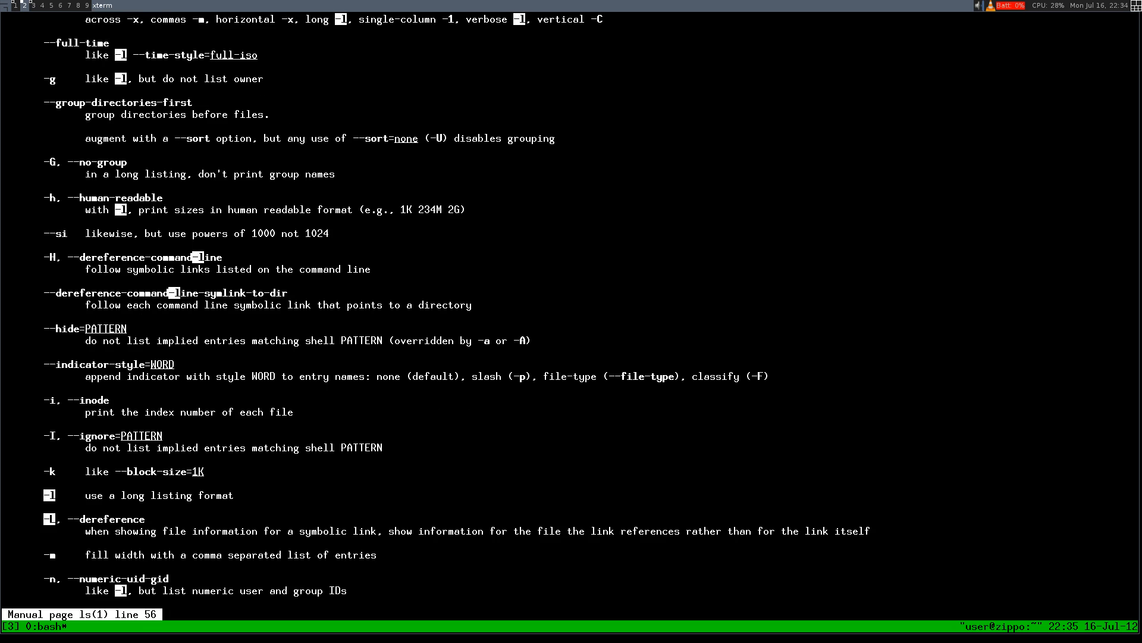
scroll(down, 3)
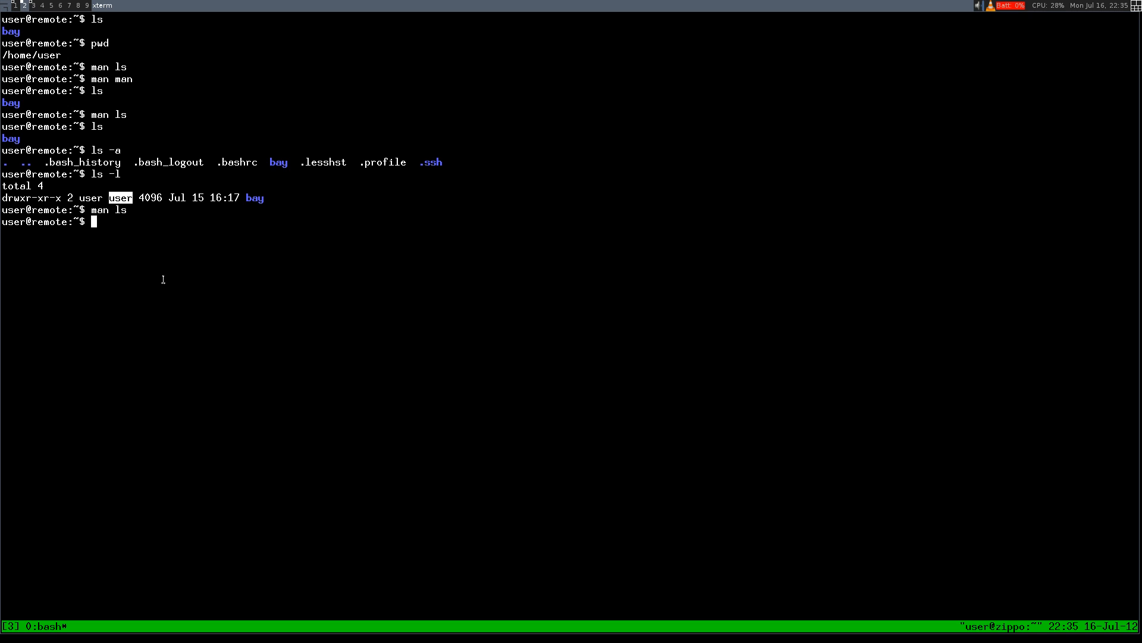
mouse_move(164, 289)
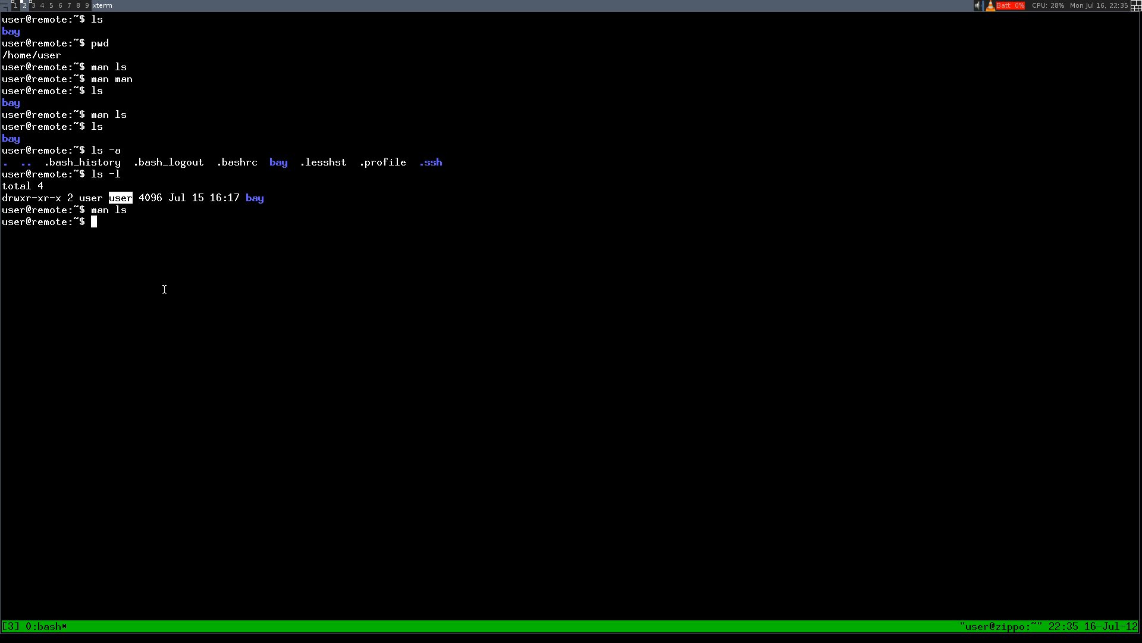
mouse_move(205, 278)
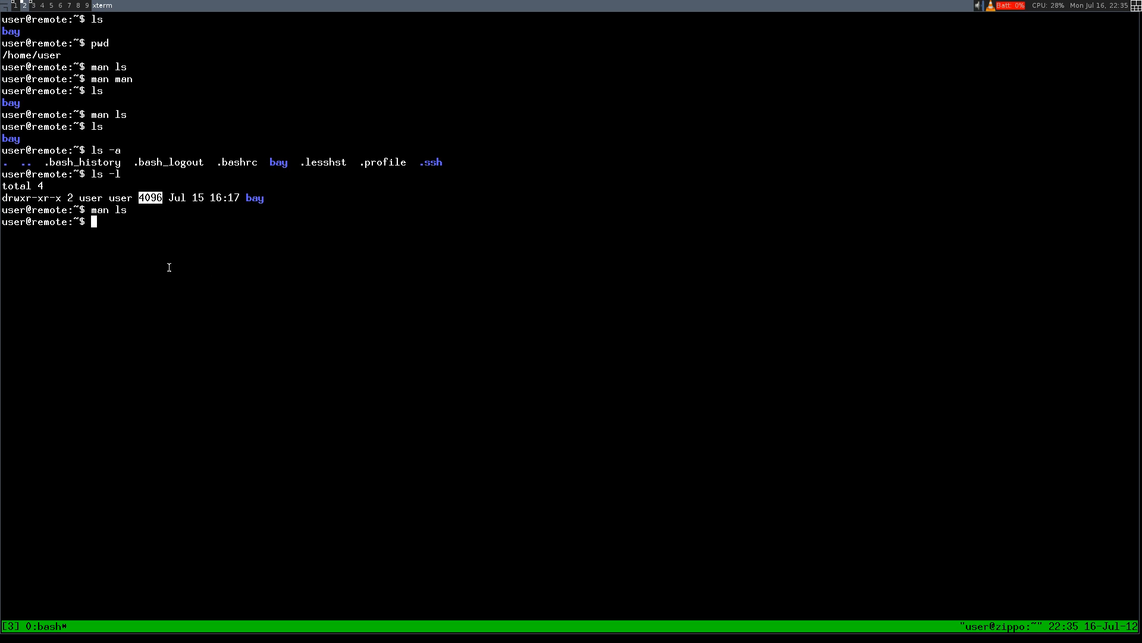
mouse_move(174, 279)
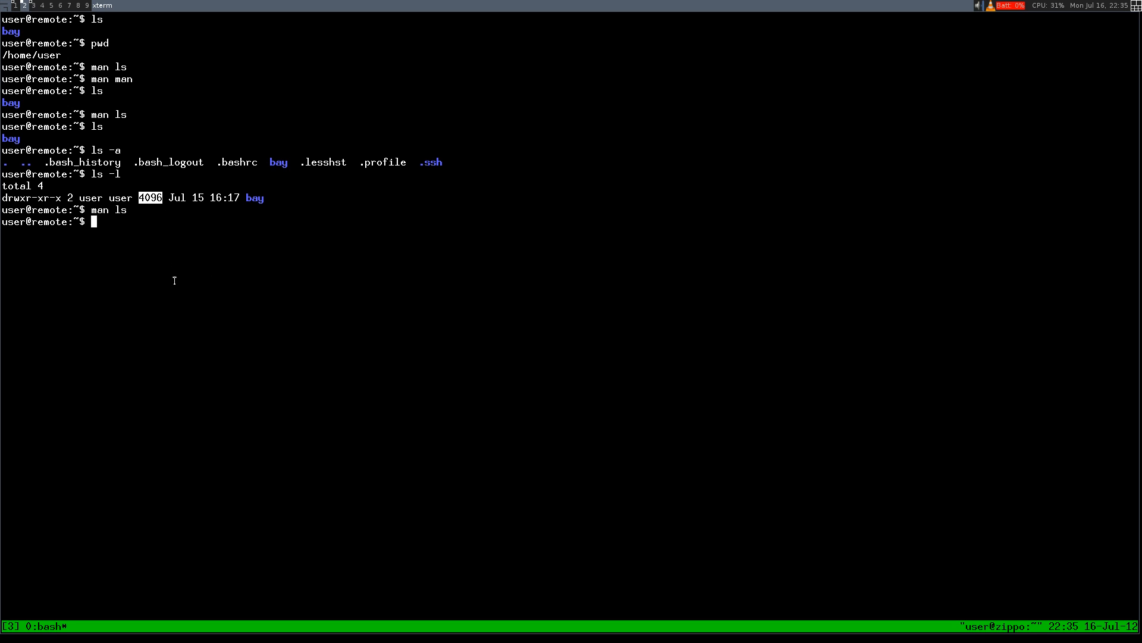
mouse_move(150, 210)
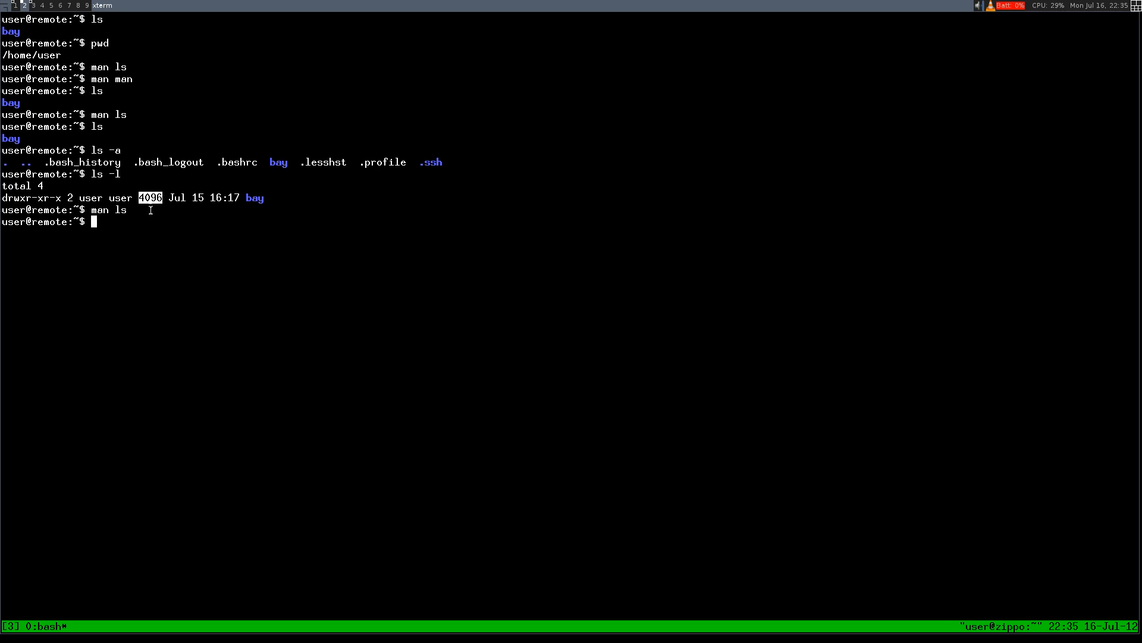
mouse_move(254, 234)
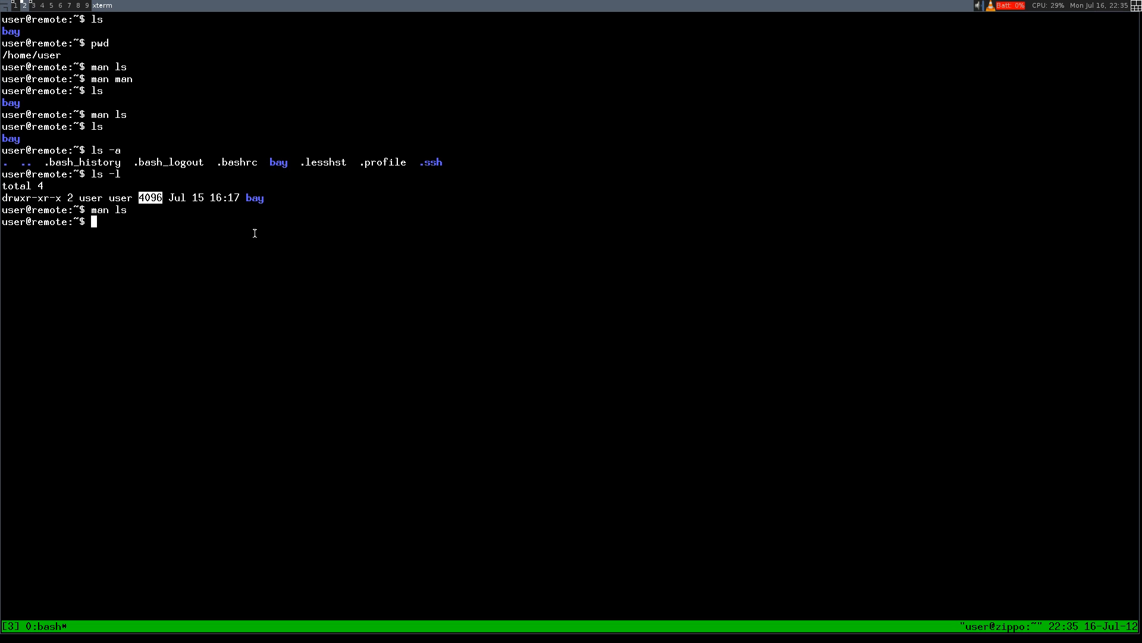
mouse_move(255, 199)
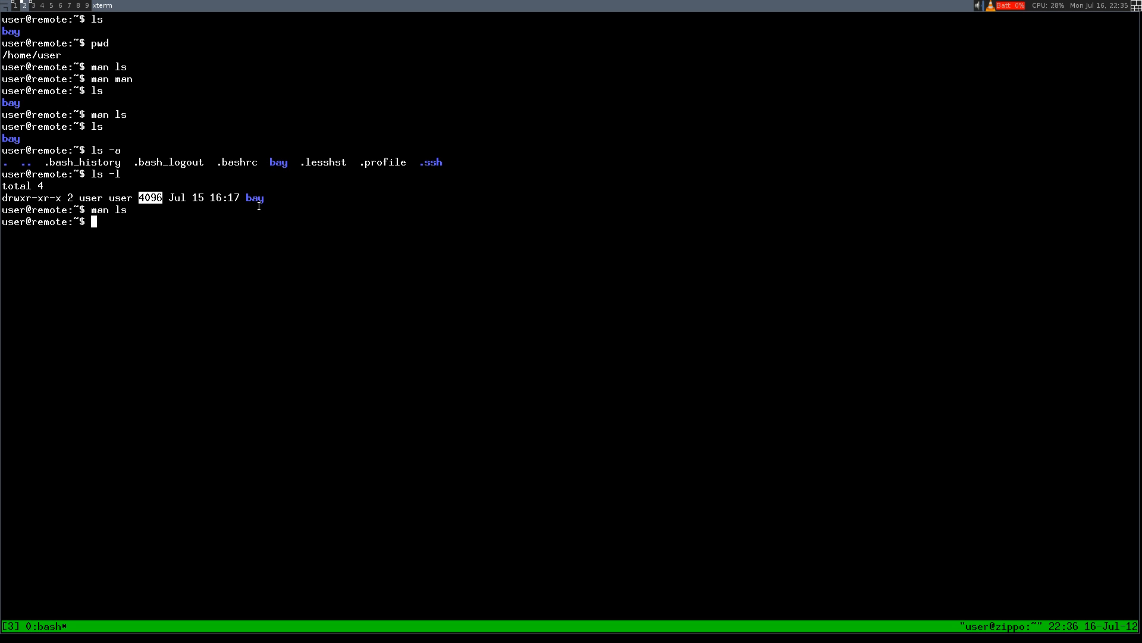
mouse_move(267, 243)
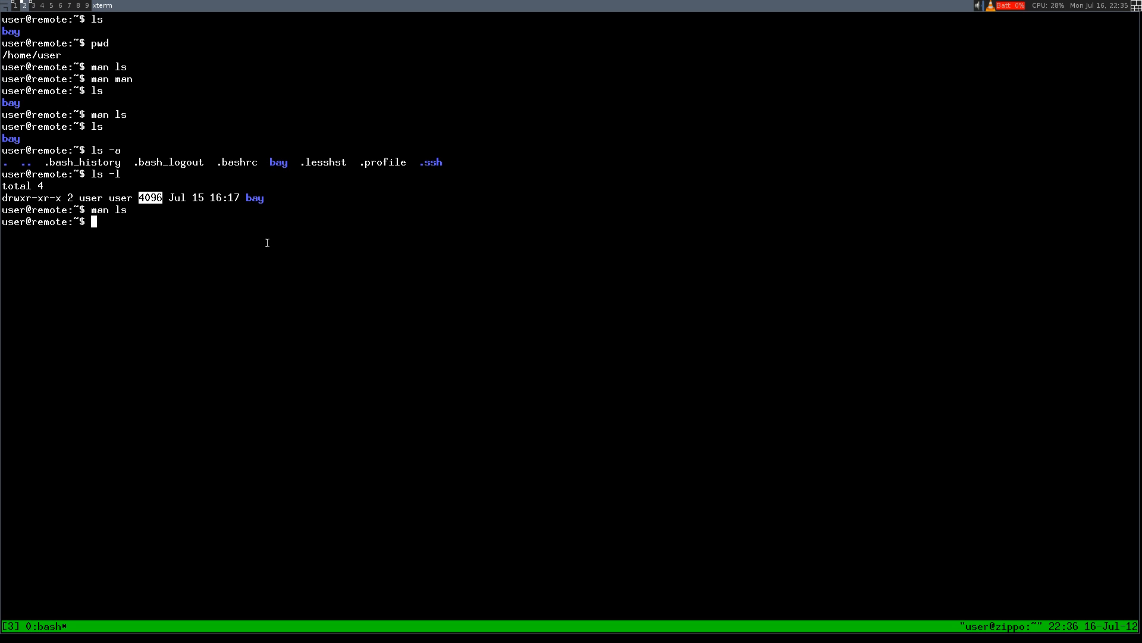
mouse_move(266, 248)
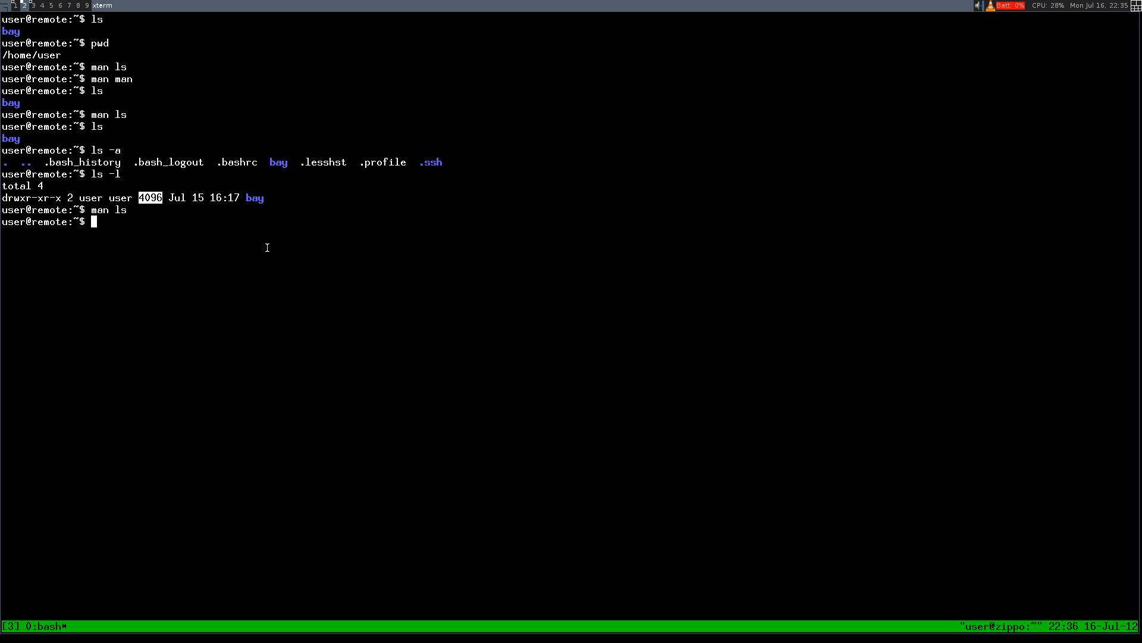
mouse_move(255, 199)
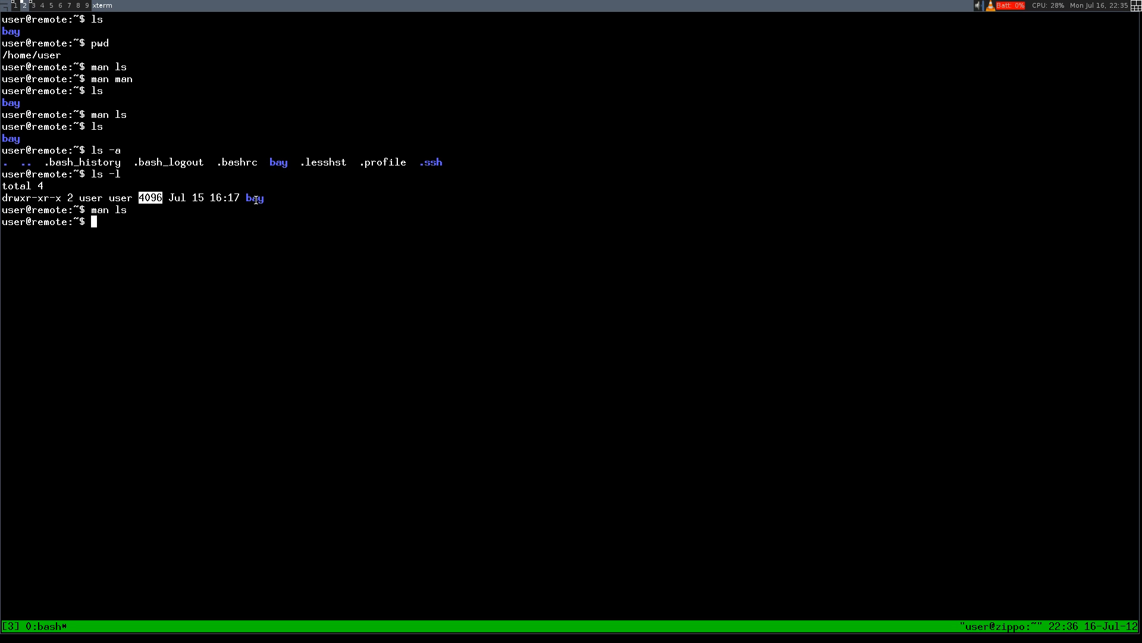
Highlight bay's name and its 4096 size in the long listing to examine them.
double_click(255, 197)
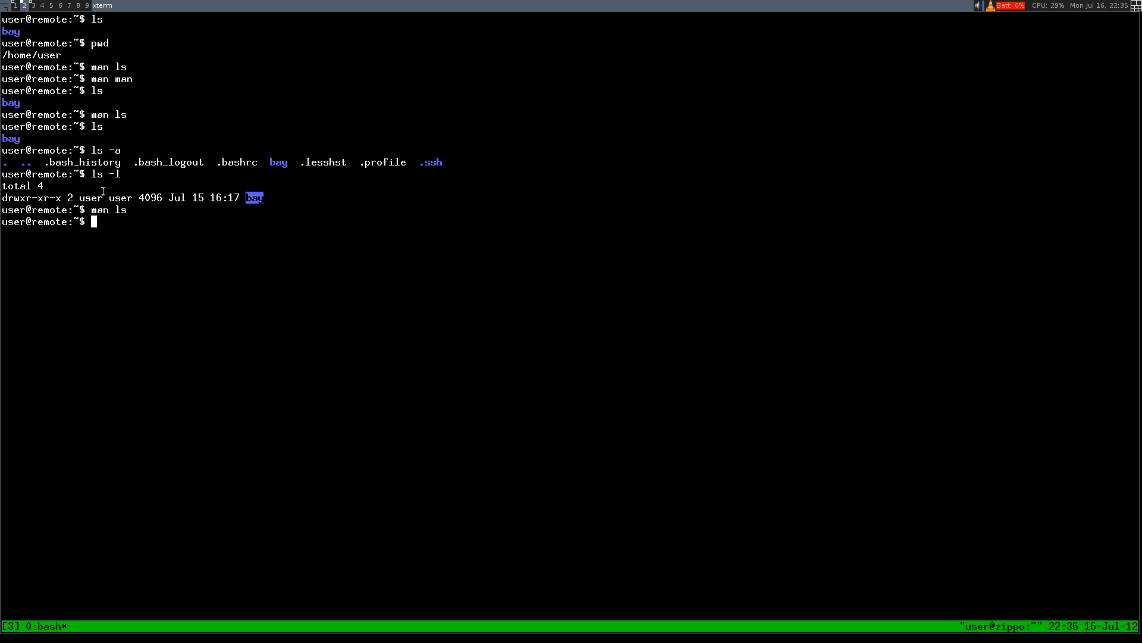
double_click(150, 198)
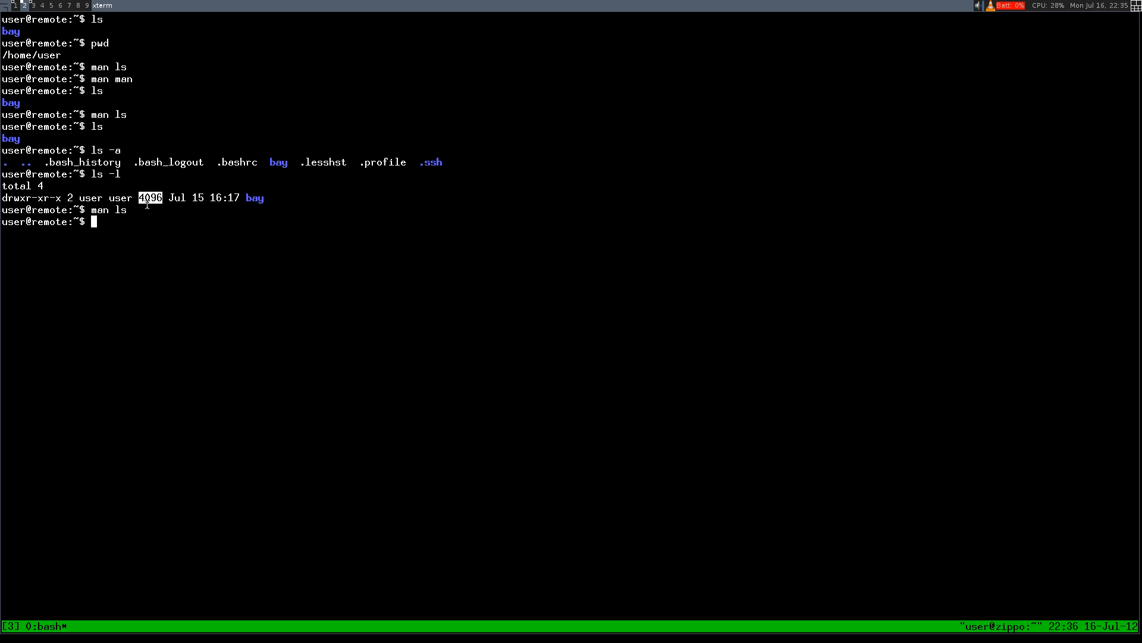
mouse_move(289, 345)
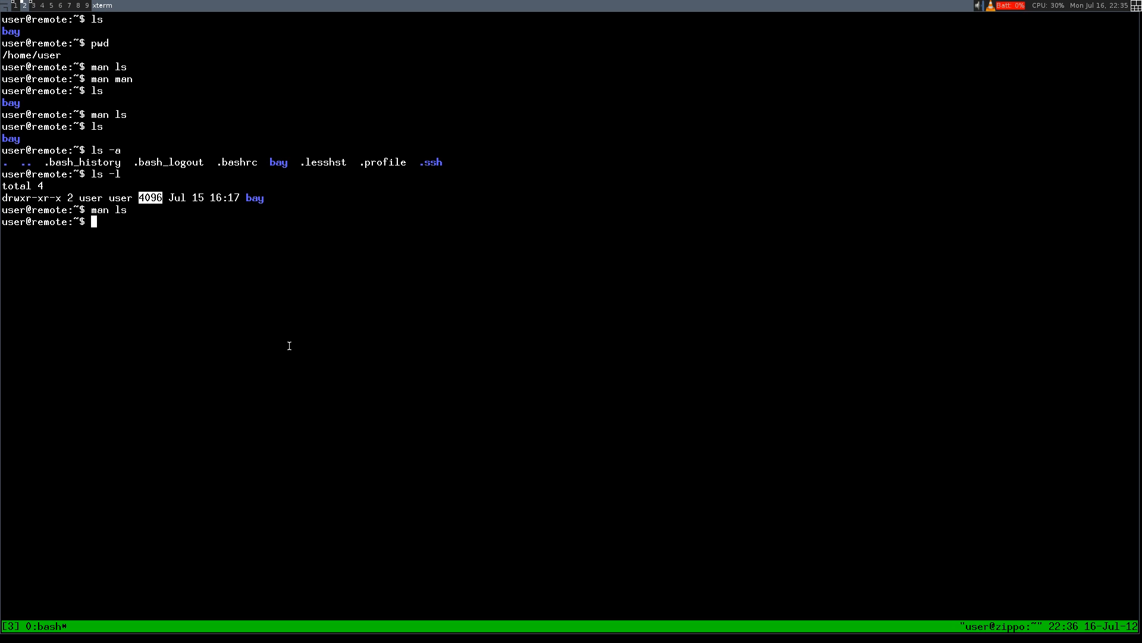
mouse_move(276, 176)
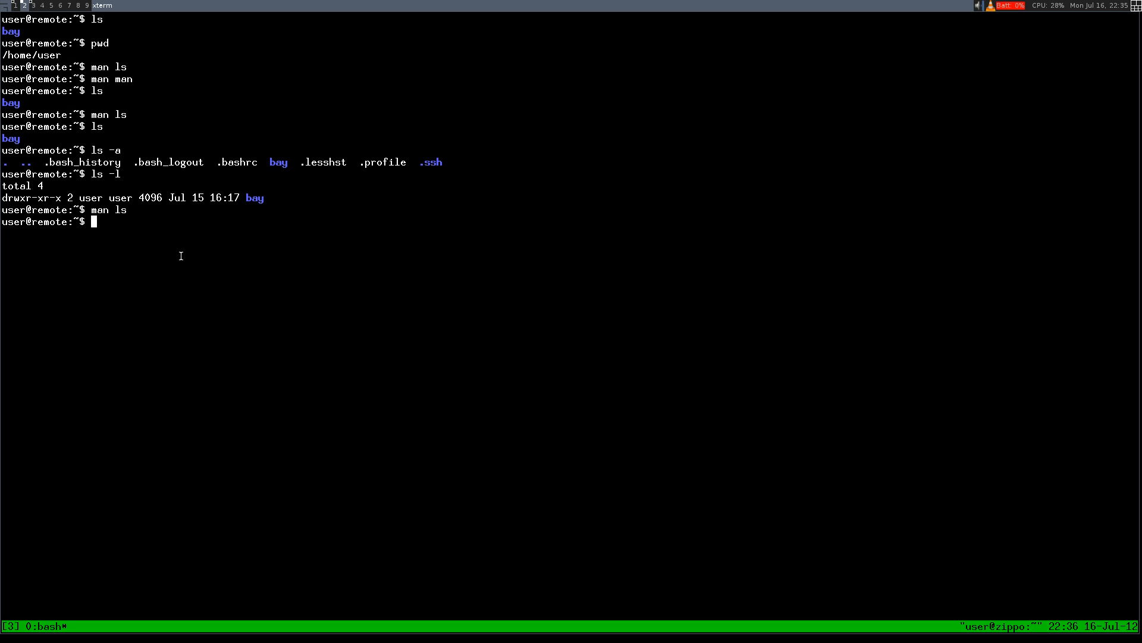
Create directory test with mkdir, confirm it beside bay via ls -l, then run ls -al.
text(mkdir test)
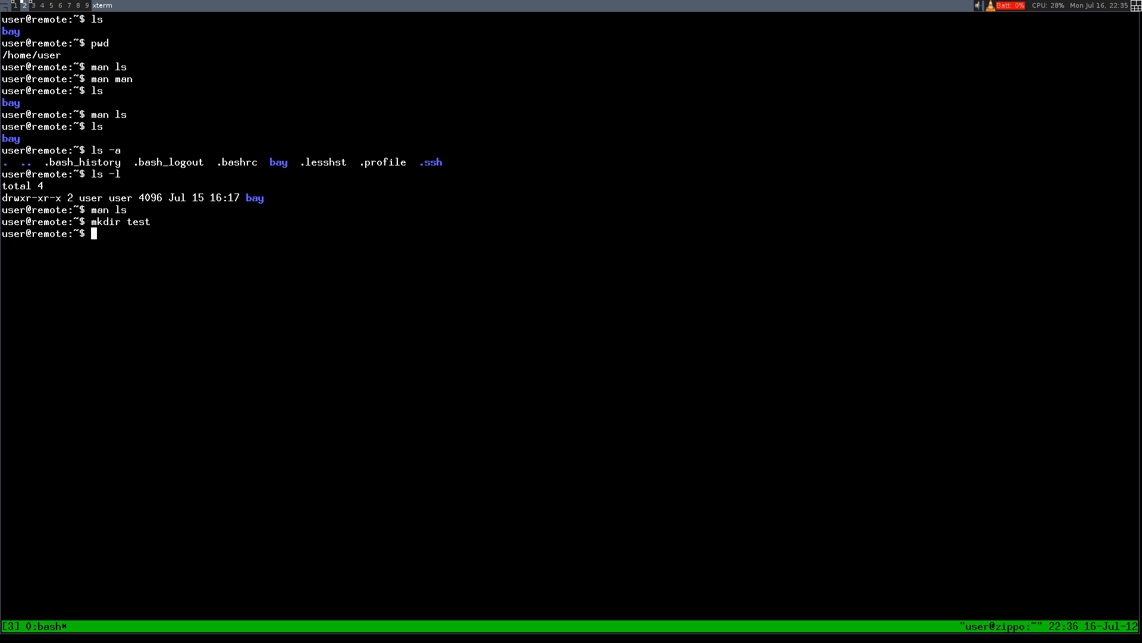
text(ls -l)
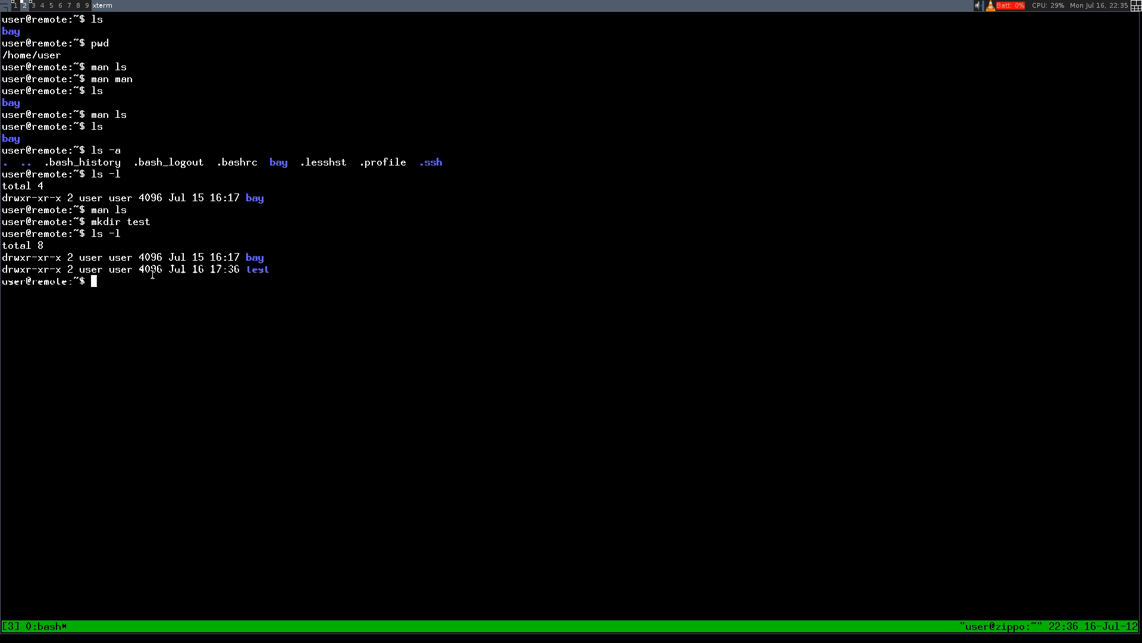
mouse_move(181, 297)
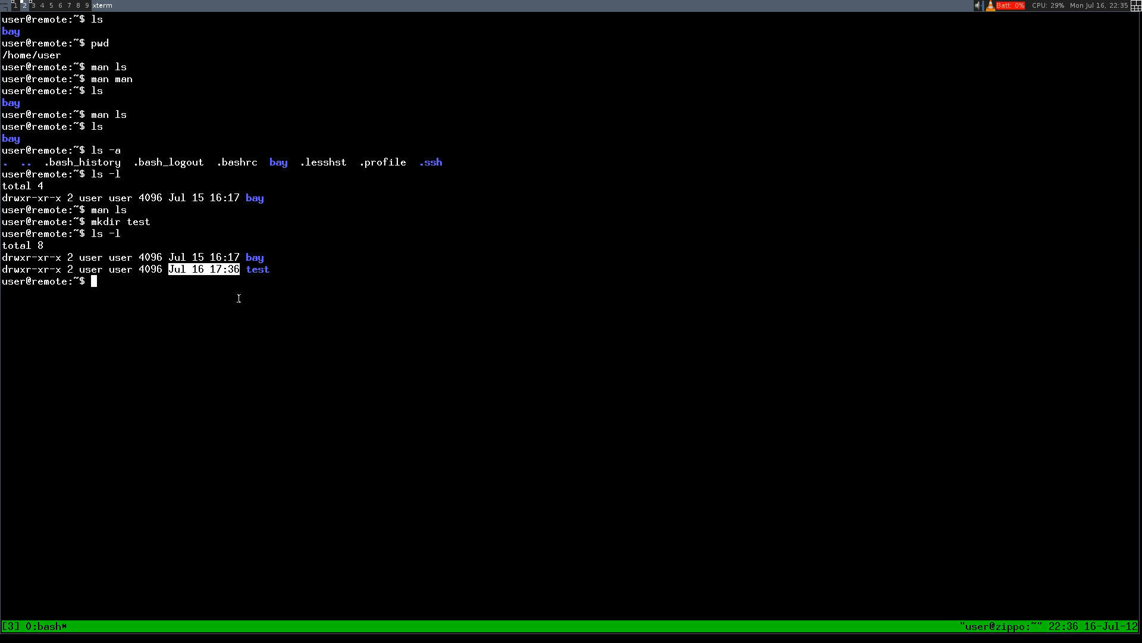
mouse_move(305, 360)
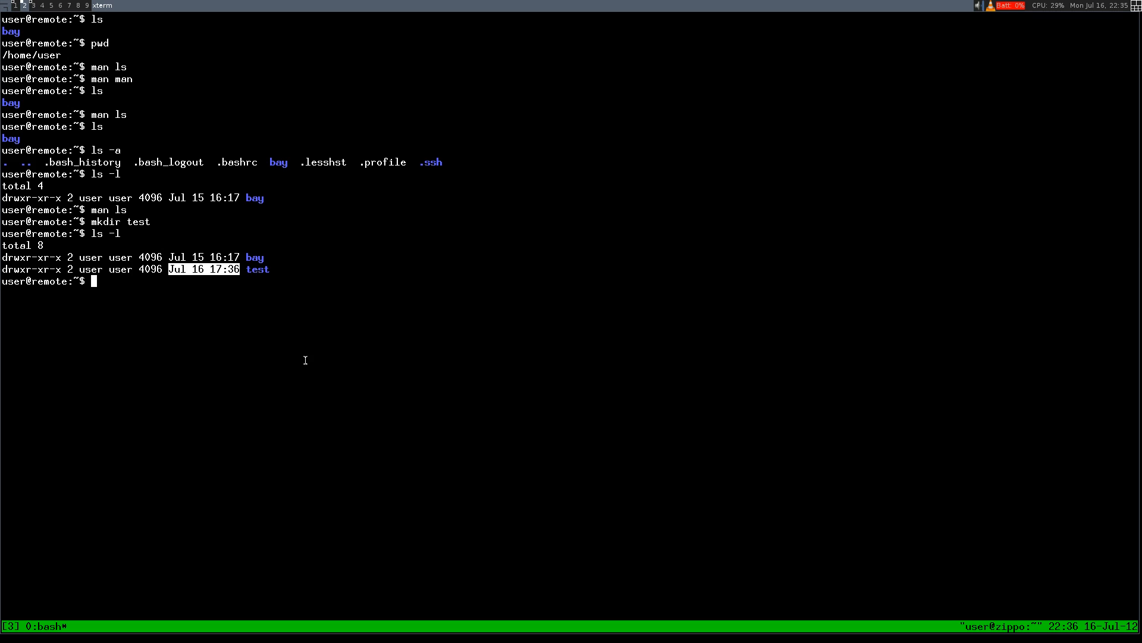
mouse_move(297, 381)
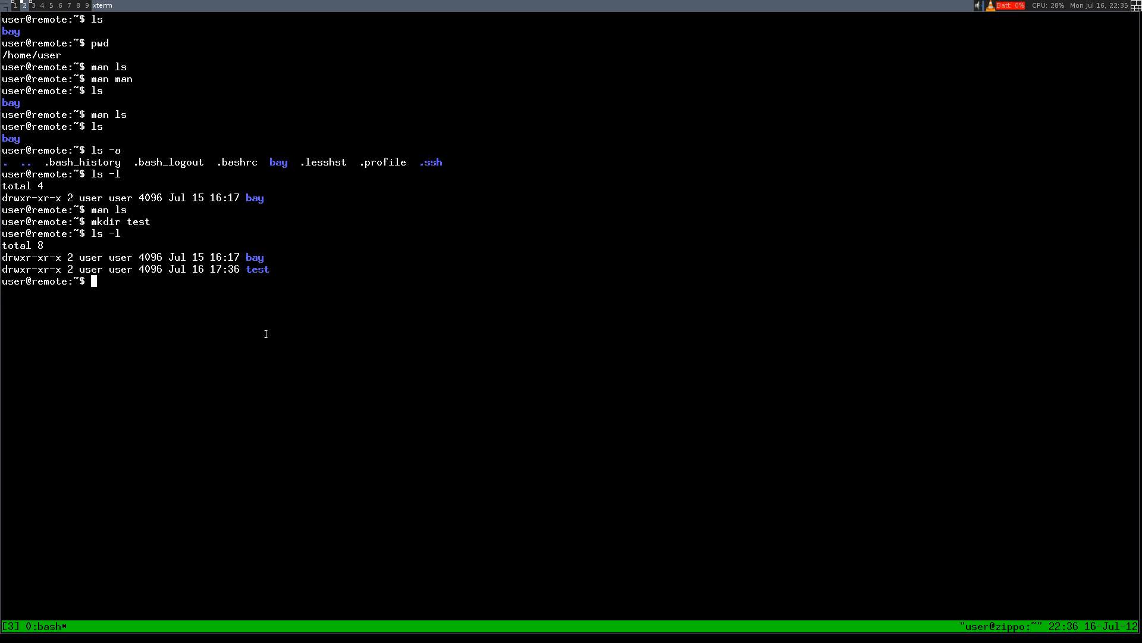
mouse_move(267, 328)
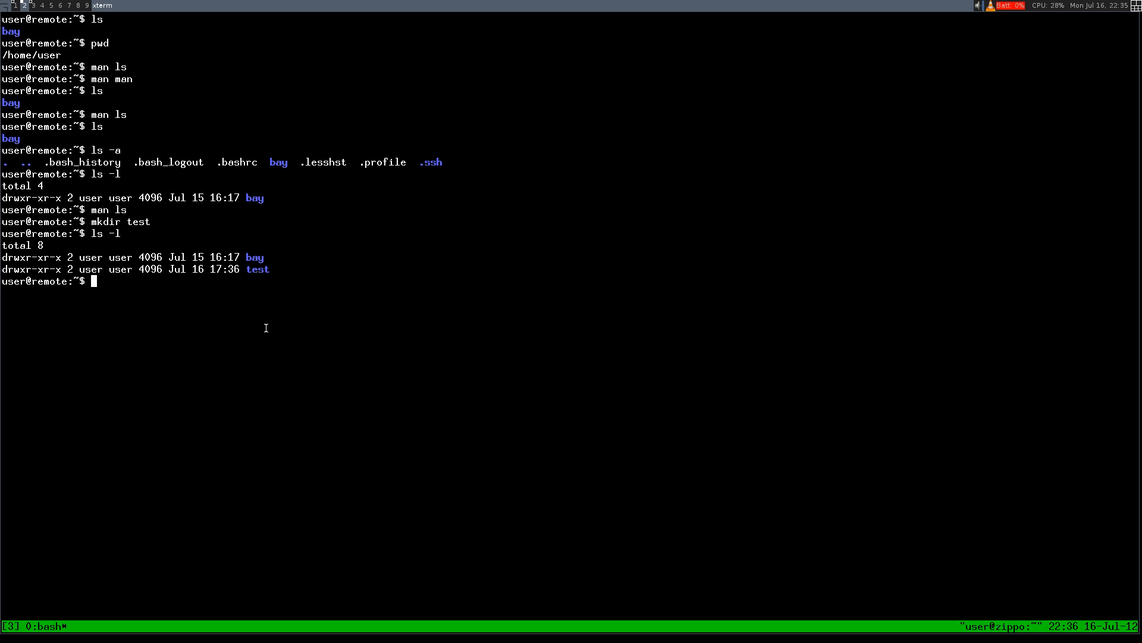
text(ls -al)
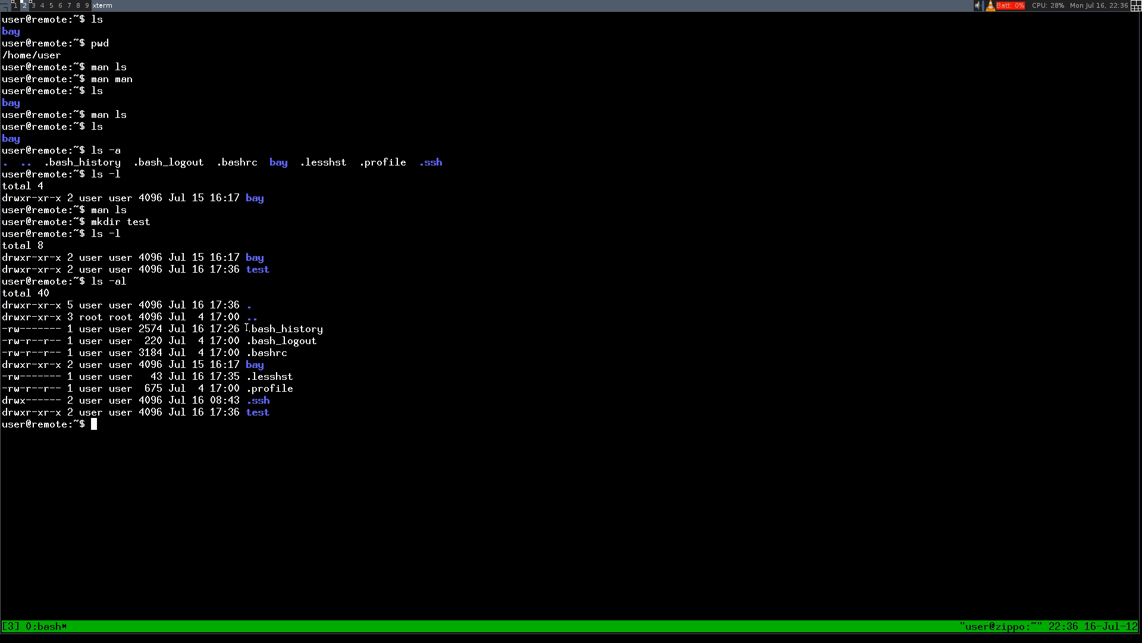
mouse_move(256, 416)
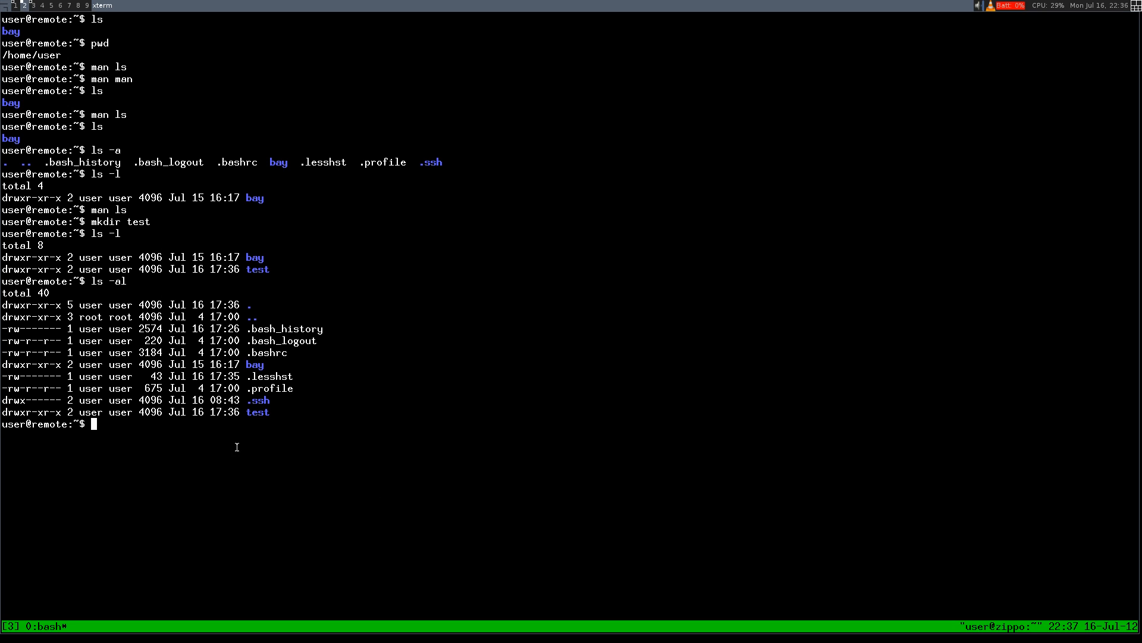
mouse_move(210, 469)
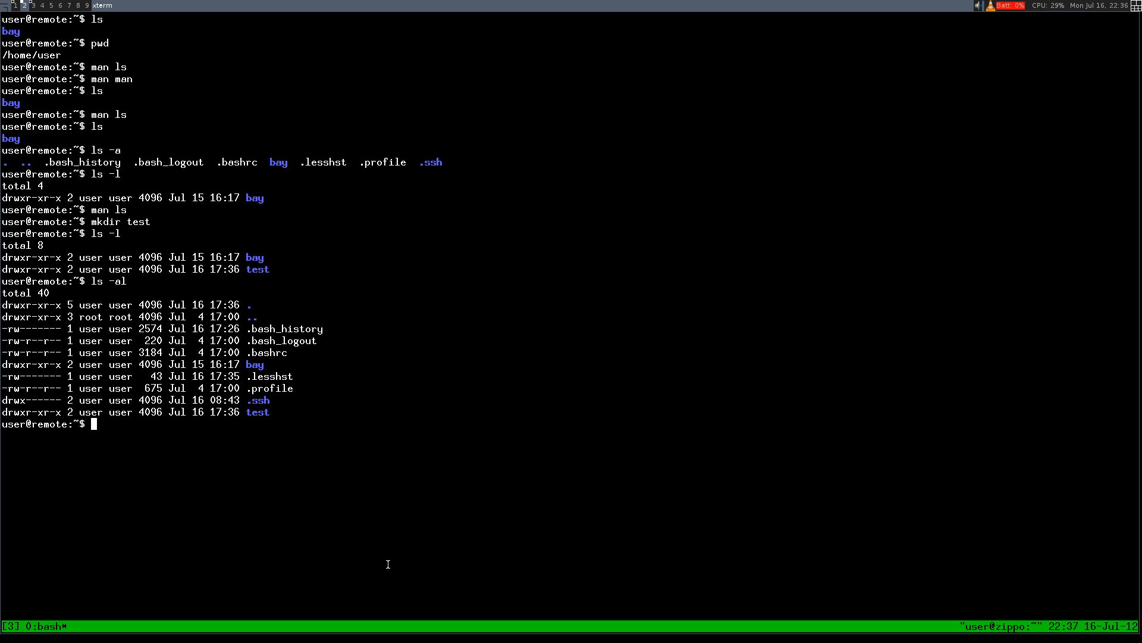
Run man ls and scroll to the -h, --human-readable option.
text(man ls)
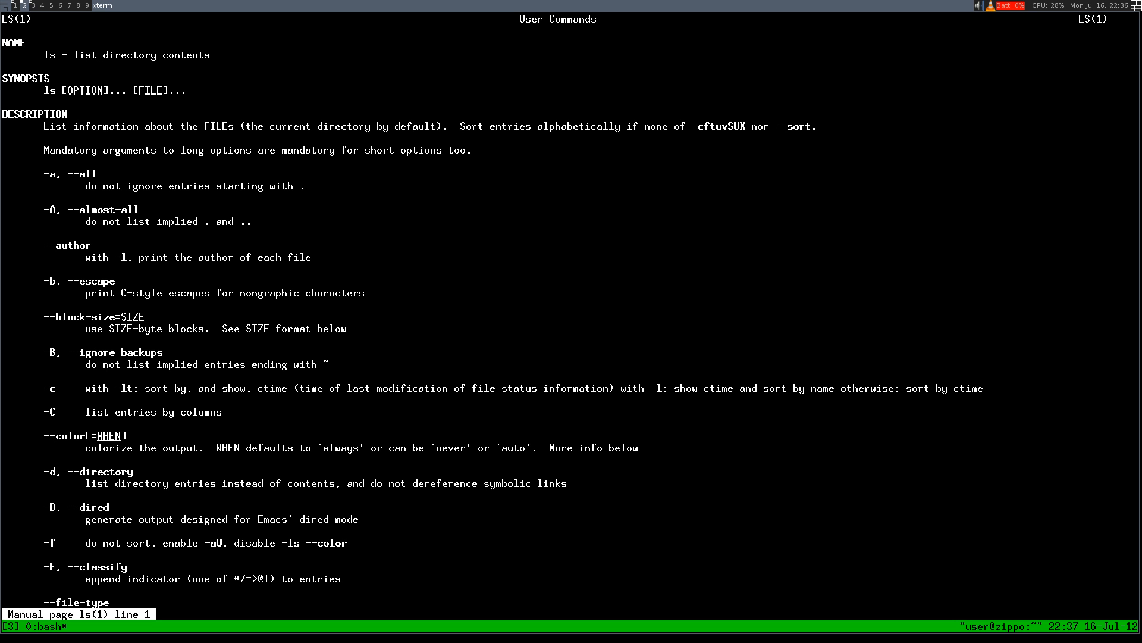
scroll(down, 3)
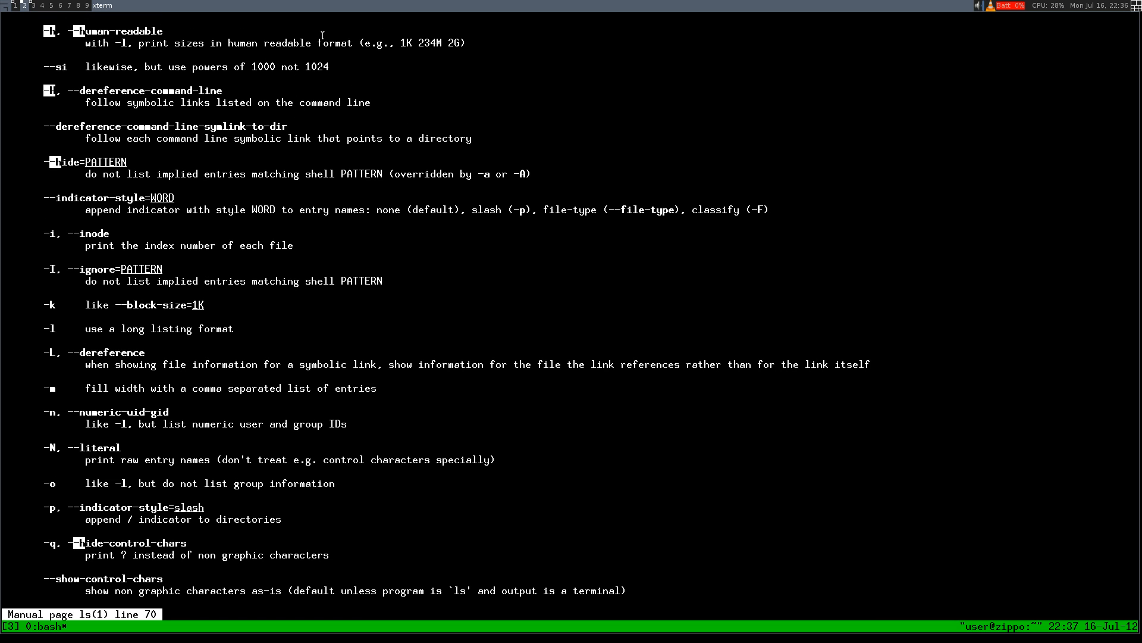
mouse_move(34, 41)
text(ls -alh)
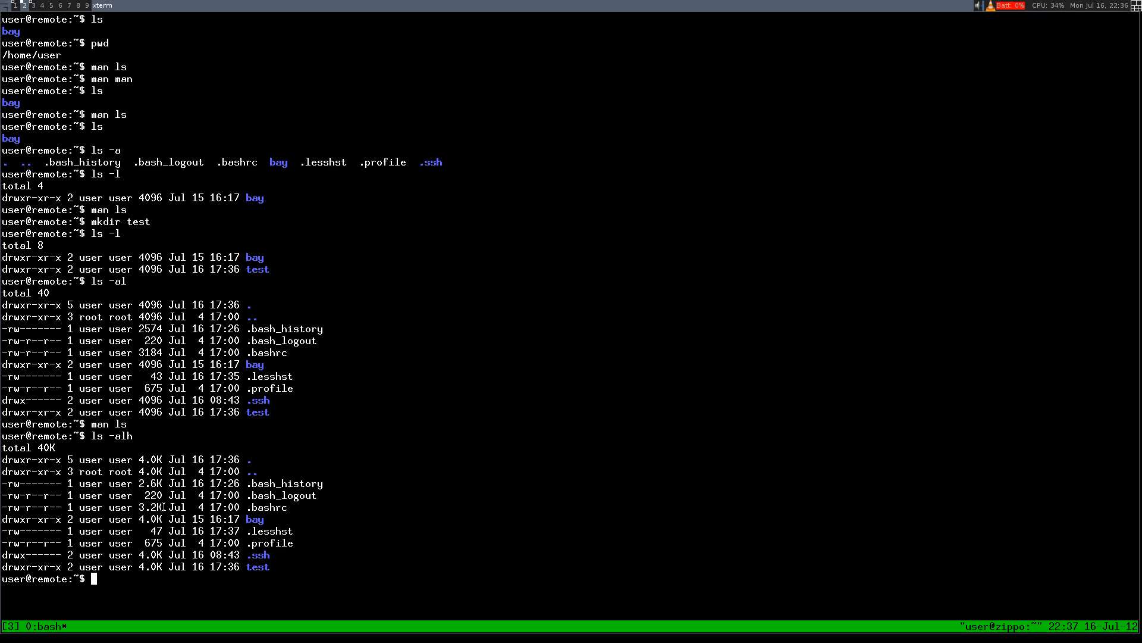
Highlight the 3.2K human-readable size of .bashrc in the ls -alh output.
double_click(150, 507)
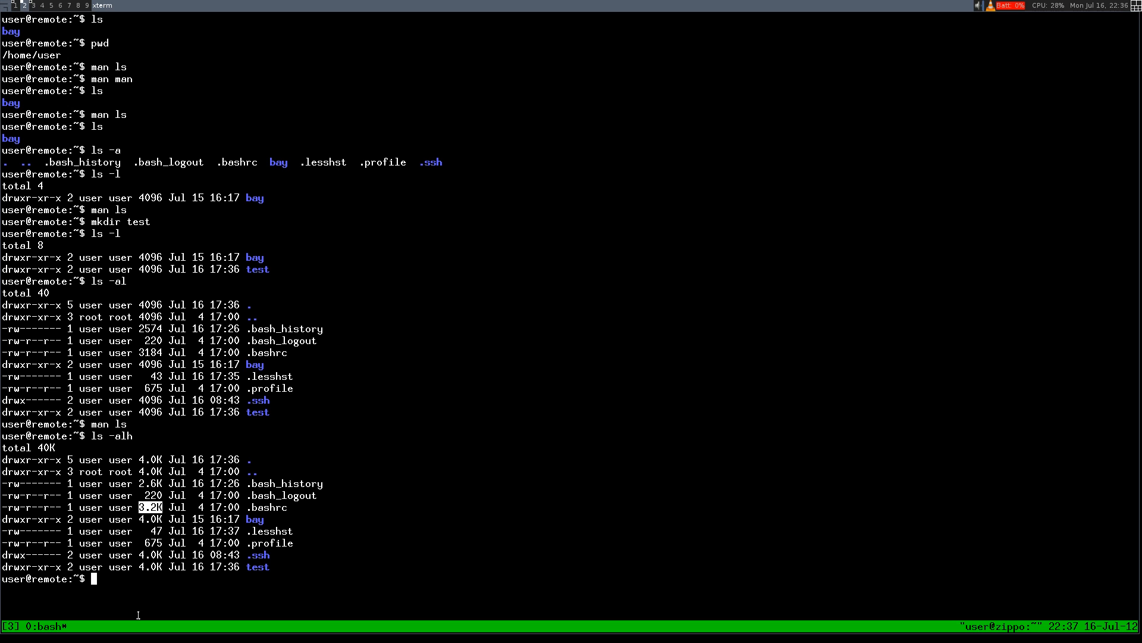
mouse_move(198, 376)
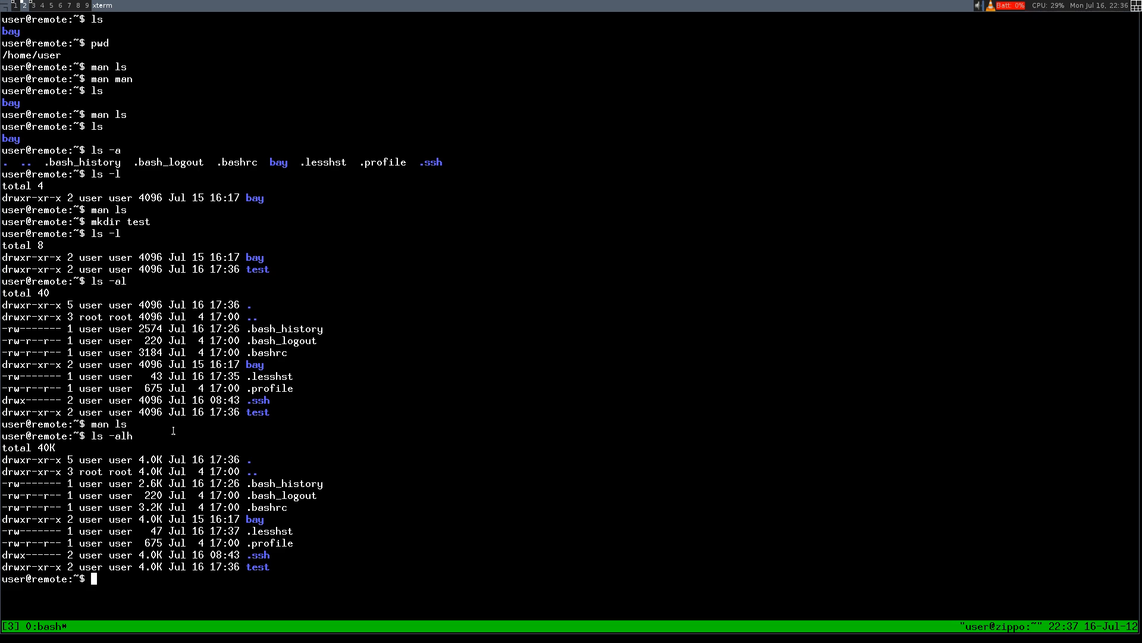
mouse_move(382, 556)
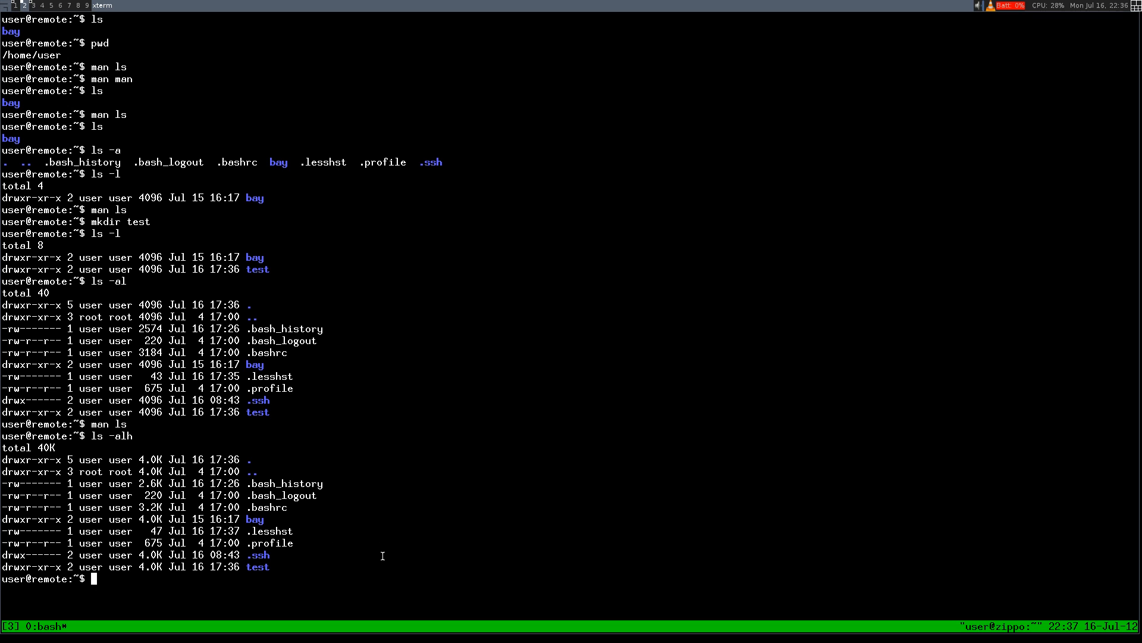
mouse_move(176, 578)
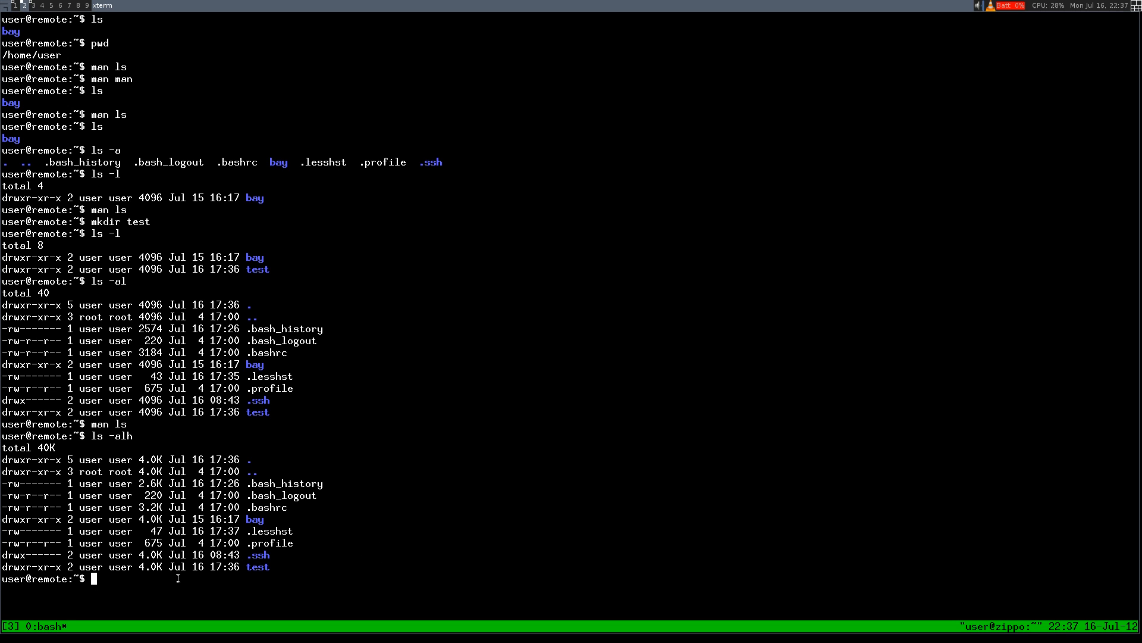
mouse_move(384, 490)
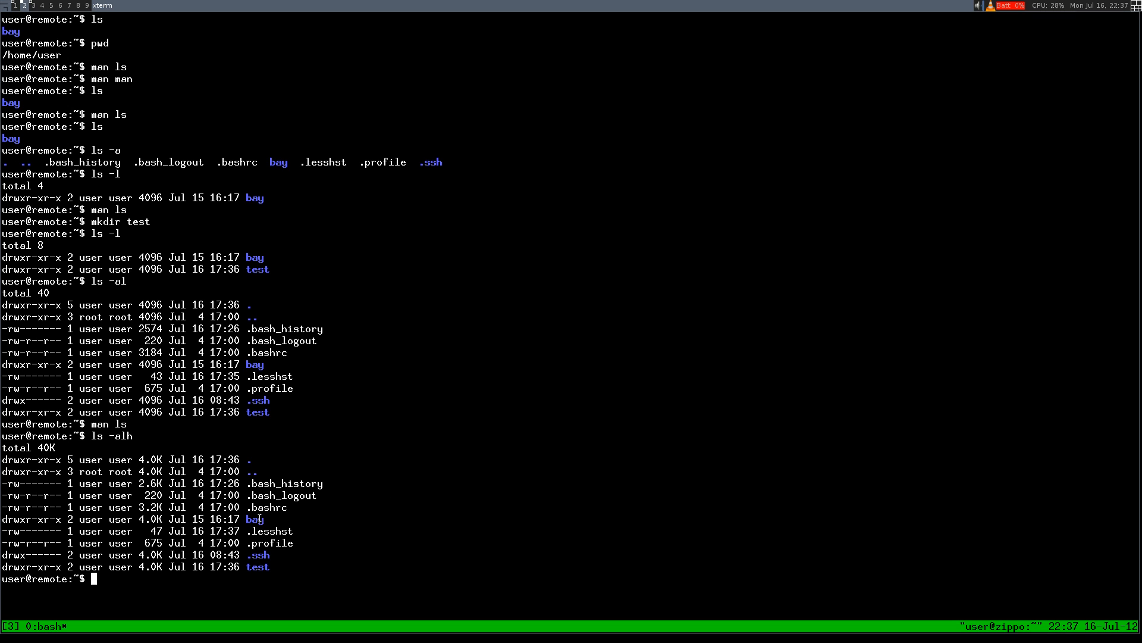
double_click(254, 519)
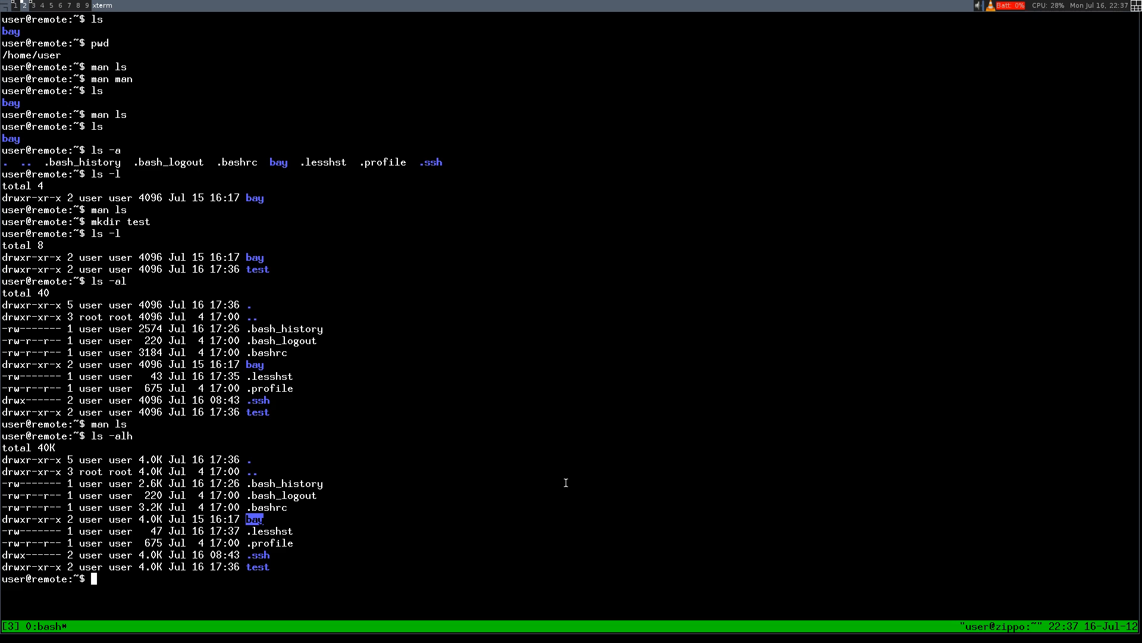
Try man cd and cd --help, then cd into bay so pwd reports /home/user/bay.
text(cd)
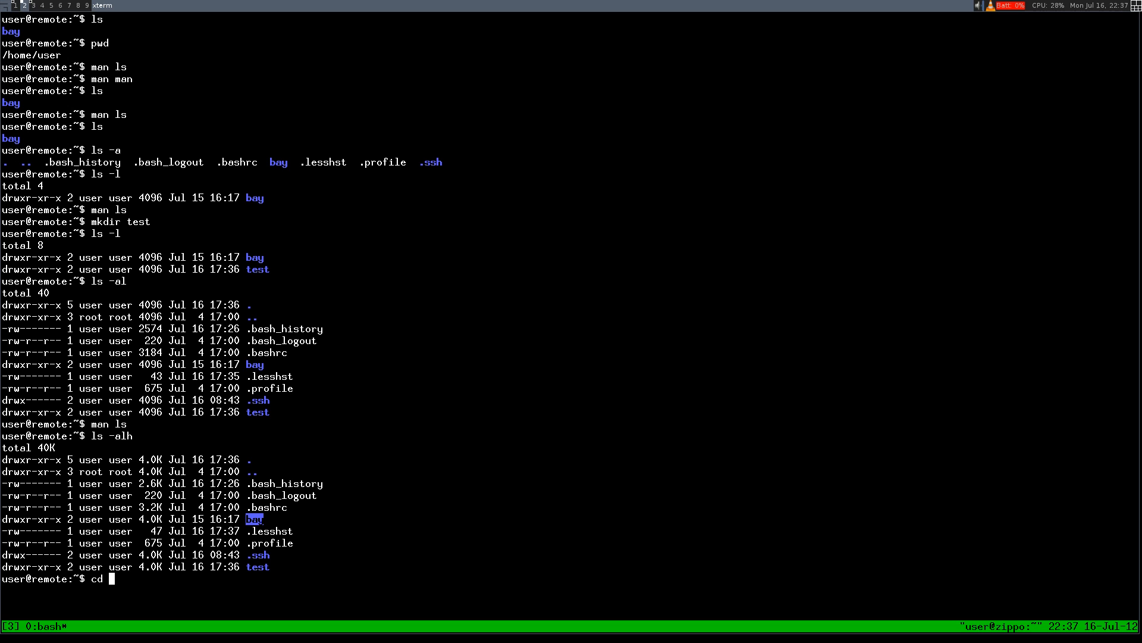
text(man cd)
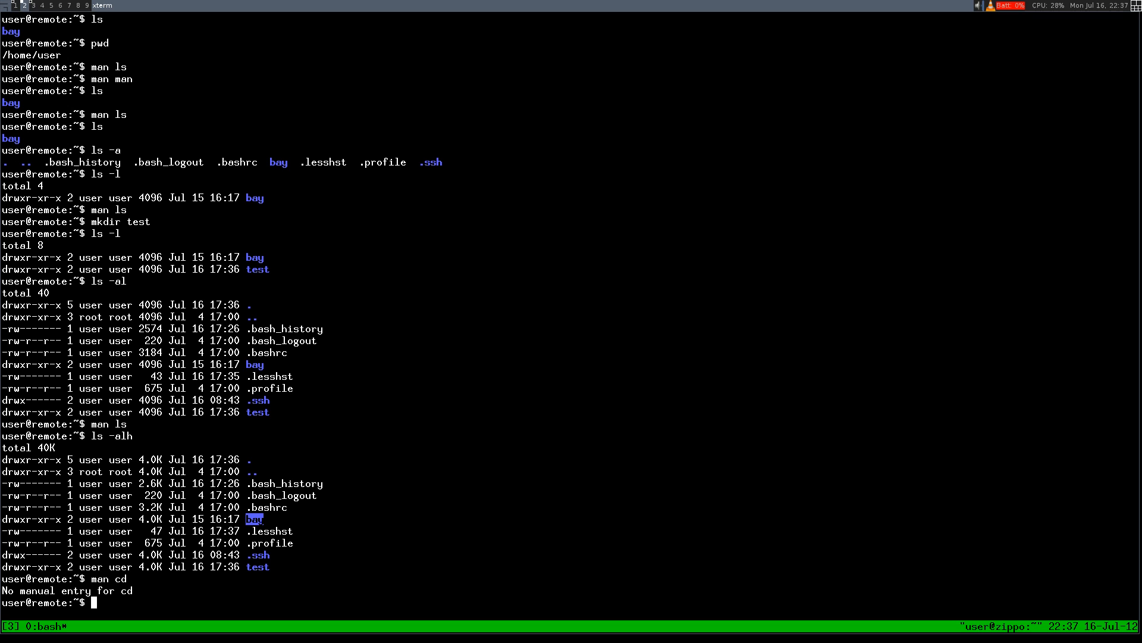
text(cd)
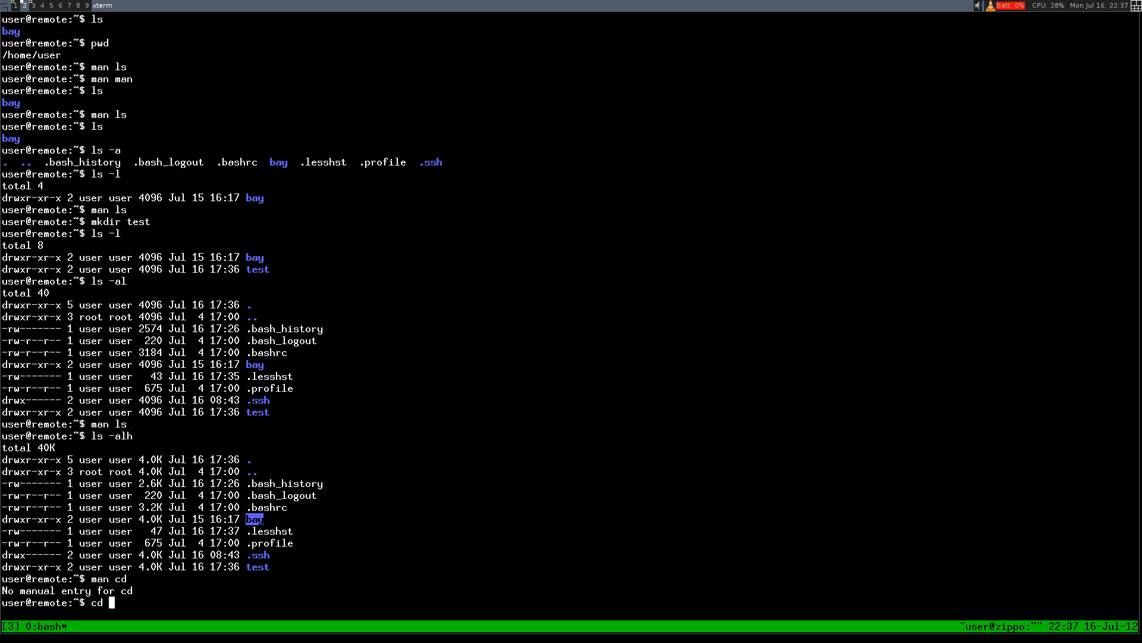
text(--he)
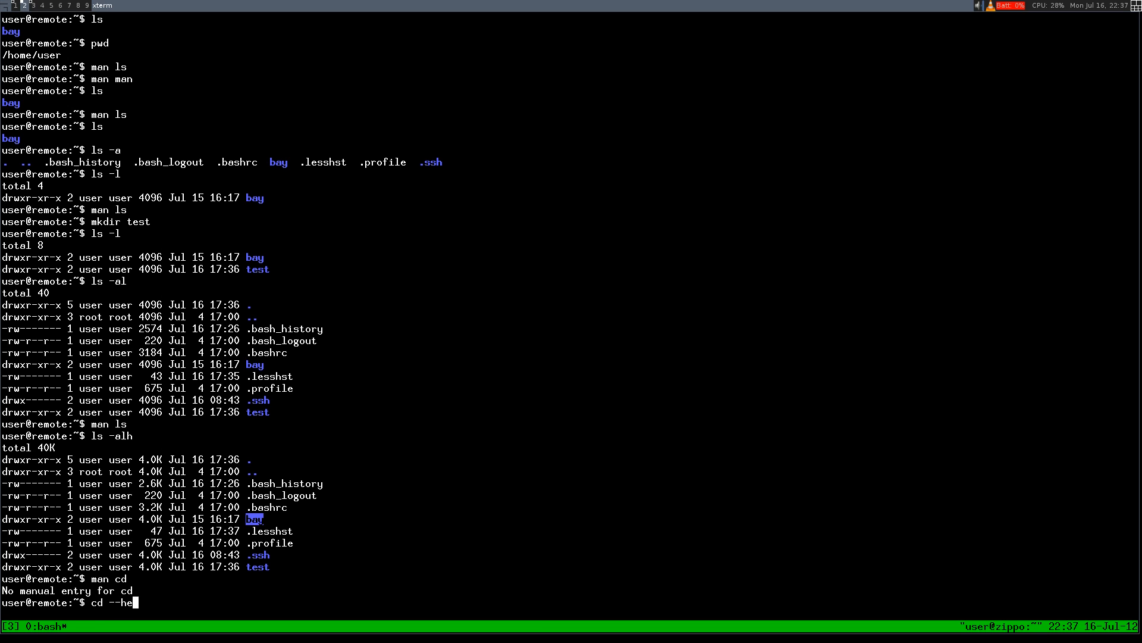
key(Return)
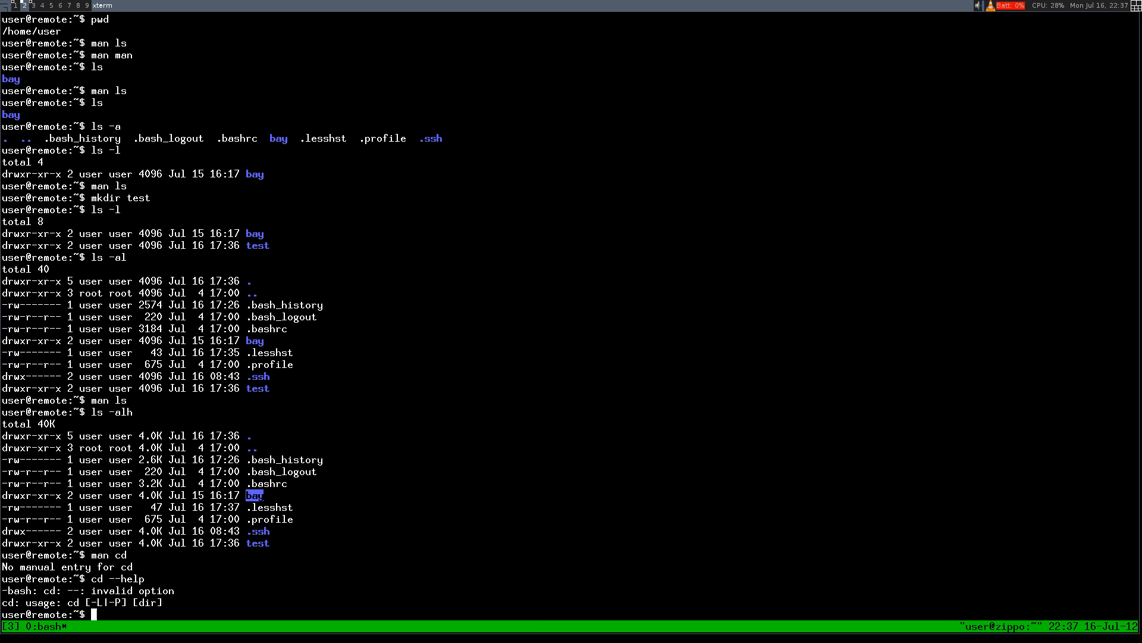
text(cd bay)
text(pwd)
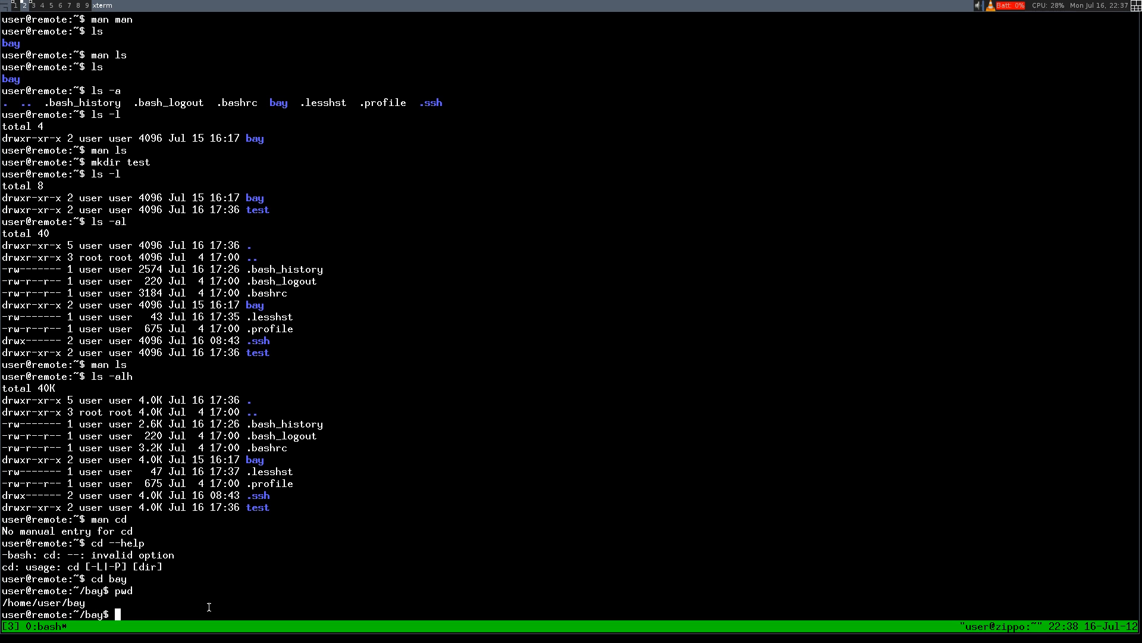
From /home/user/bay step up with cd .., checking pwd each level until it prints /.
text(cd)
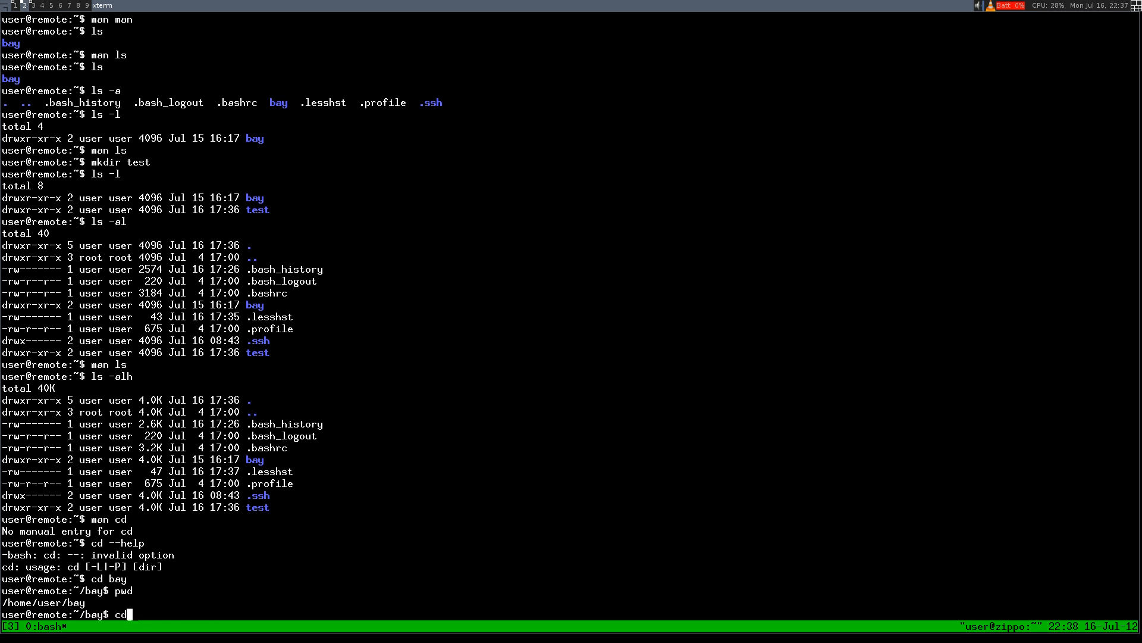
text(/home/user/)
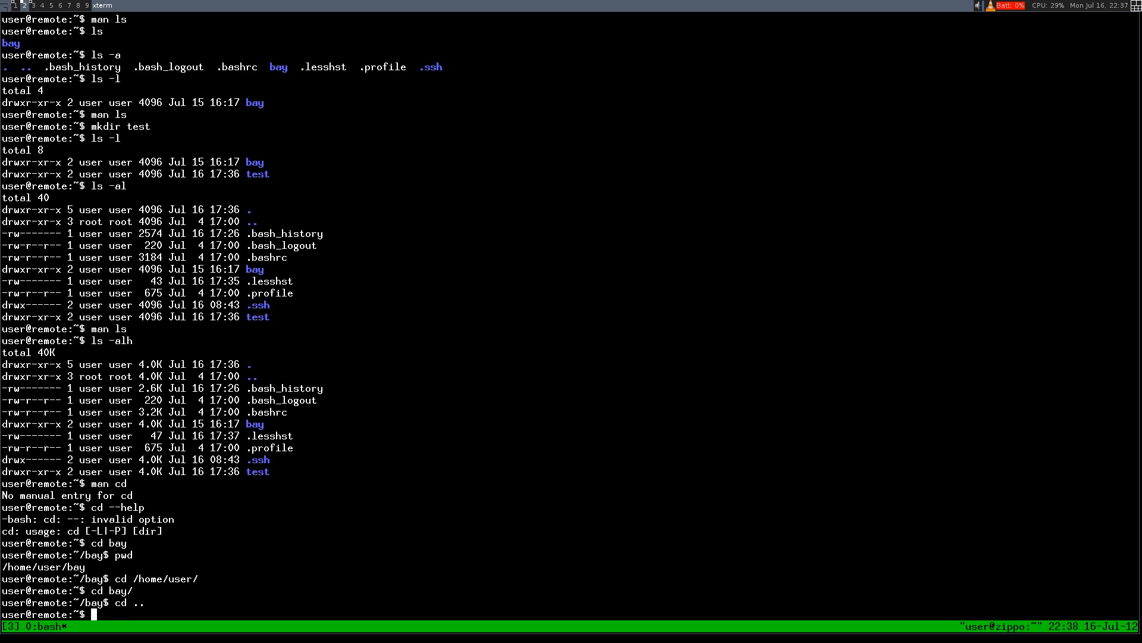
text(p)
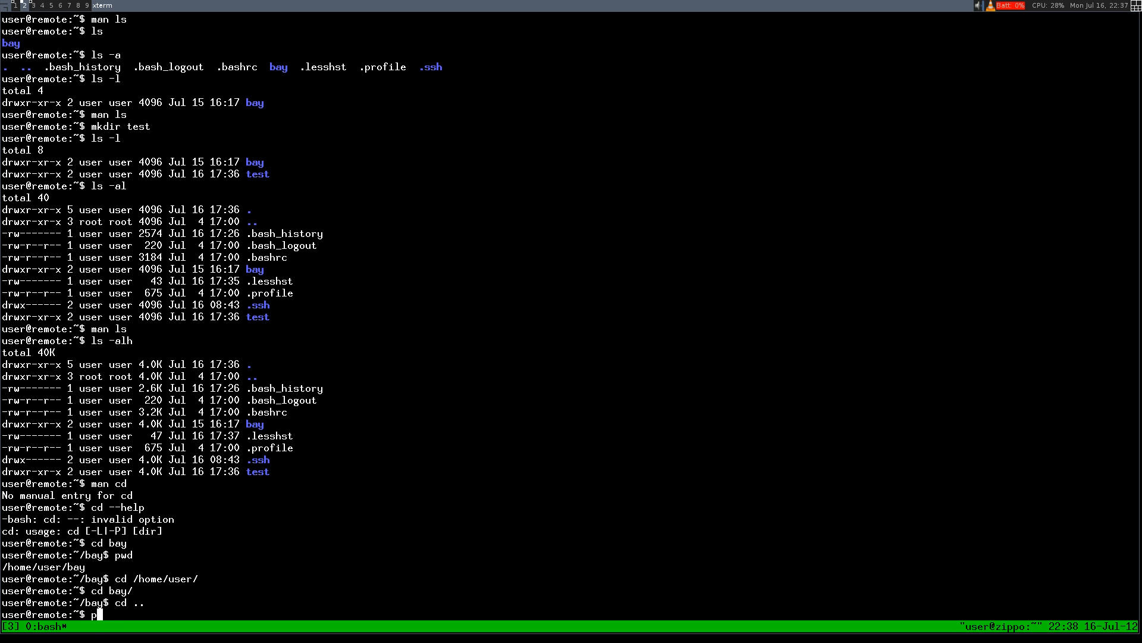
text(pwd)
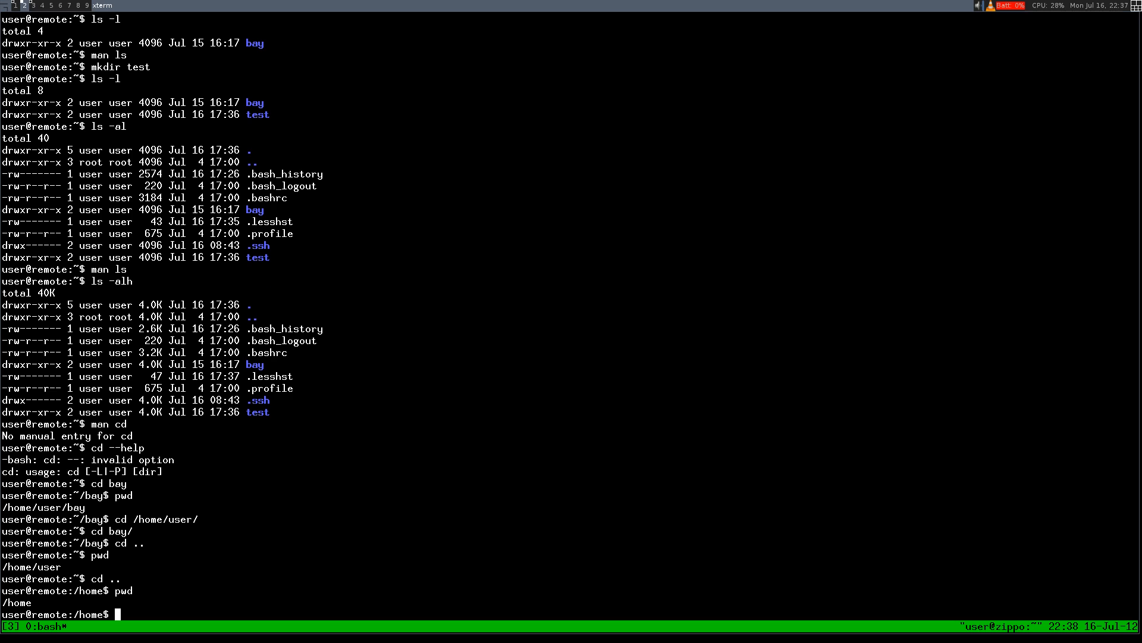
text(cd ..)
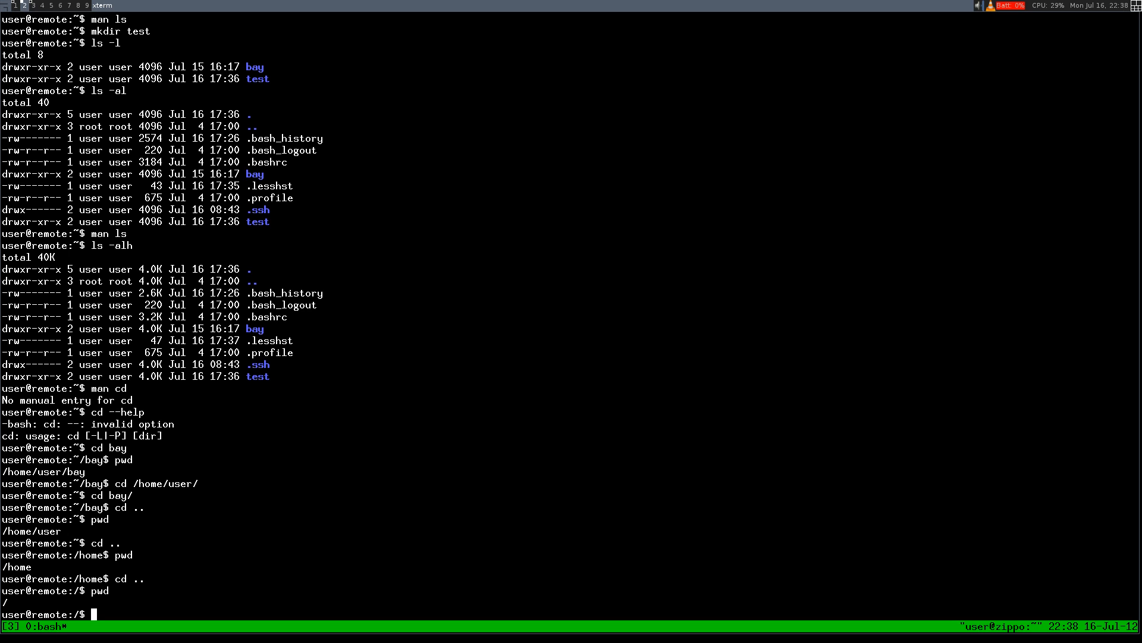
text(cd /home/)
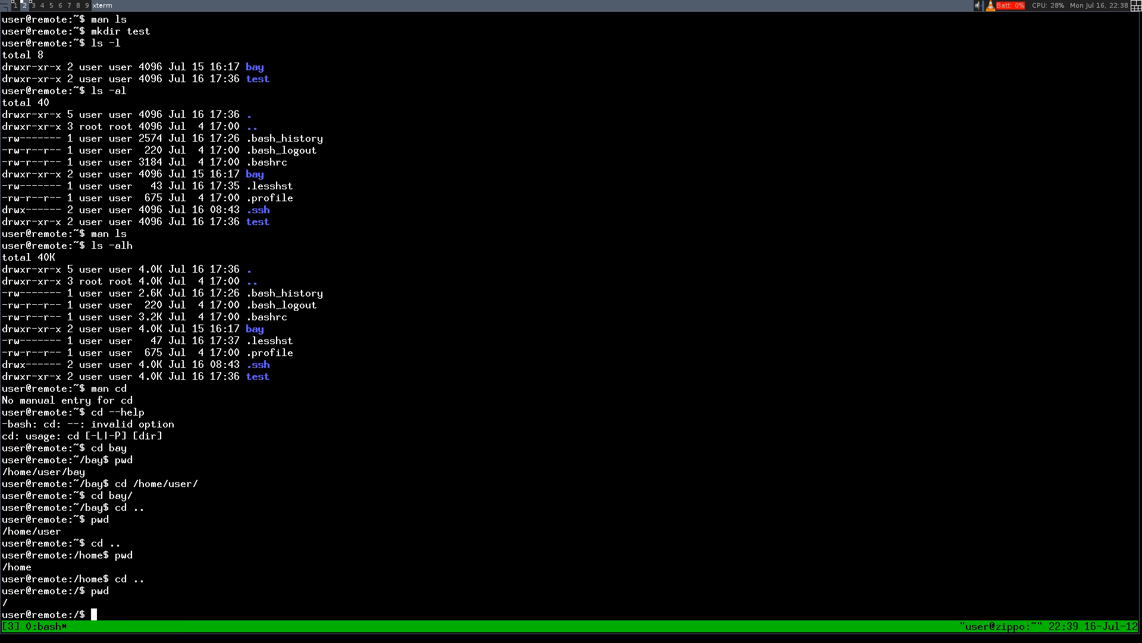
Return to the home folder by its full path, cd /home/user/.
text(cd ~)
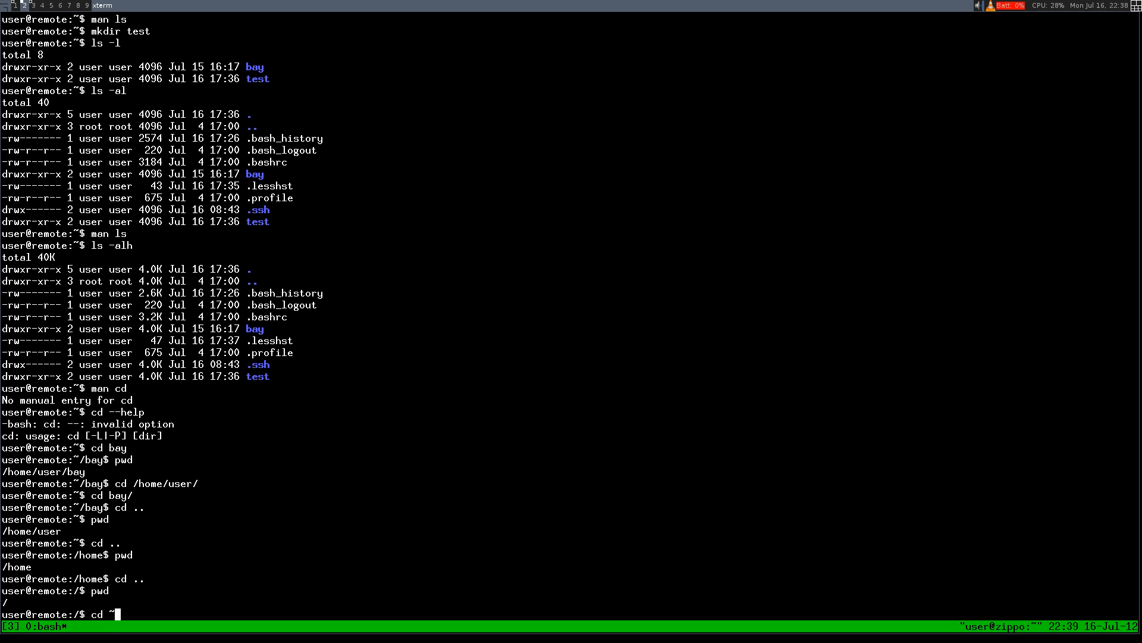
key(BackSpace)
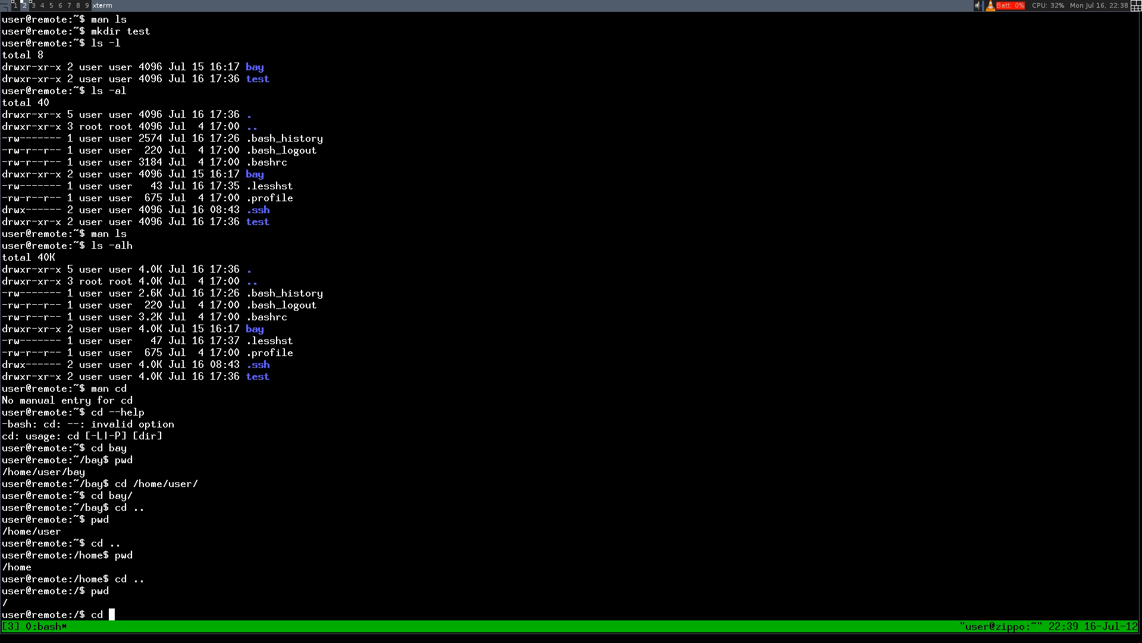
text(/home/user^C)
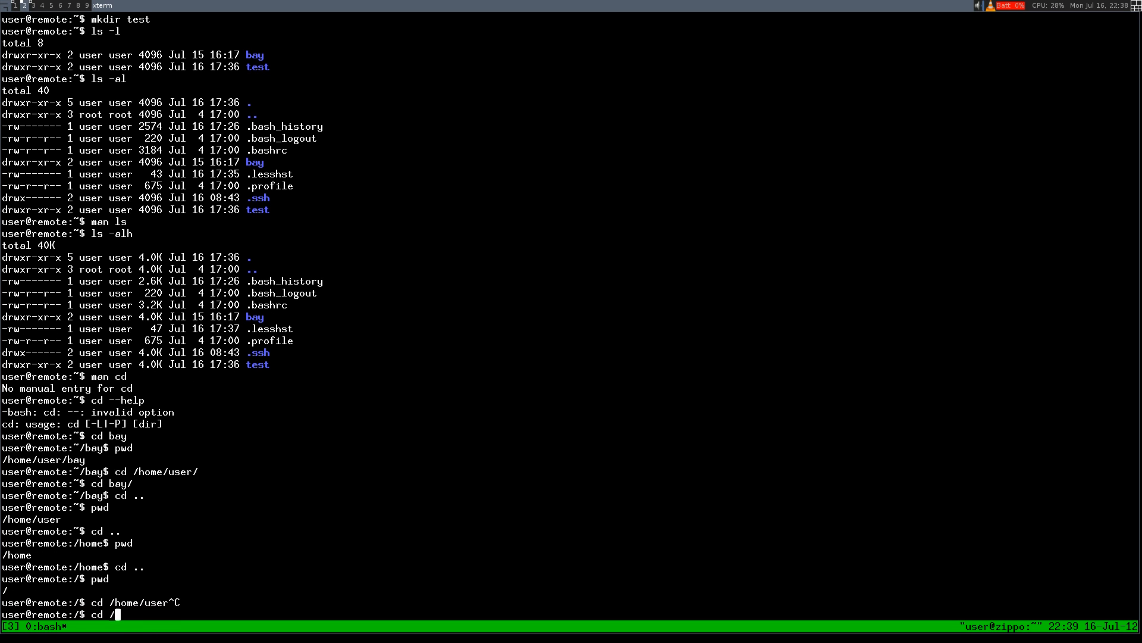
text(cd /home/user/)
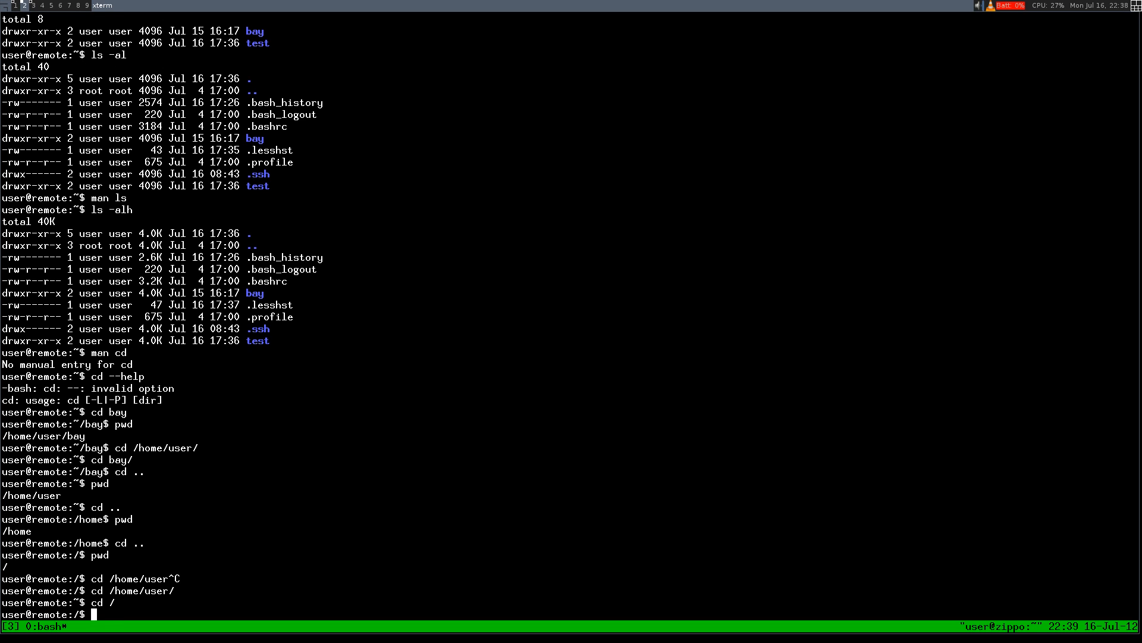
Reach home again via cd ~ and bare cd, with pwd confirming /home/user.
text(cd ~)
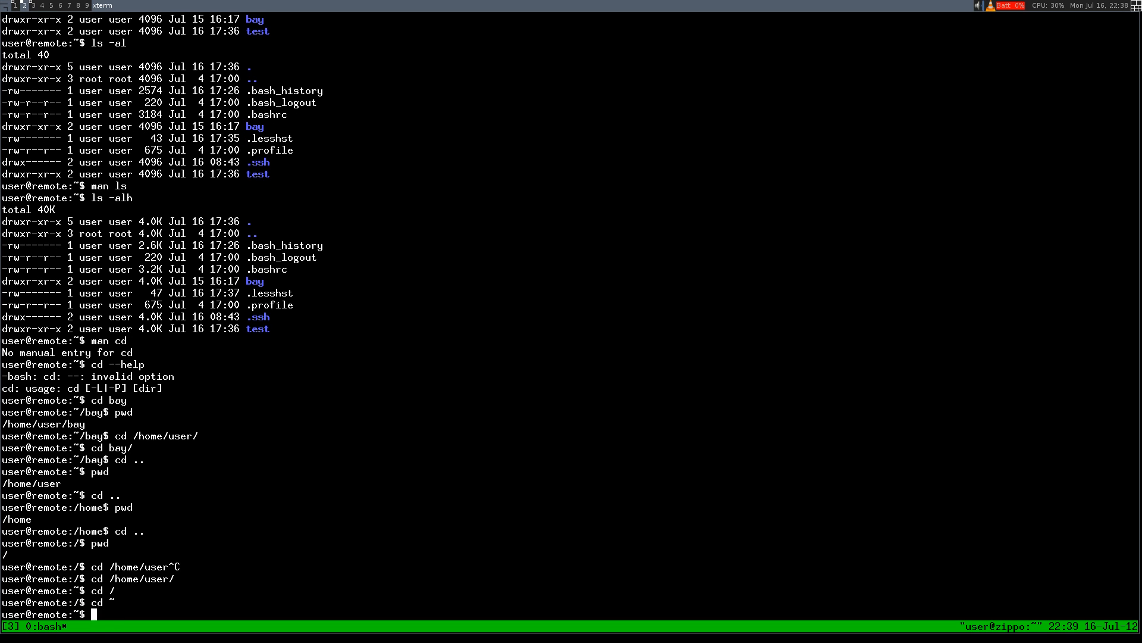
text(p)
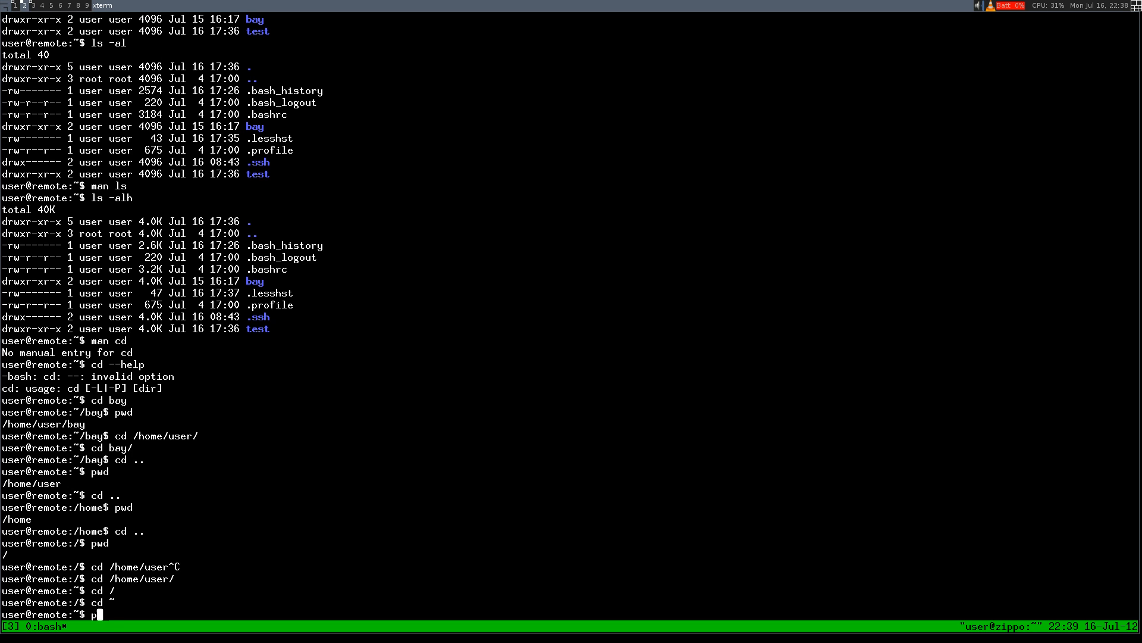
text(pwd)
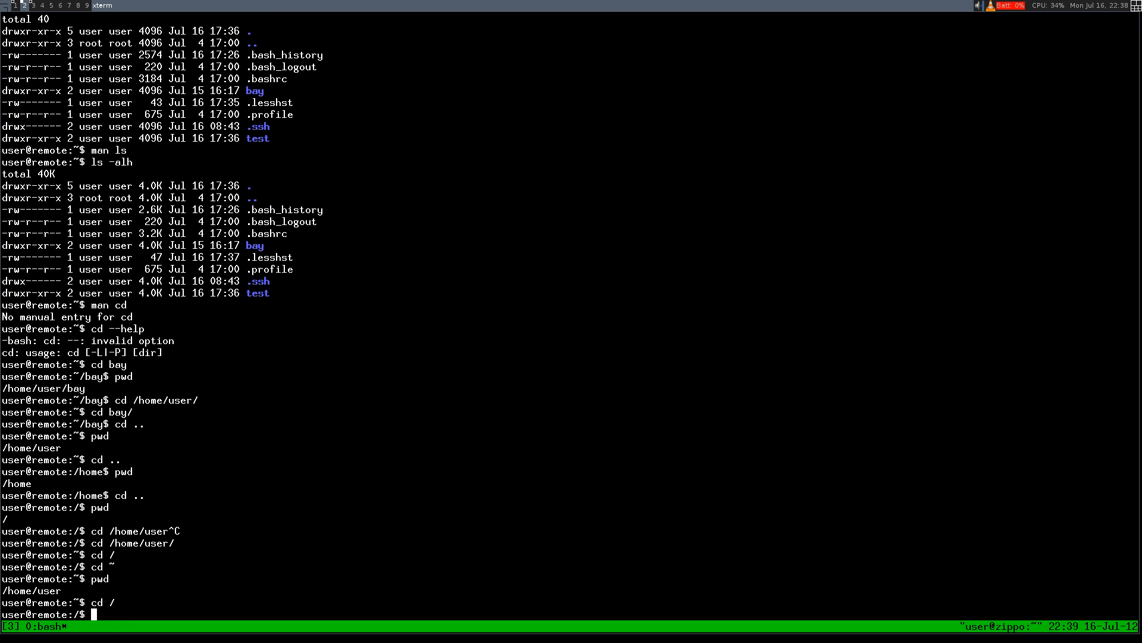
text(cd)
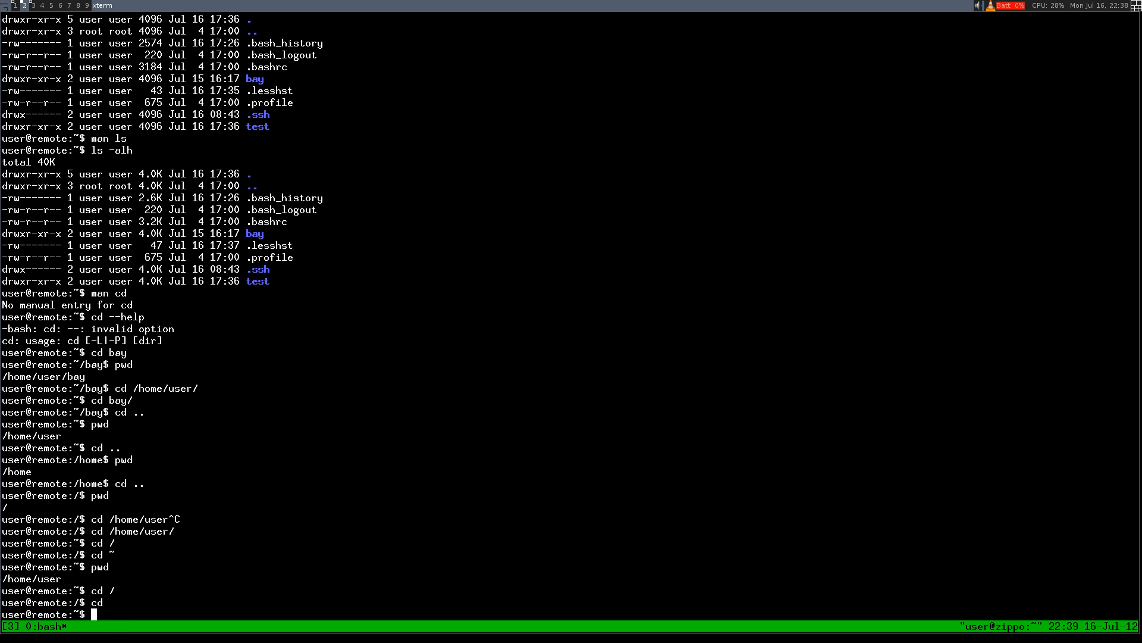
key(Return)
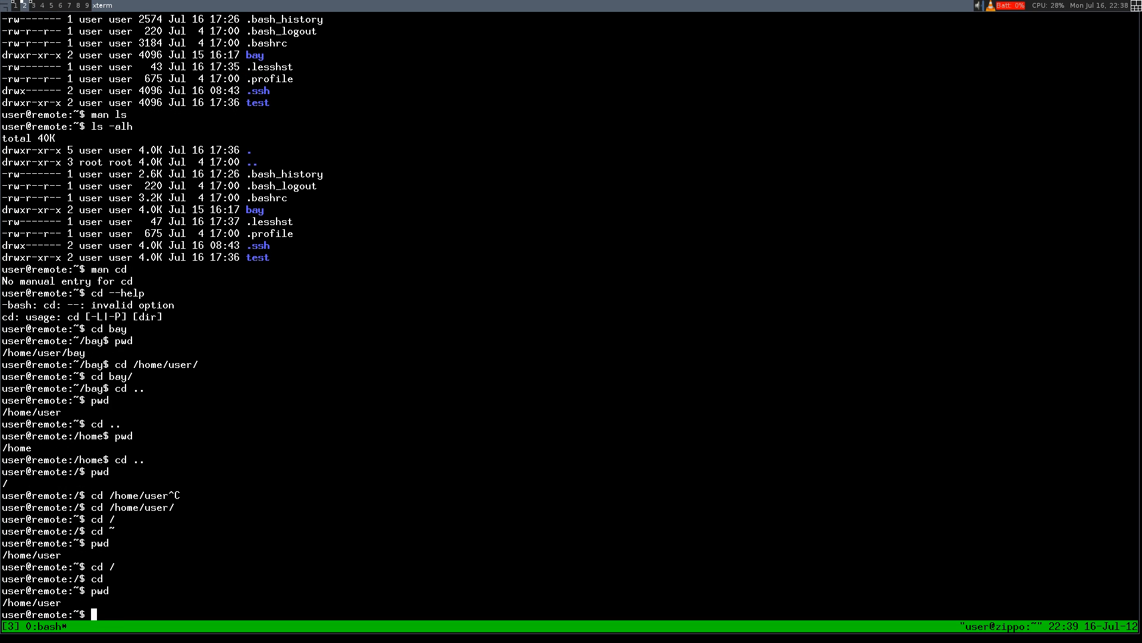
Climb from home to the root with cd ../ and cd ../.., then request ls -alh there.
key(Return)
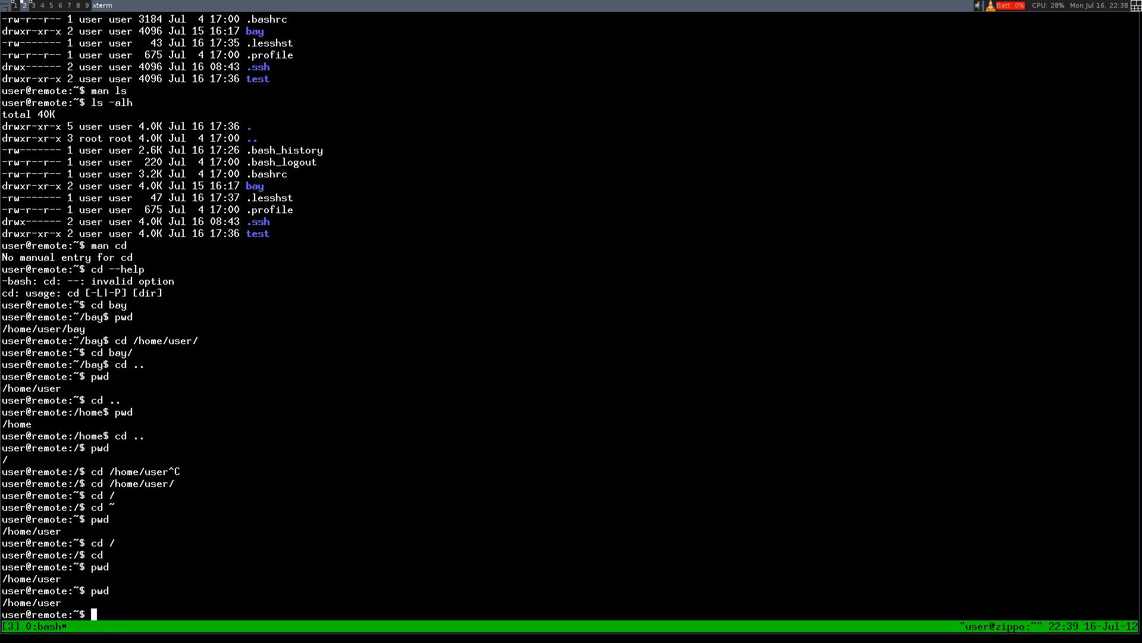
text(cd ../)
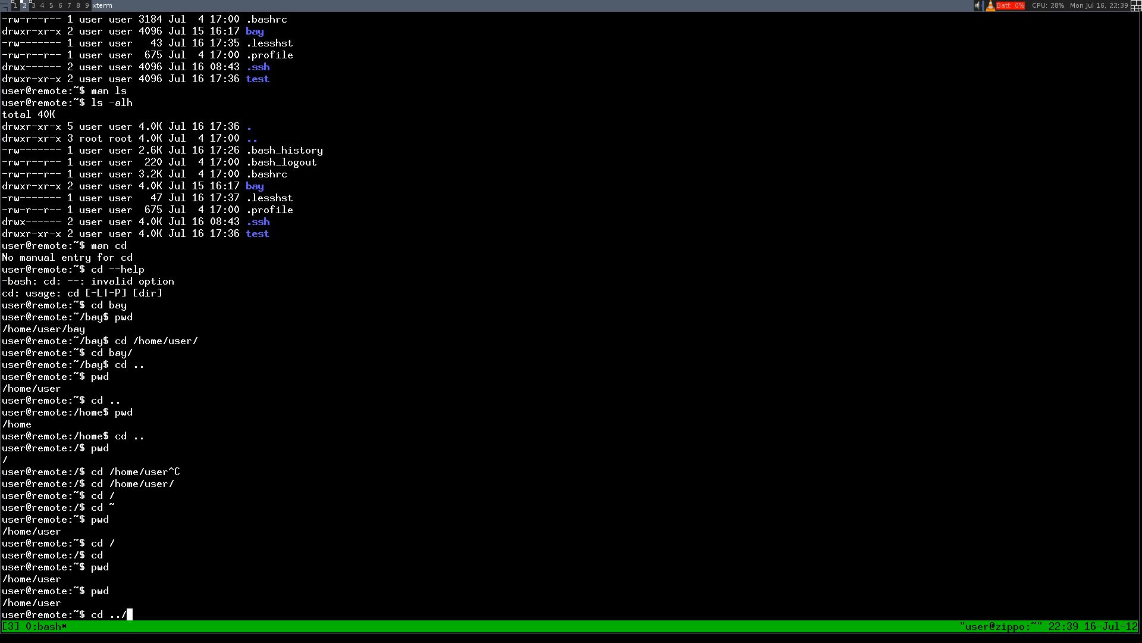
text(..)
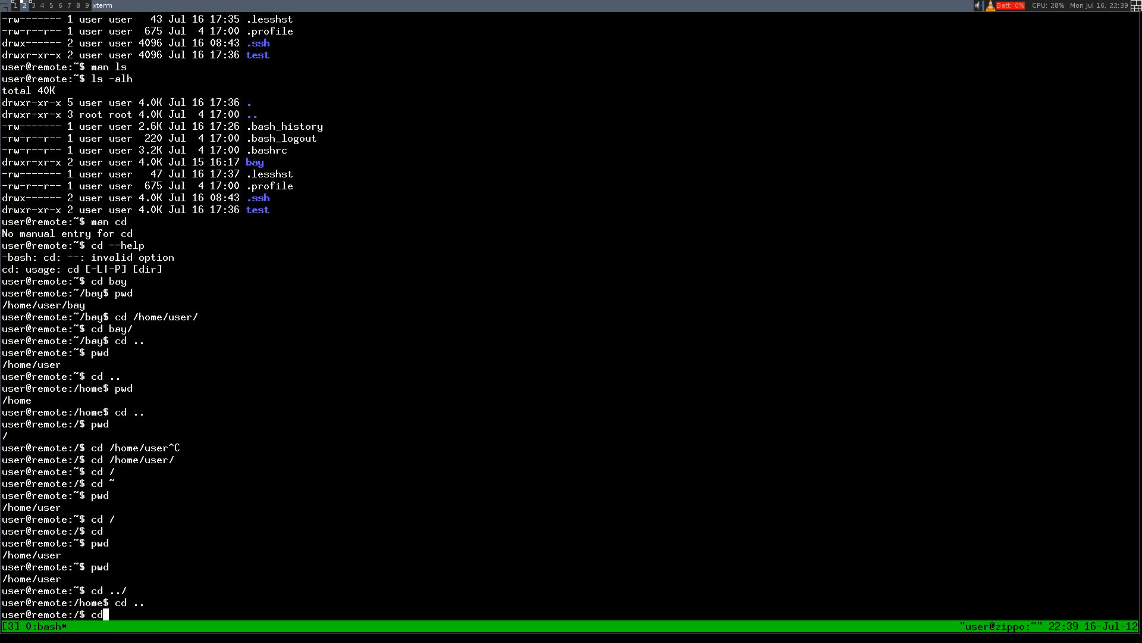
text(cd ../..)
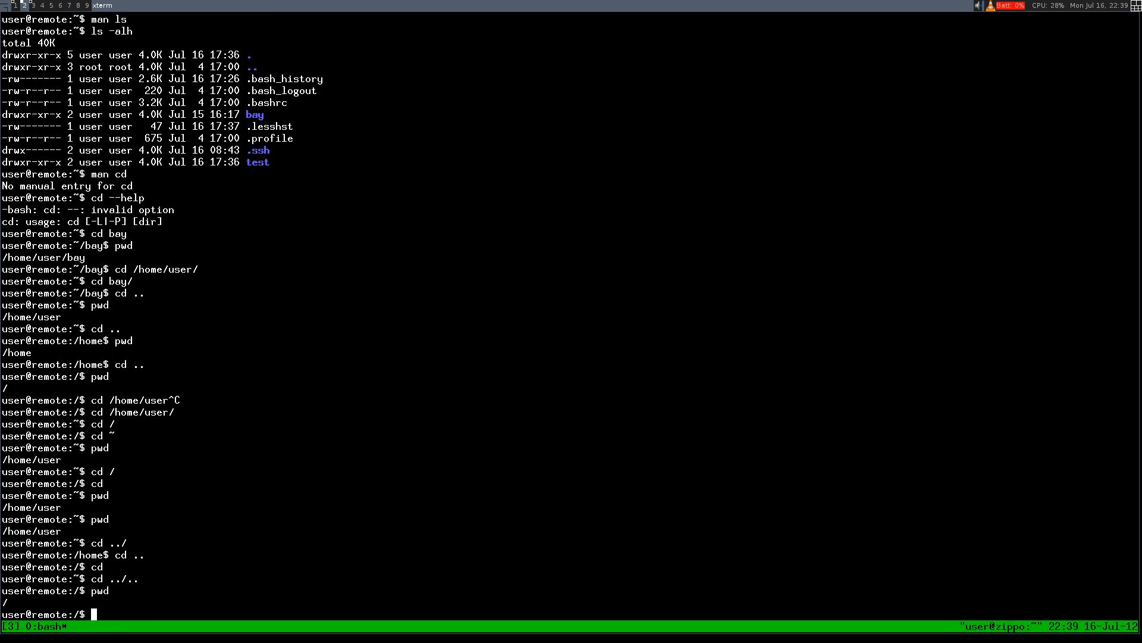
text(ls -alh)
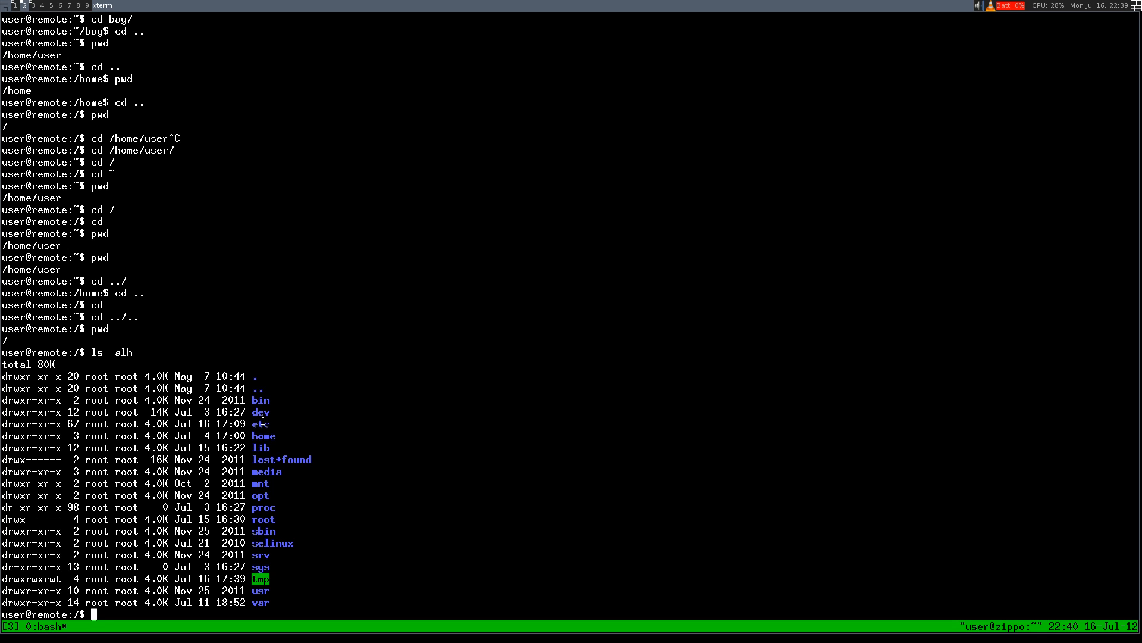
Select the root entry in the ls -alh listing of /.
double_click(261, 519)
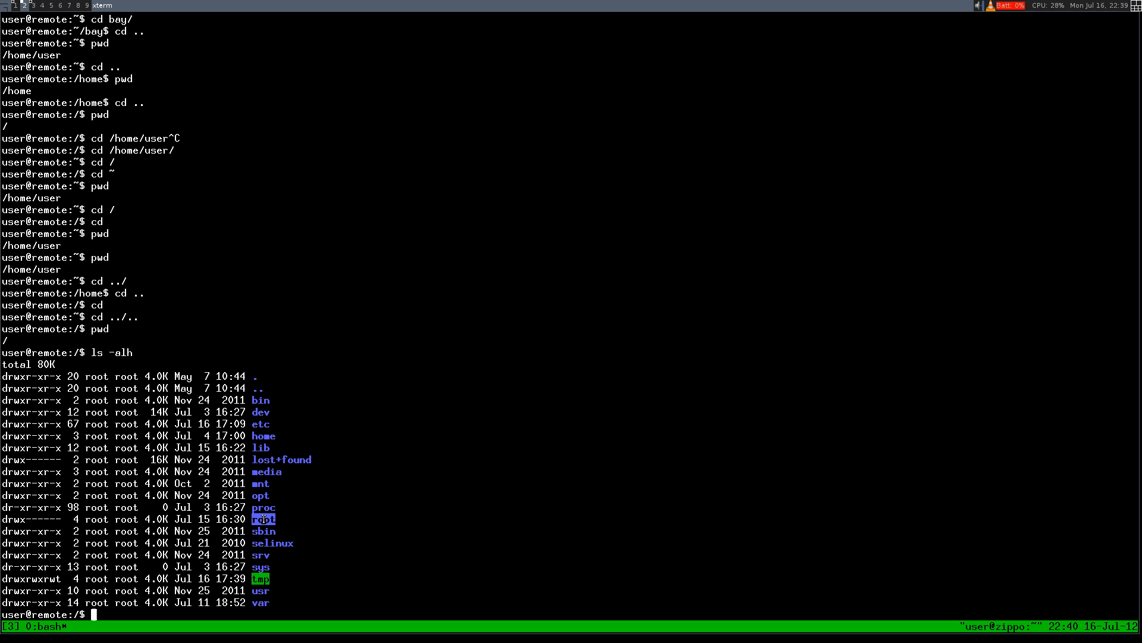